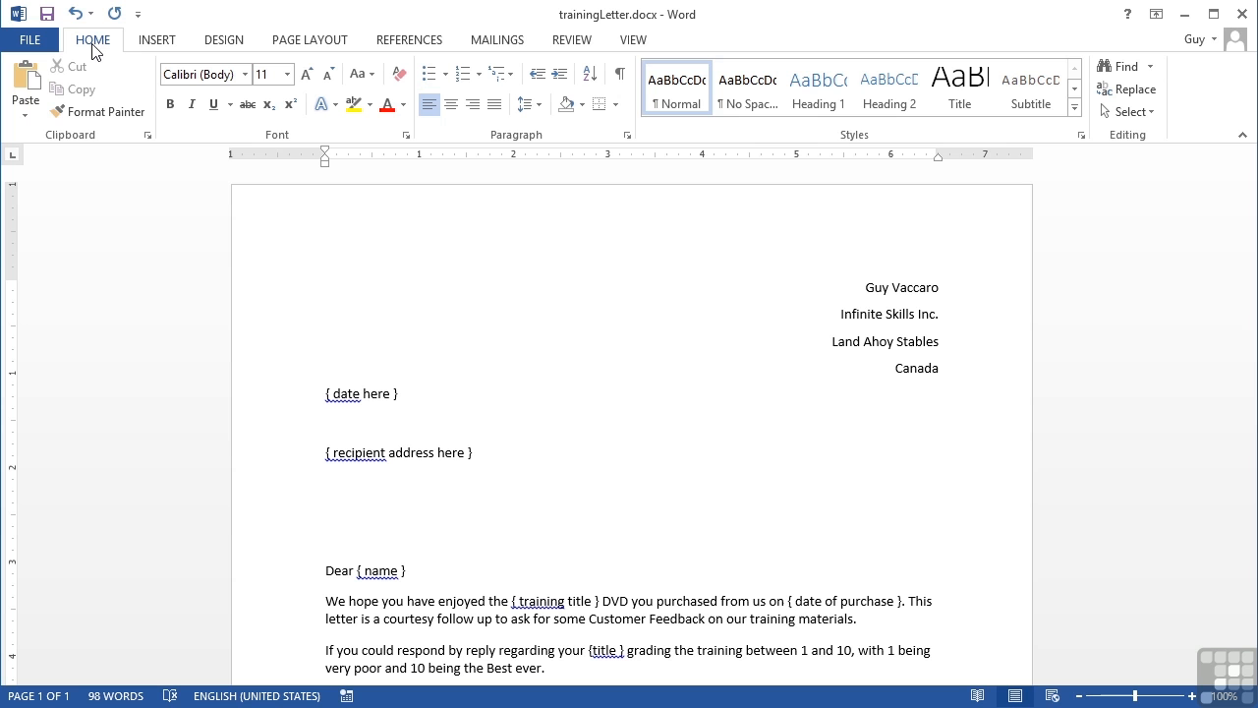
# Delete the '[ date here ]' placeholder from the training letter, leaving the date line empty.
pyautogui.click(472, 452)
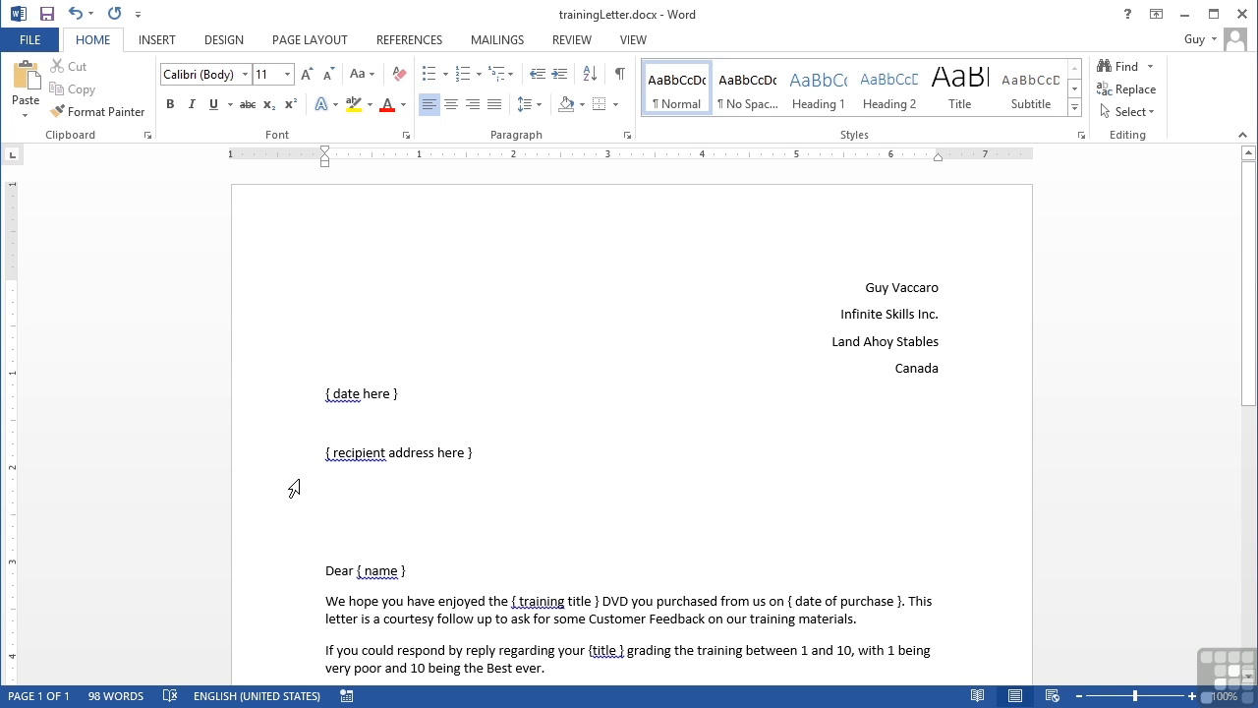
pyautogui.click(470, 452)
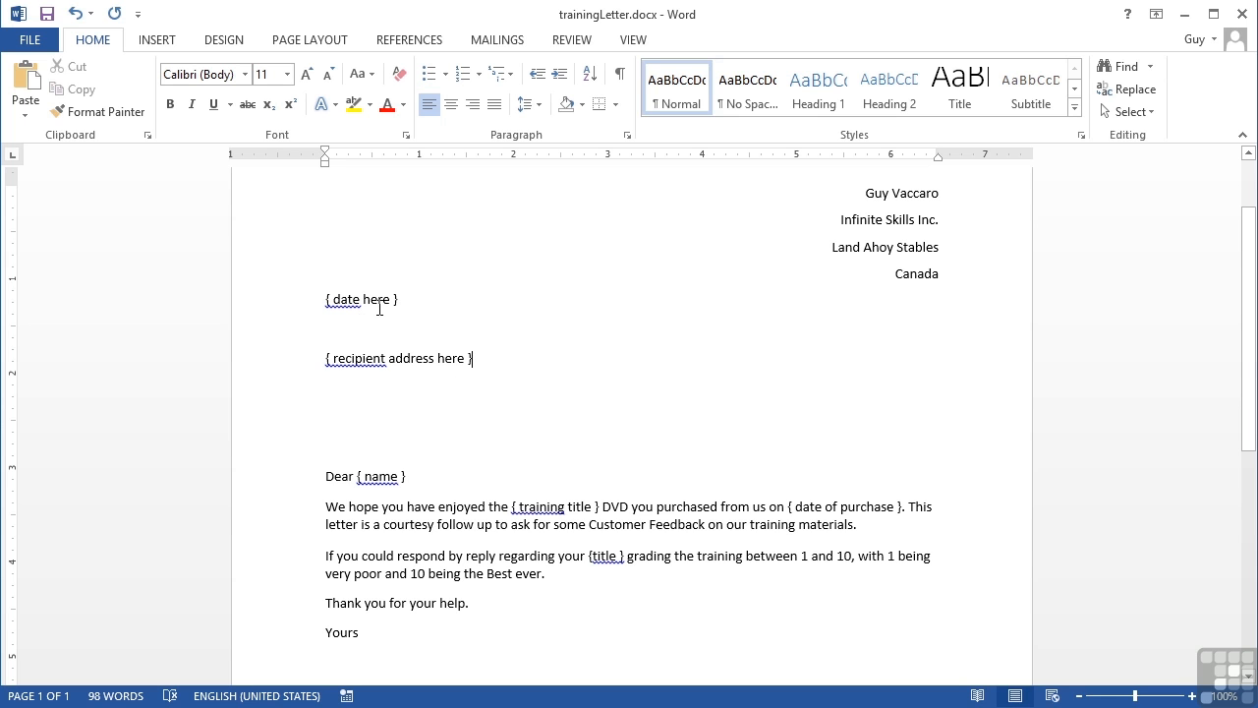
pyautogui.moveTo(576, 515)
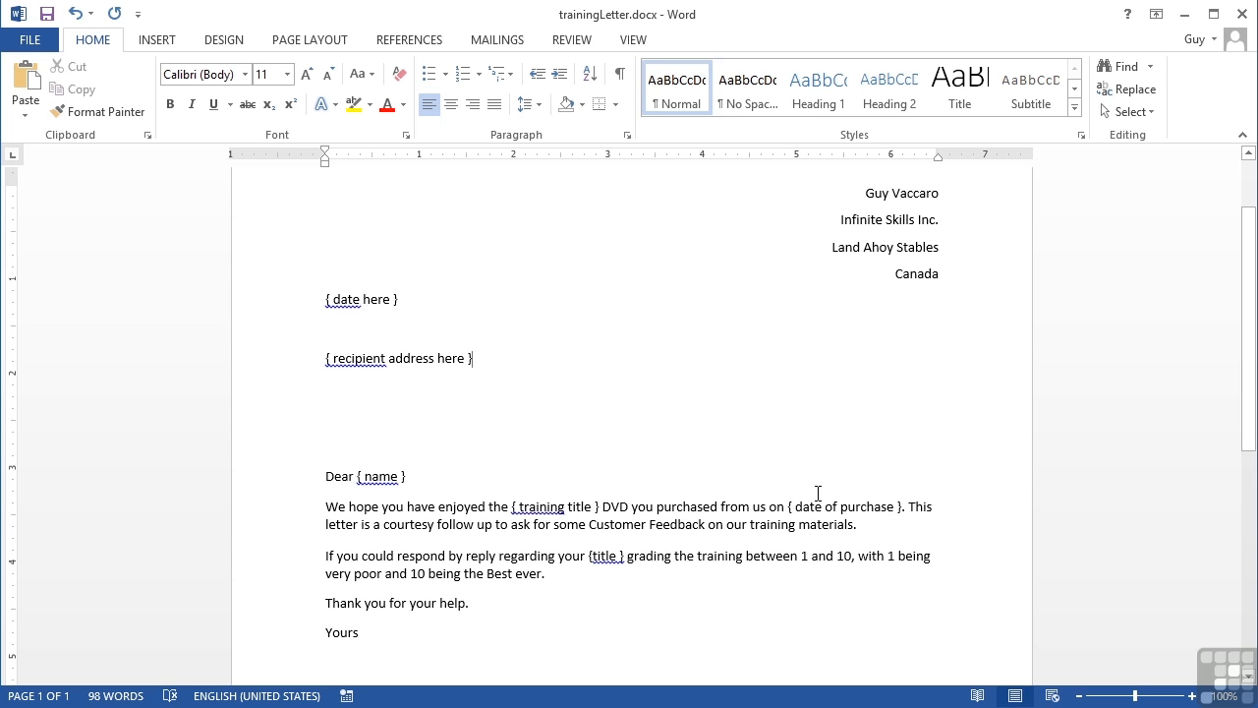
pyautogui.moveTo(598, 570)
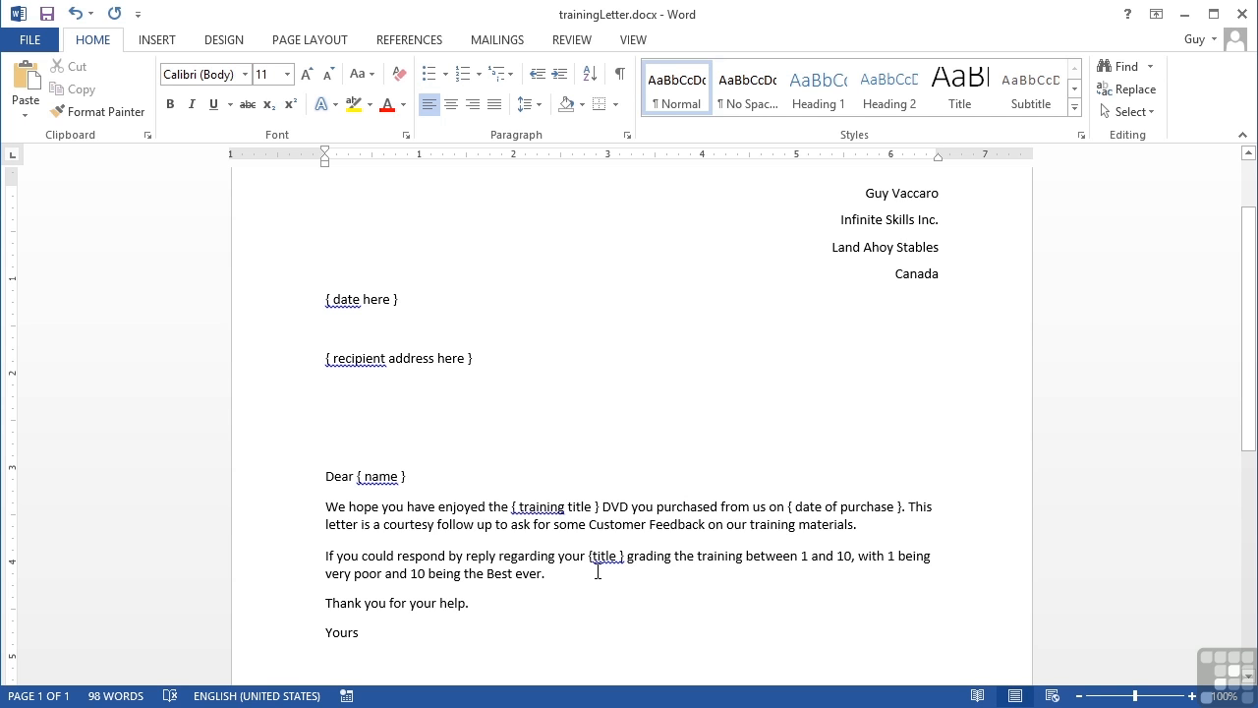
pyautogui.click(470, 358)
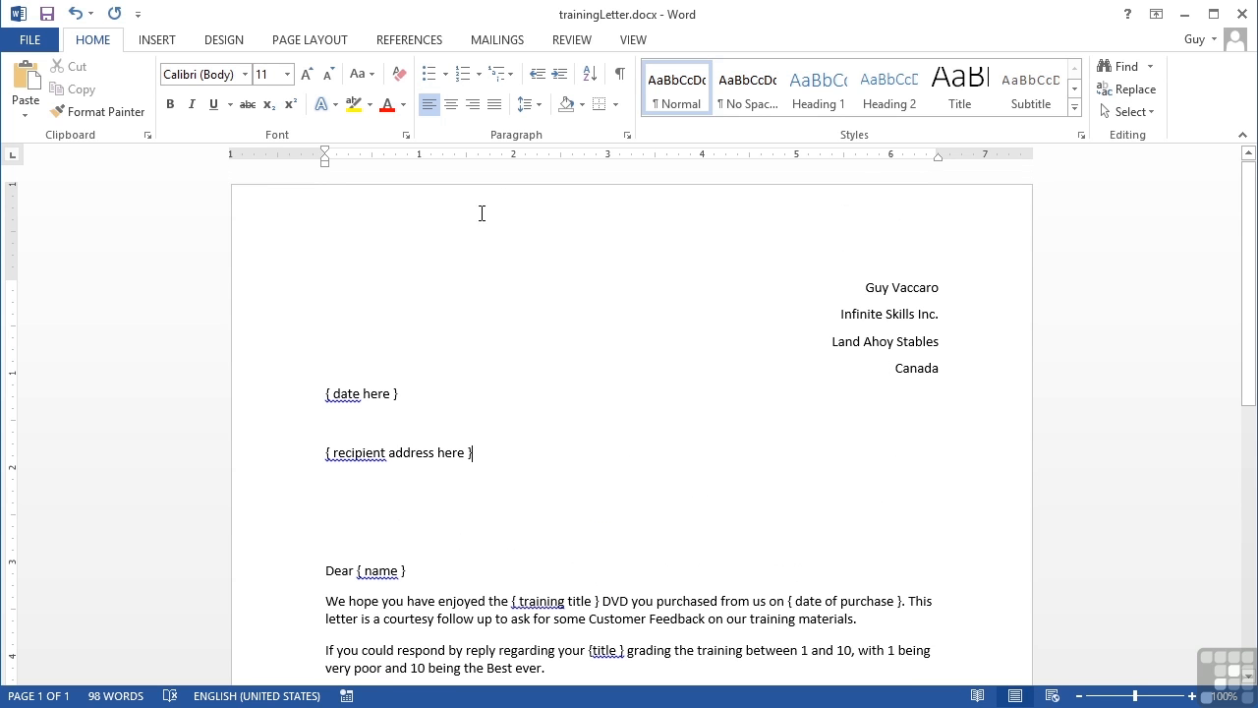
pyautogui.click(497, 40)
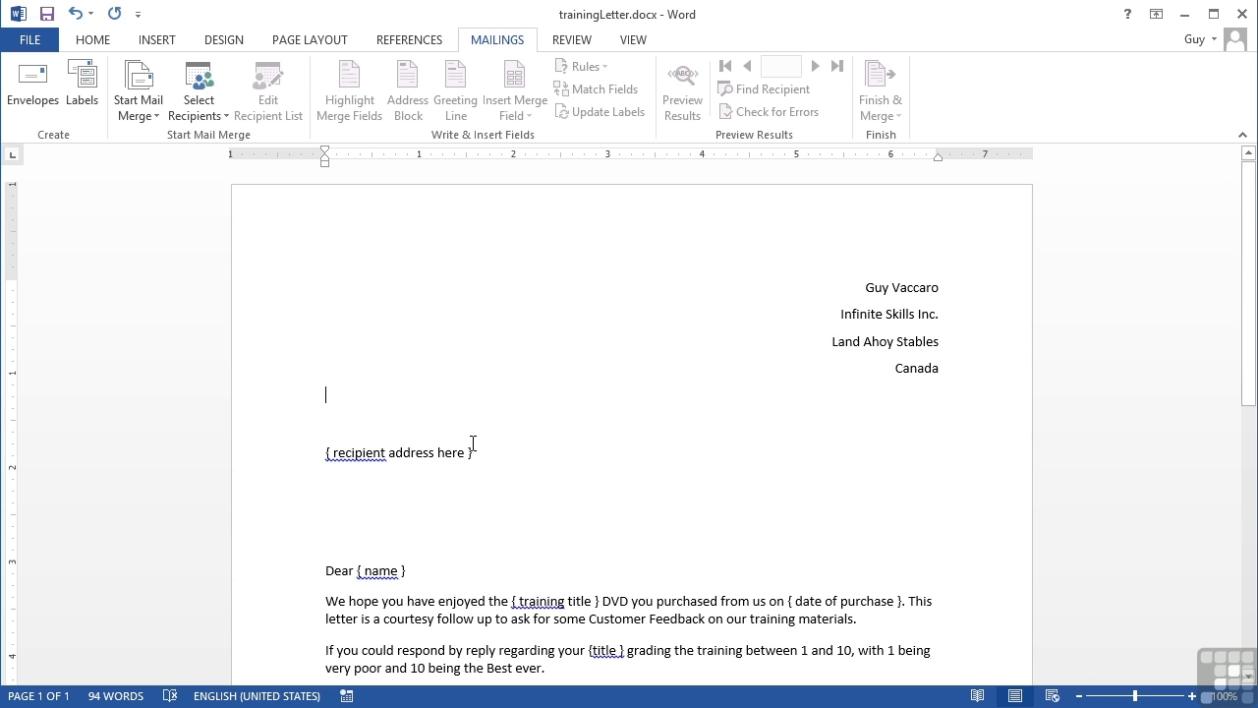
# Insert an automatically updating date in the 'Friday, April 19, 2013' format on the date line.
pyautogui.click(155, 39)
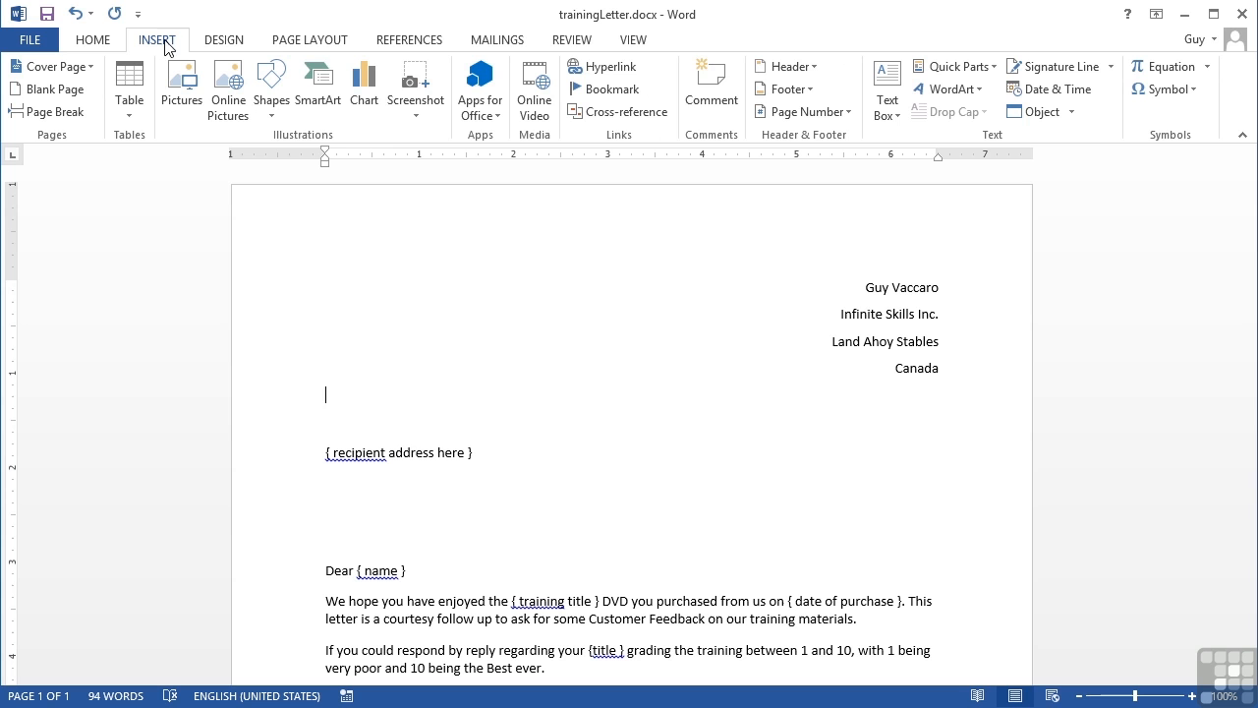
pyautogui.click(1049, 89)
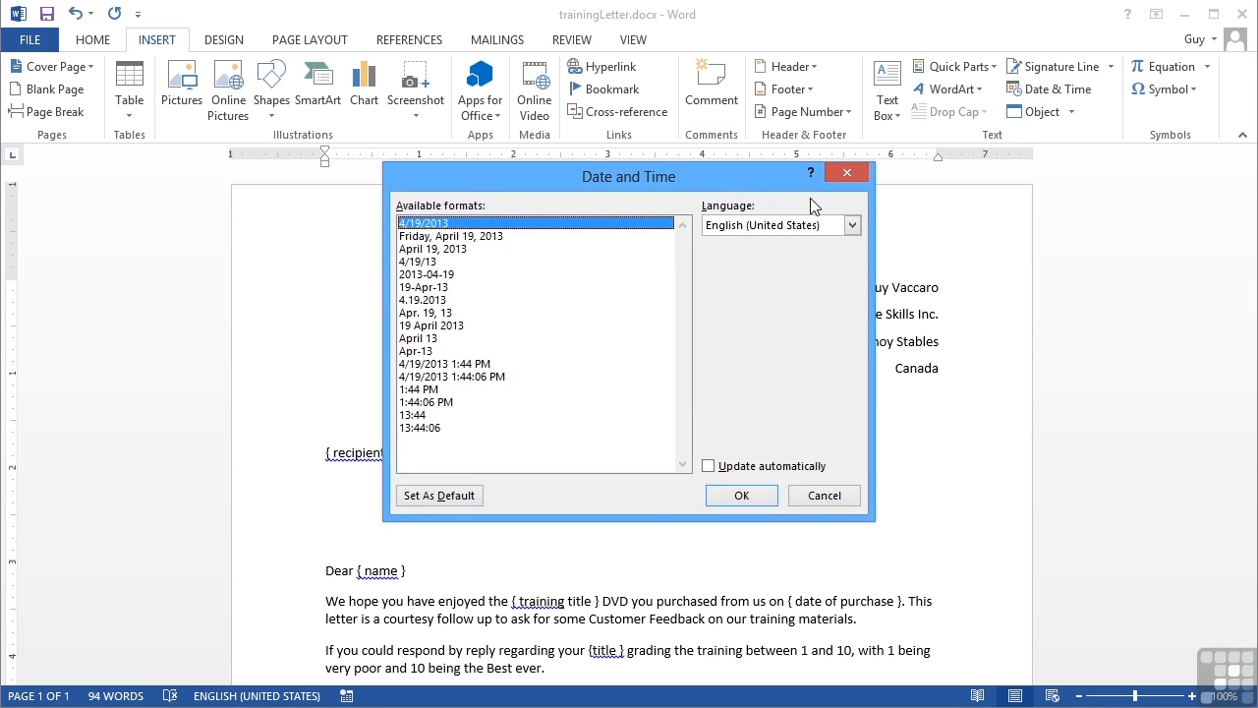
pyautogui.moveTo(464, 256)
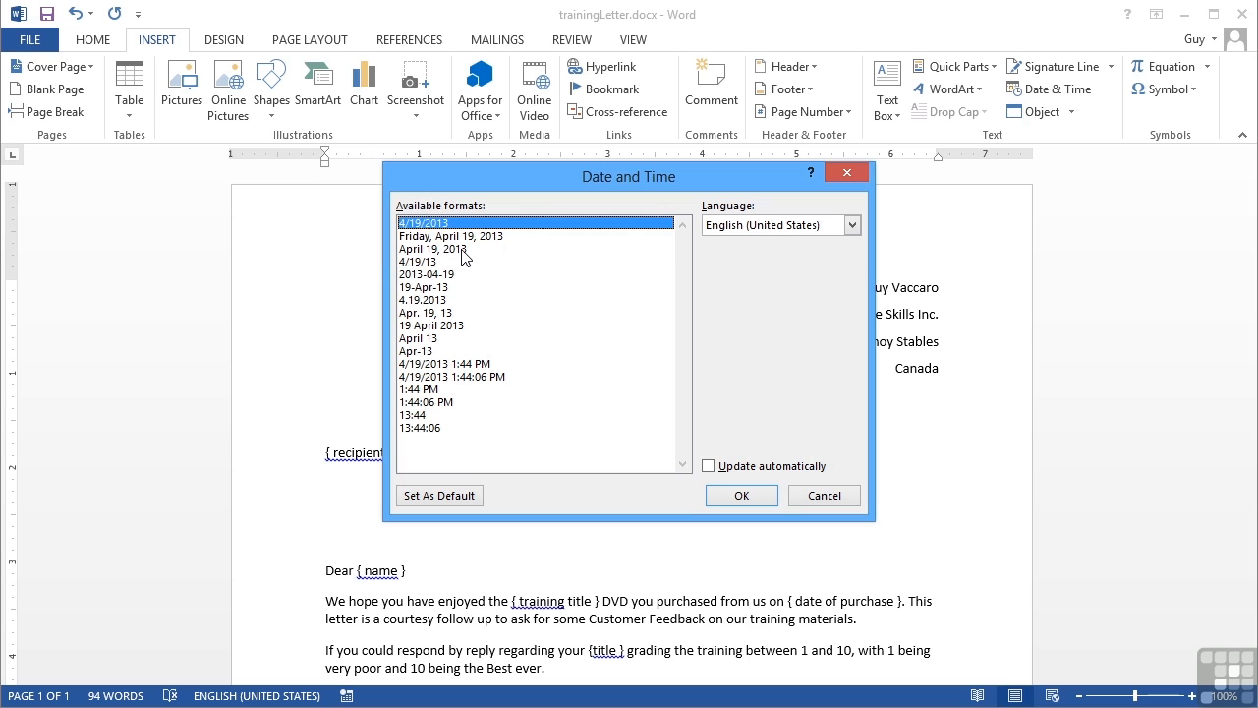
pyautogui.moveTo(480, 263)
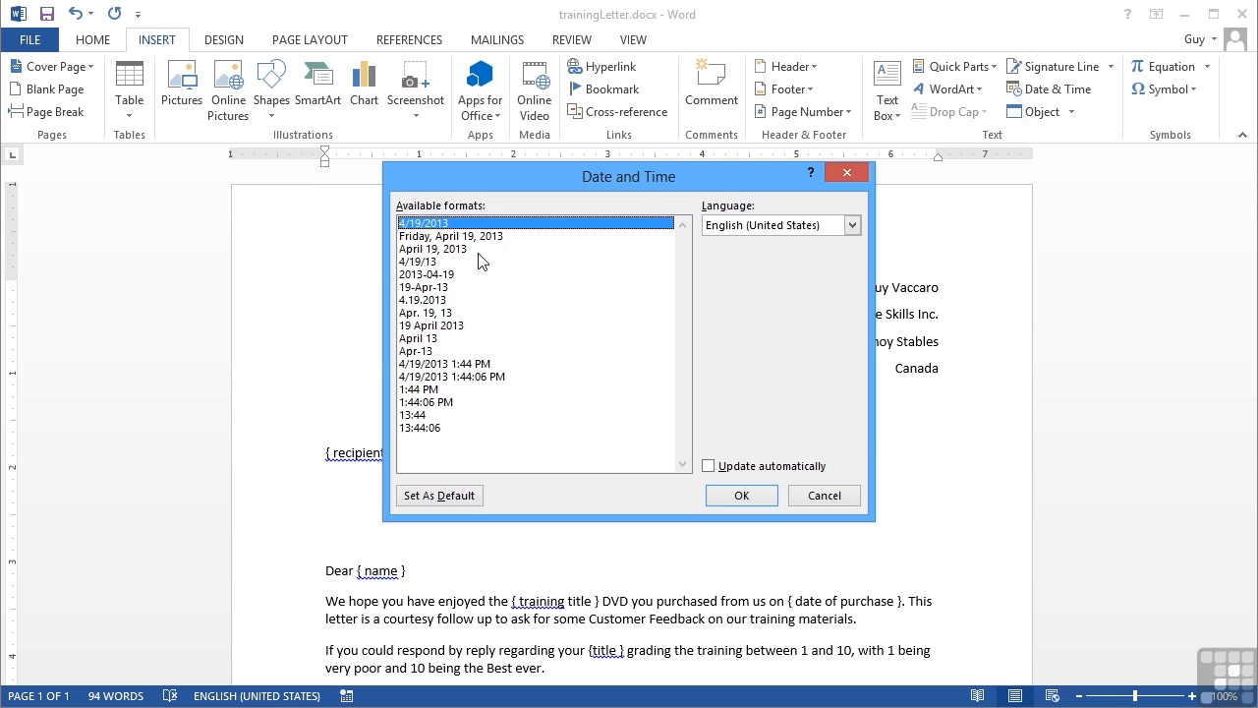
pyautogui.moveTo(456, 258)
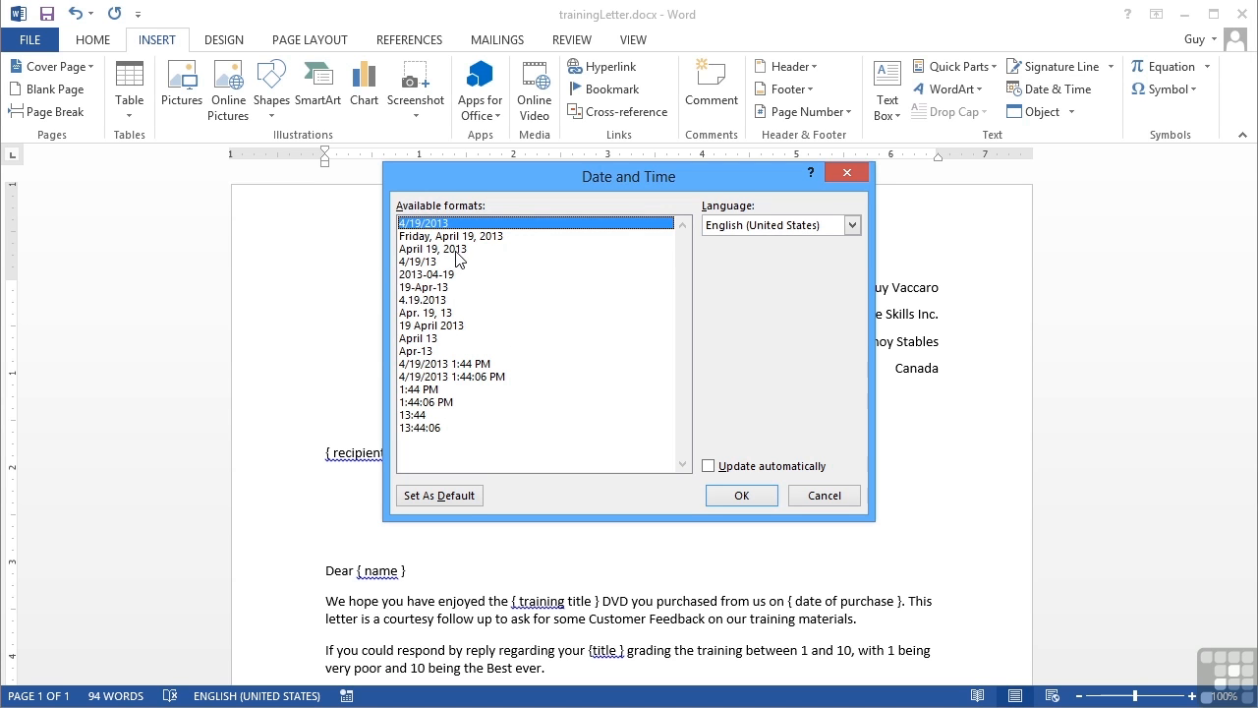
pyautogui.click(450, 236)
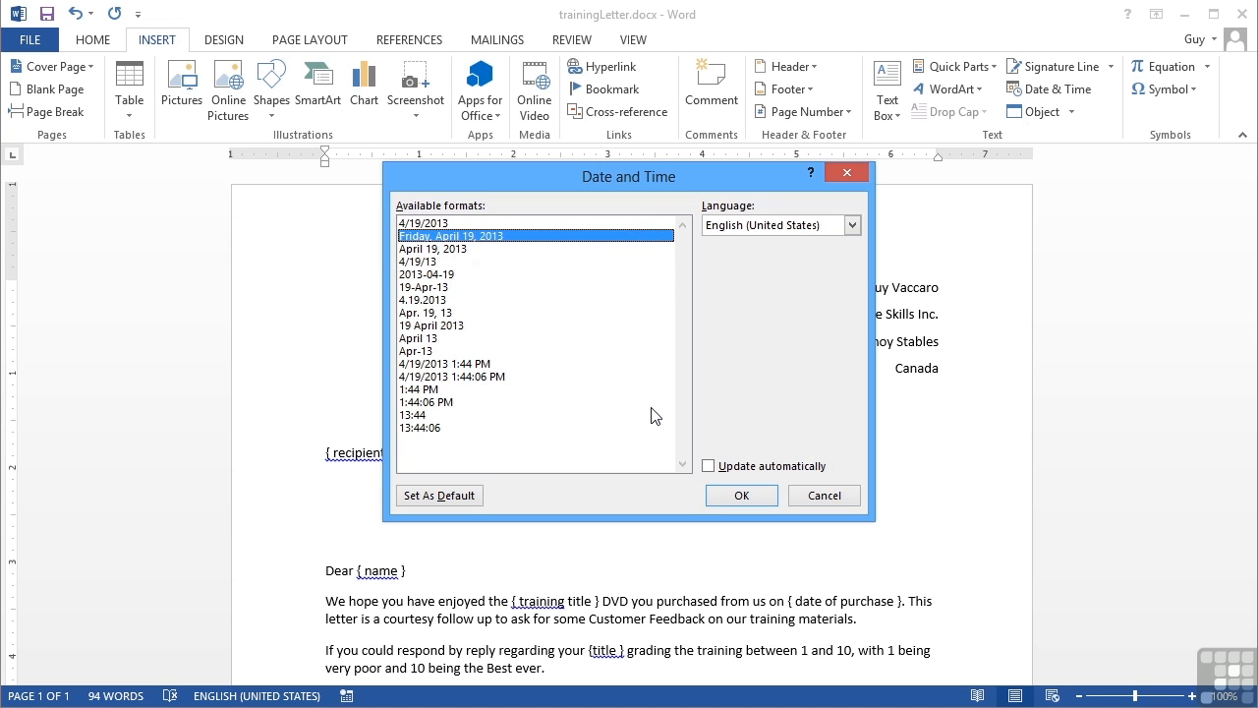
pyautogui.moveTo(647, 411)
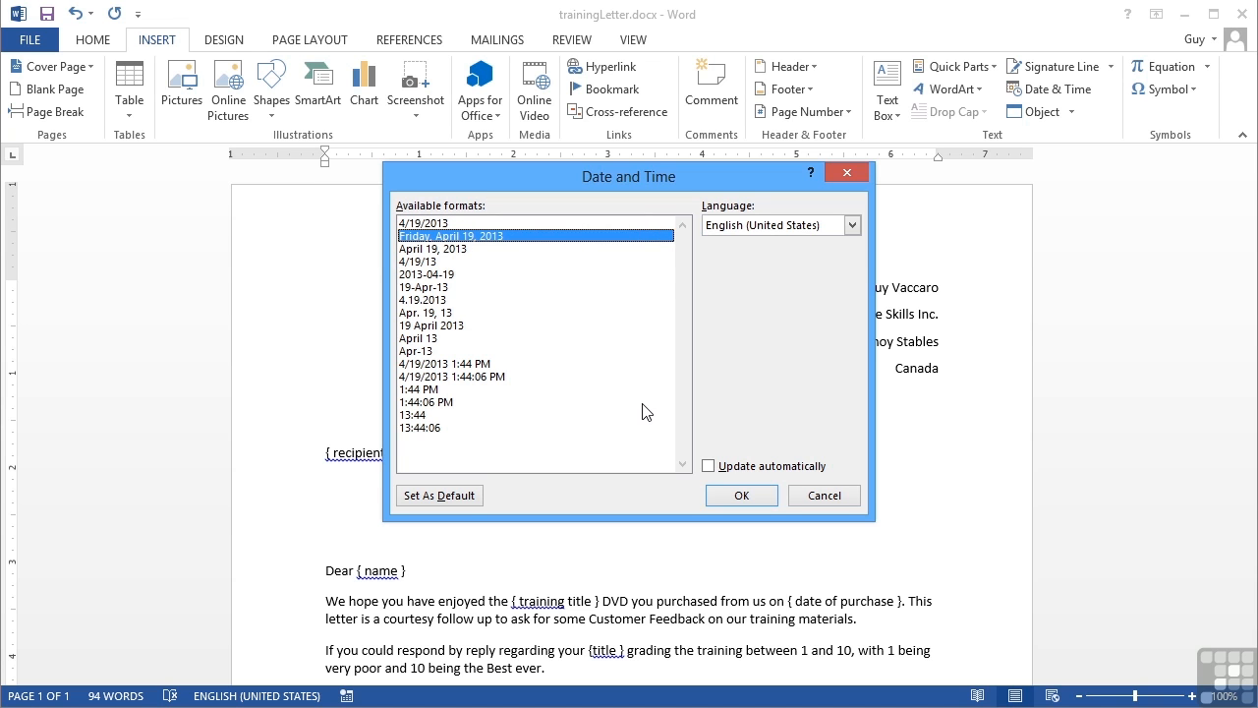
pyautogui.click(707, 464)
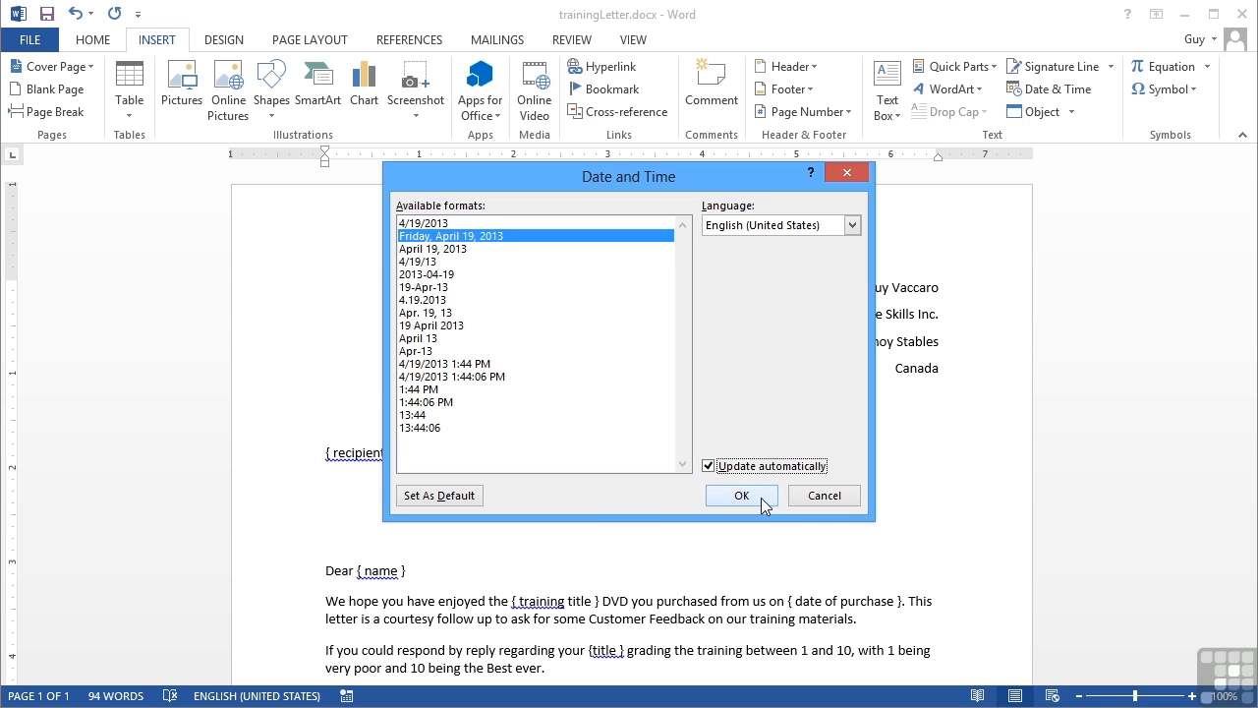
pyautogui.click(741, 495)
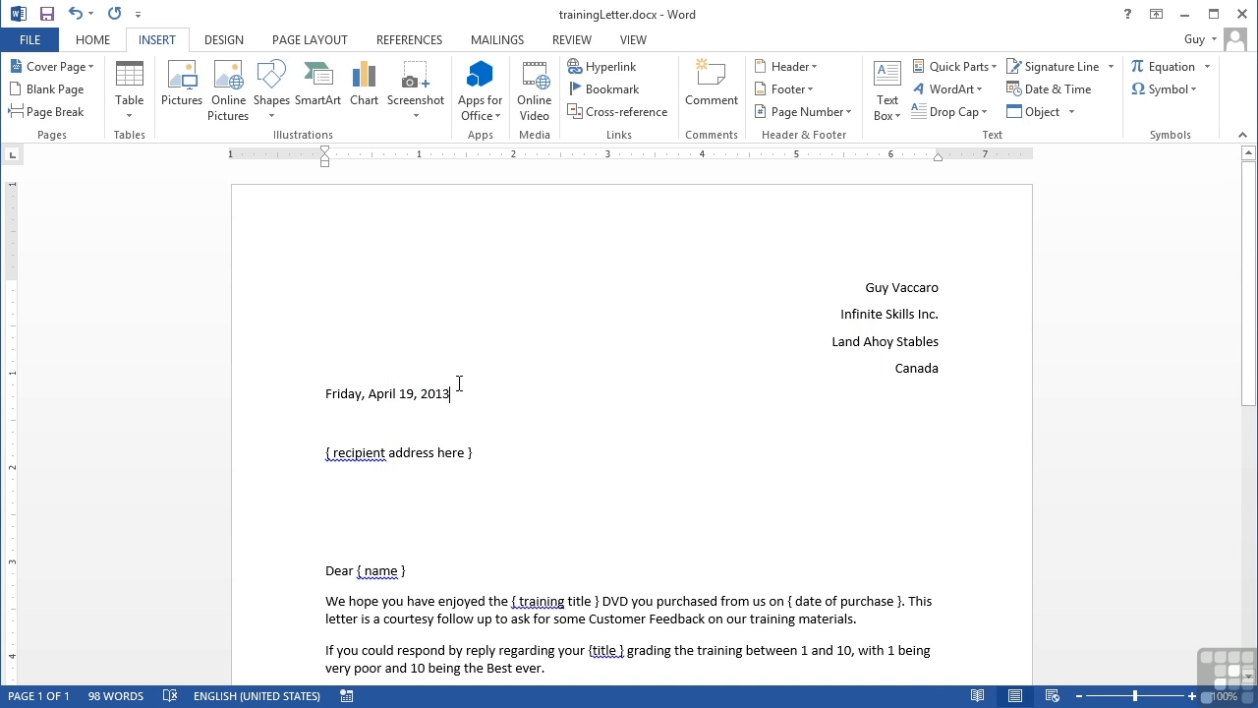
# Place the insertion point after the recipient placeholder in the letter.
pyautogui.click(390, 393)
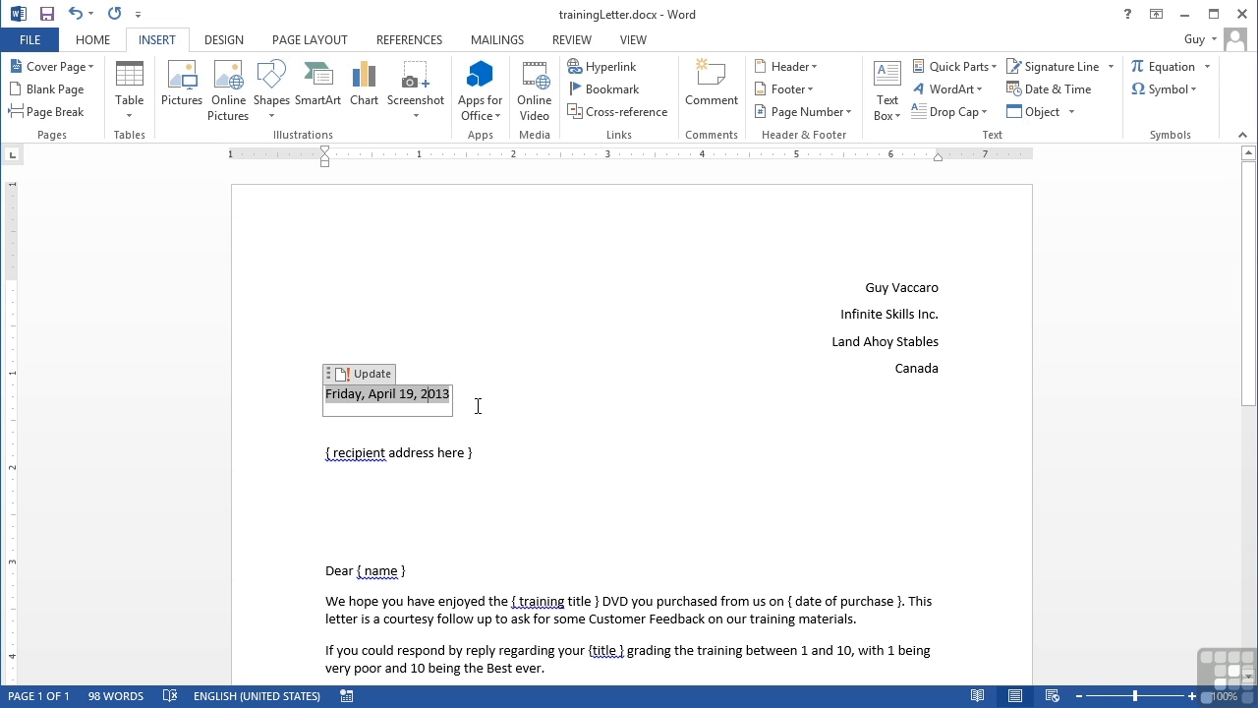
pyautogui.click(496, 454)
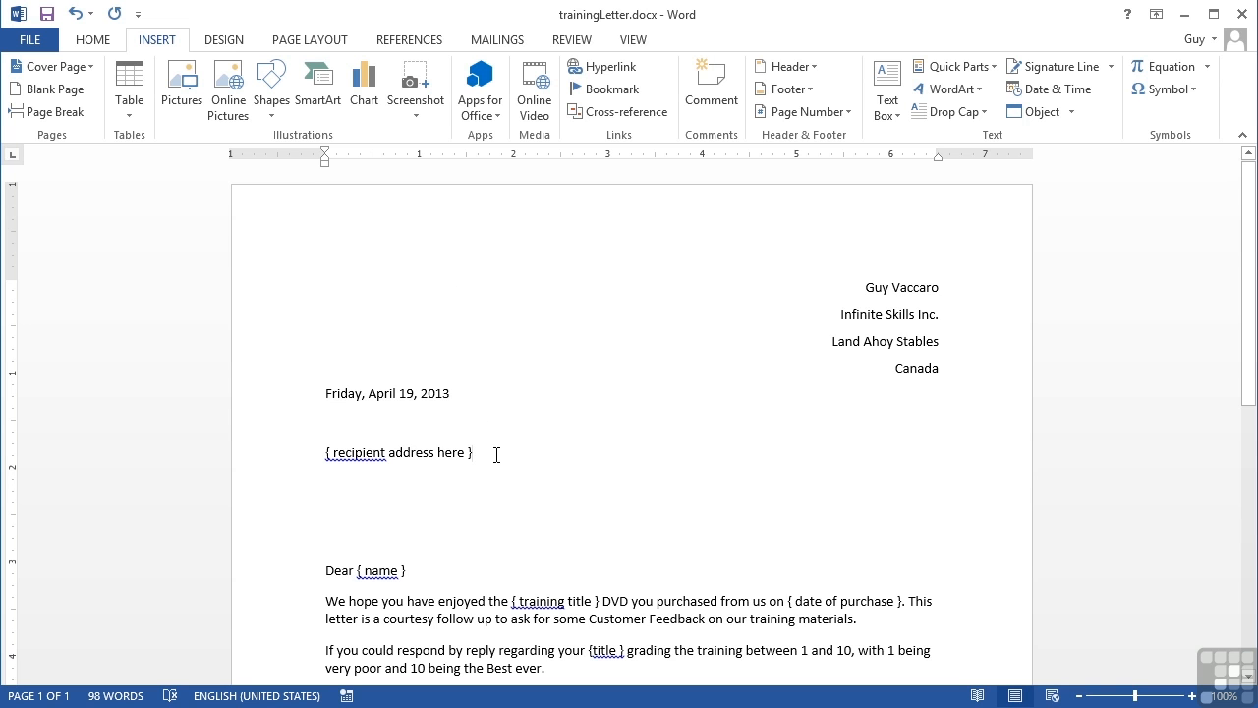
pyautogui.click(472, 452)
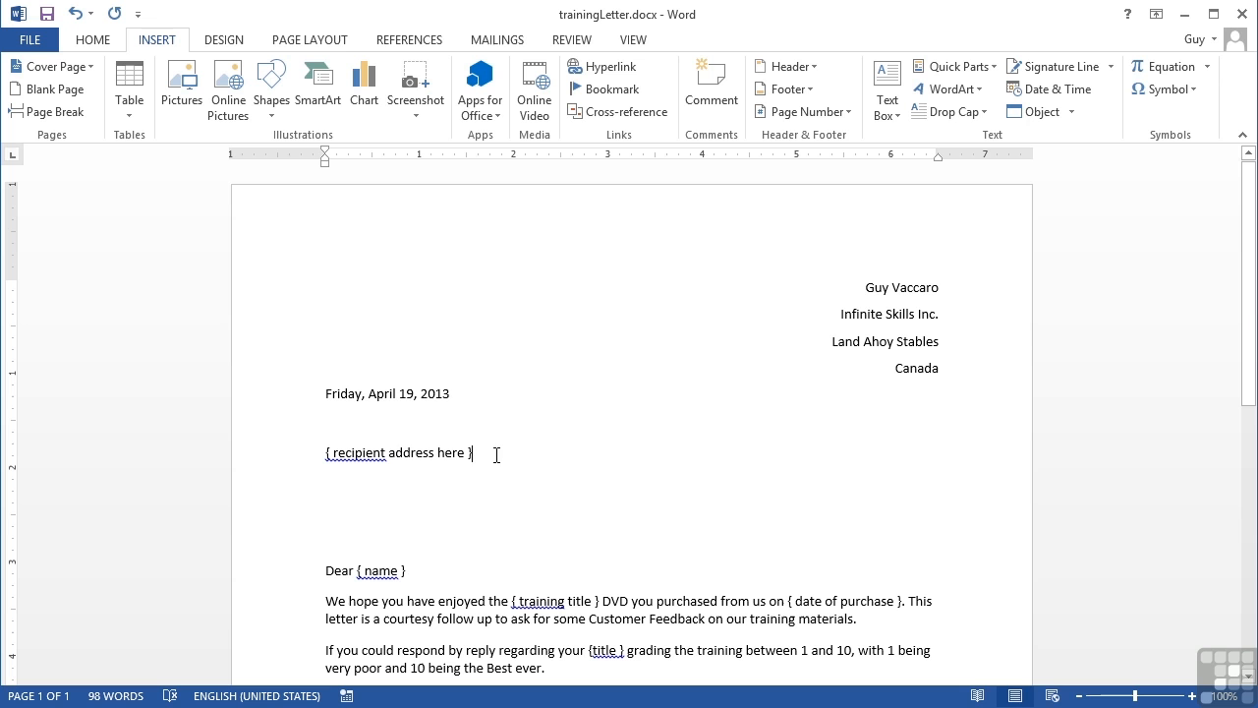
# Show the Mailings mail merge features.
pyautogui.click(497, 39)
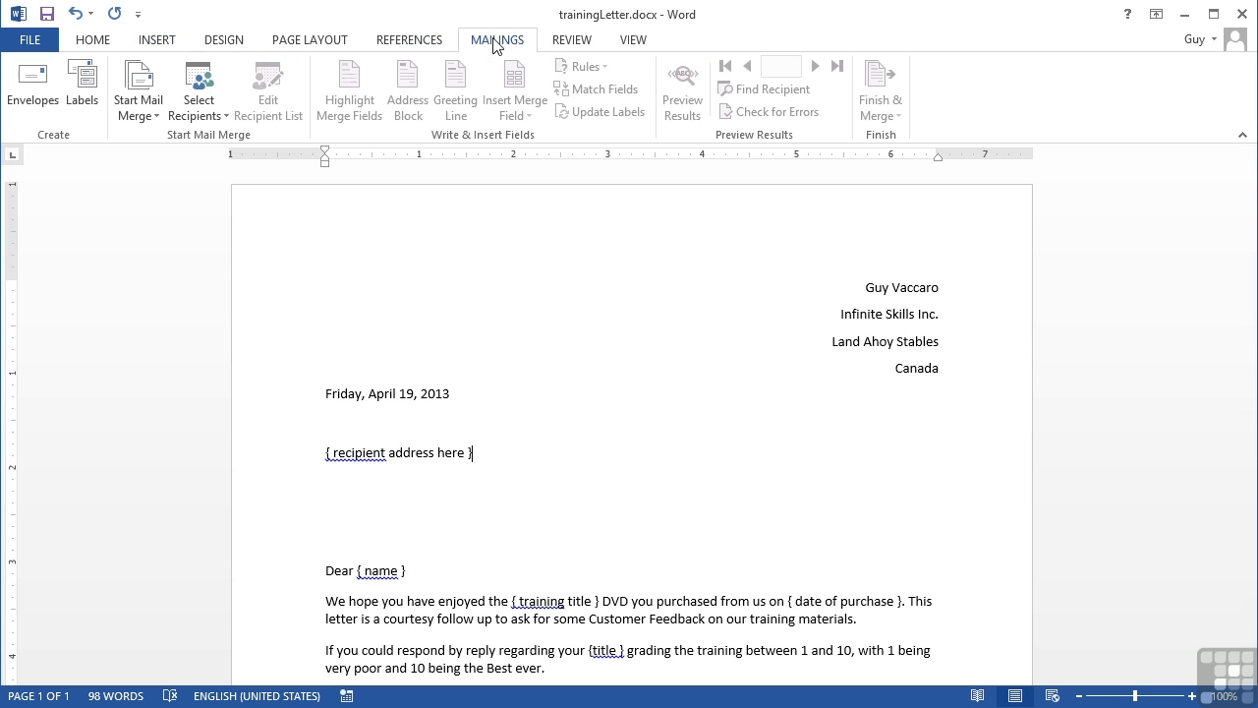
pyautogui.moveTo(325, 81)
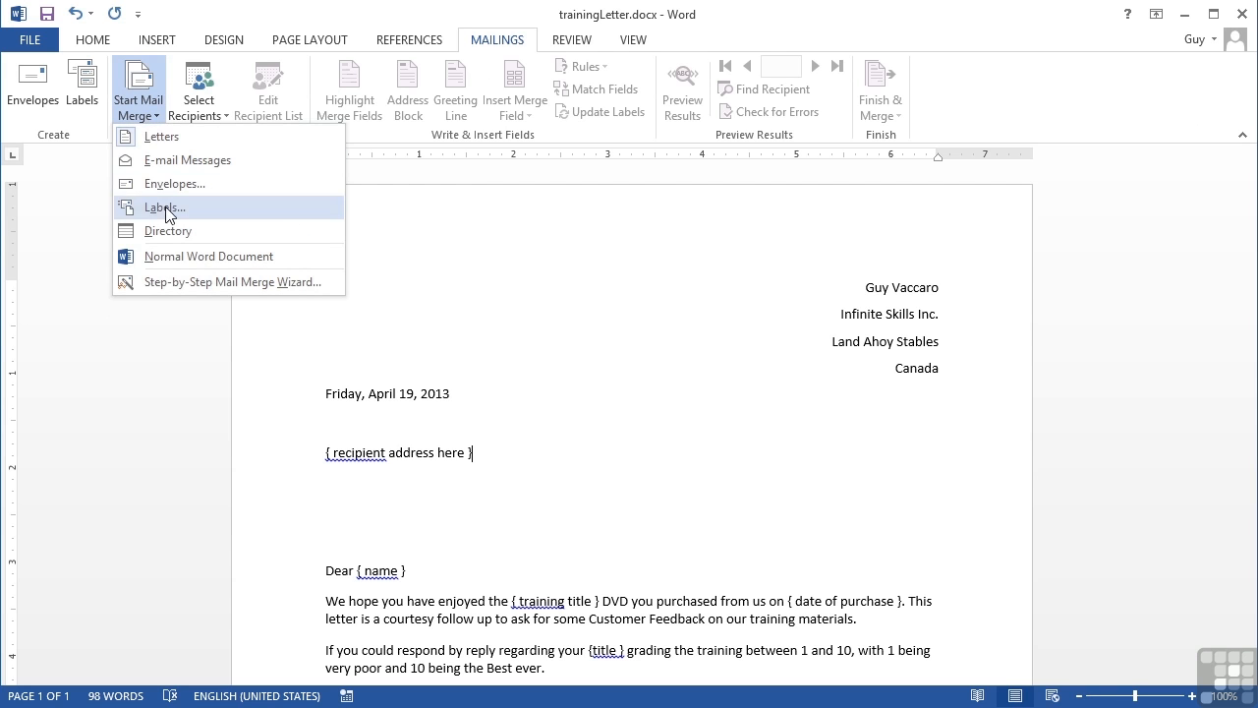
pyautogui.moveTo(165, 283)
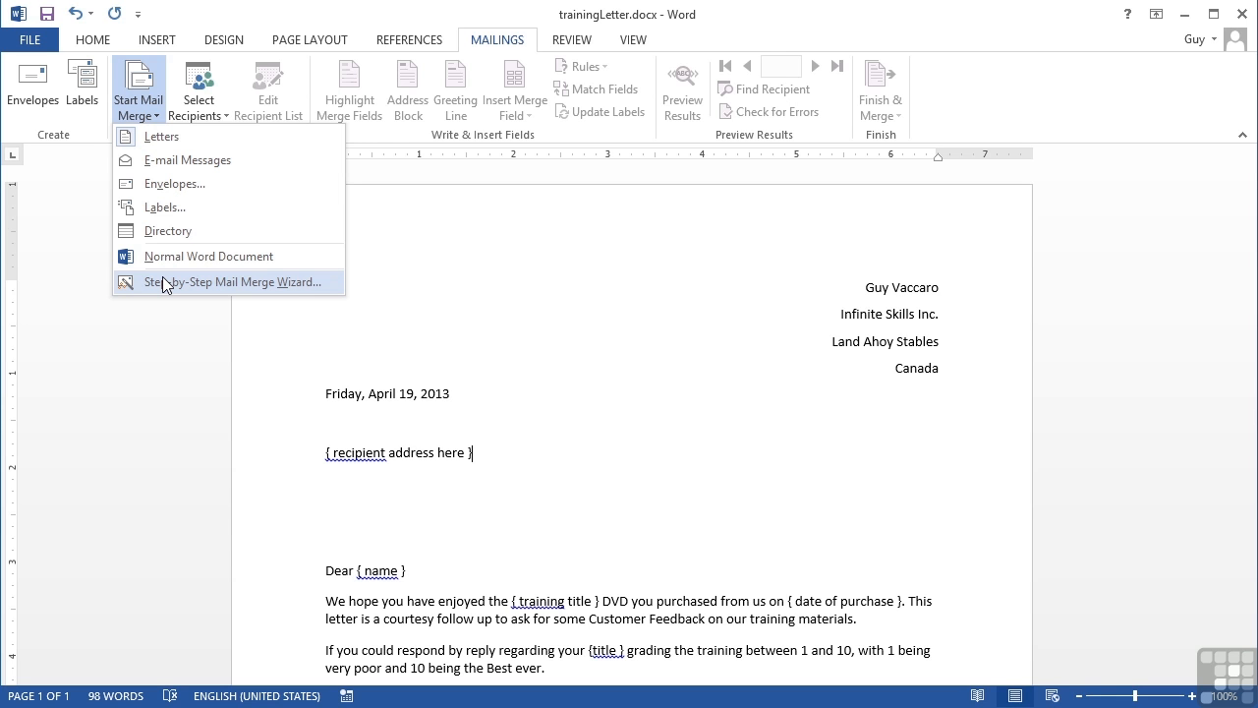
pyautogui.moveTo(161, 287)
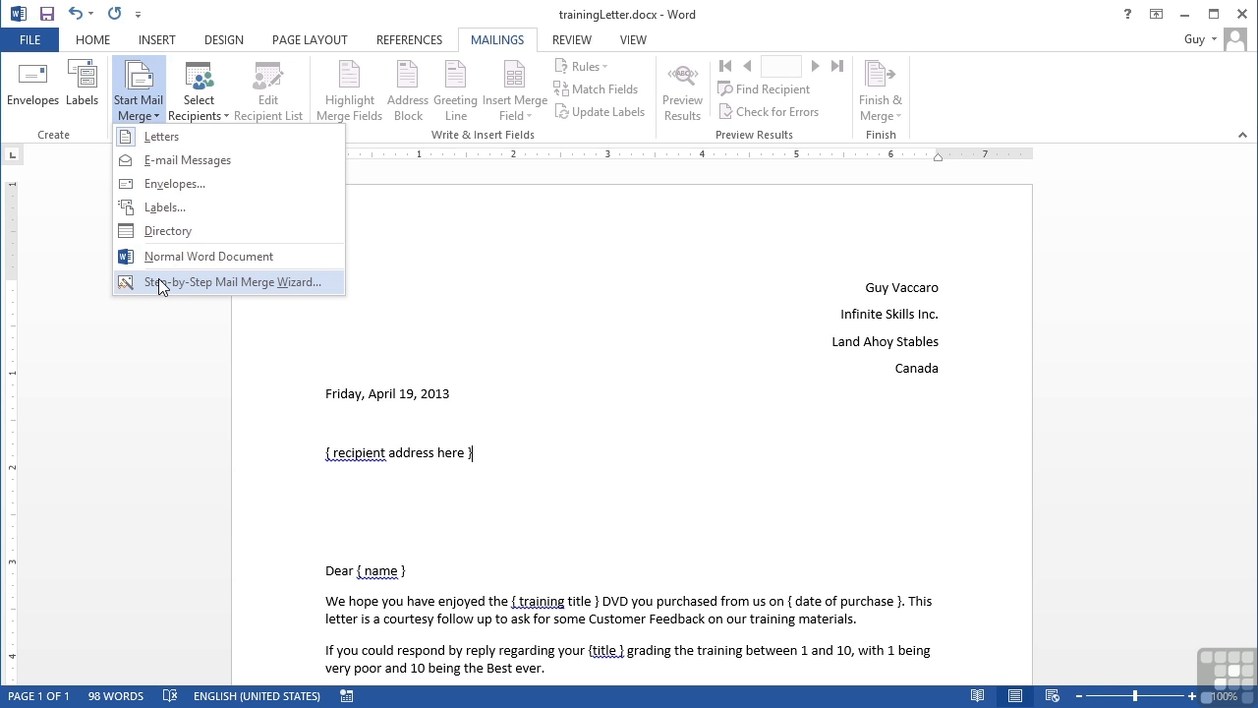
# Start the step-by-step mail merge wizard and choose 'Type a new list' for recipients.
pyautogui.click(234, 283)
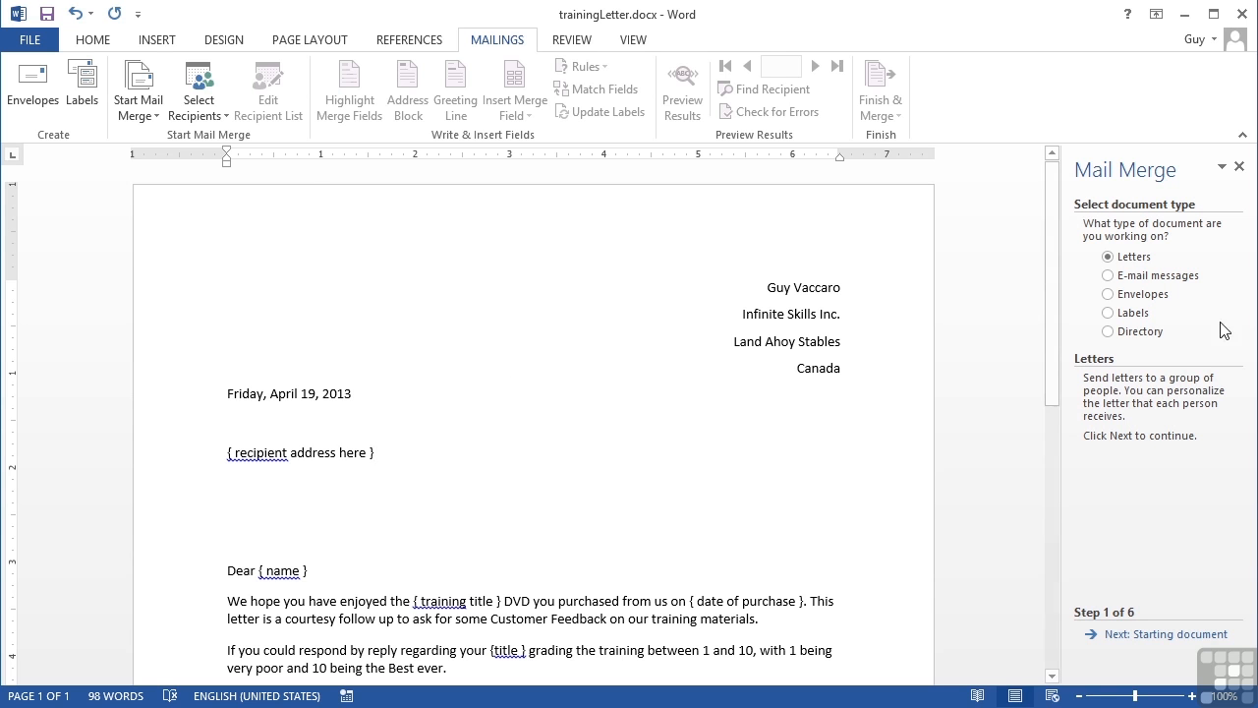
pyautogui.moveTo(1168, 246)
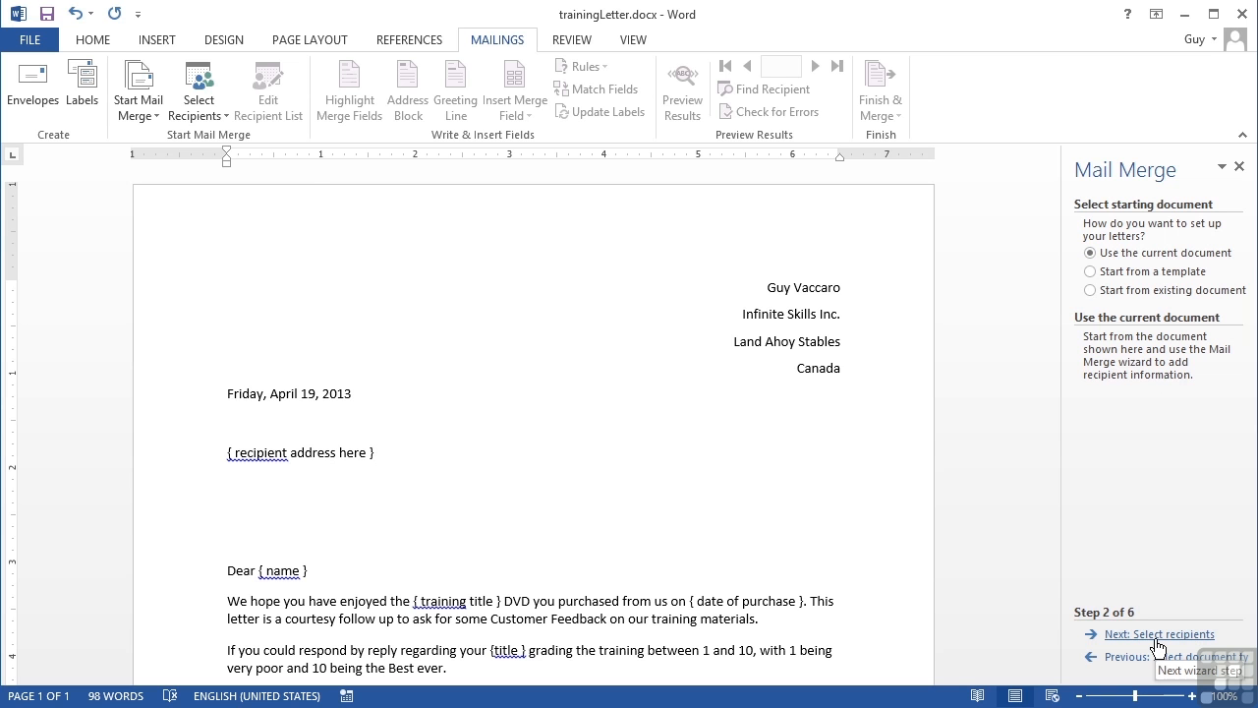
pyautogui.click(1160, 633)
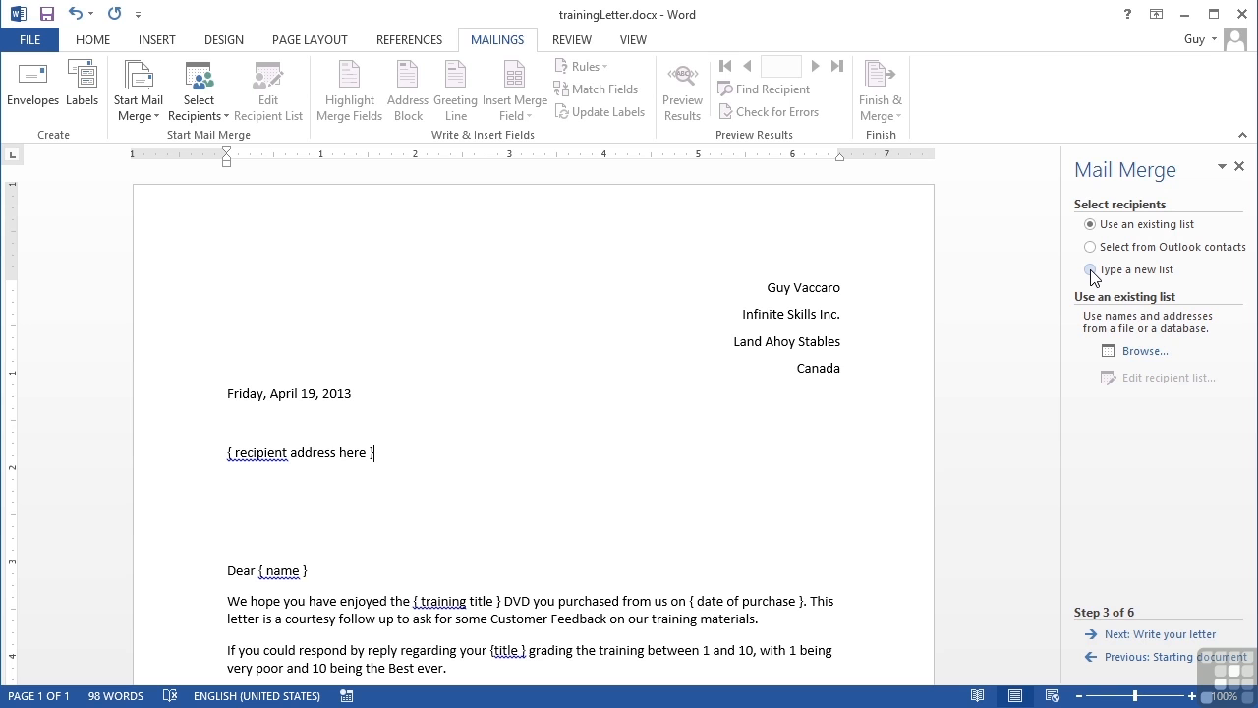
pyautogui.click(1089, 270)
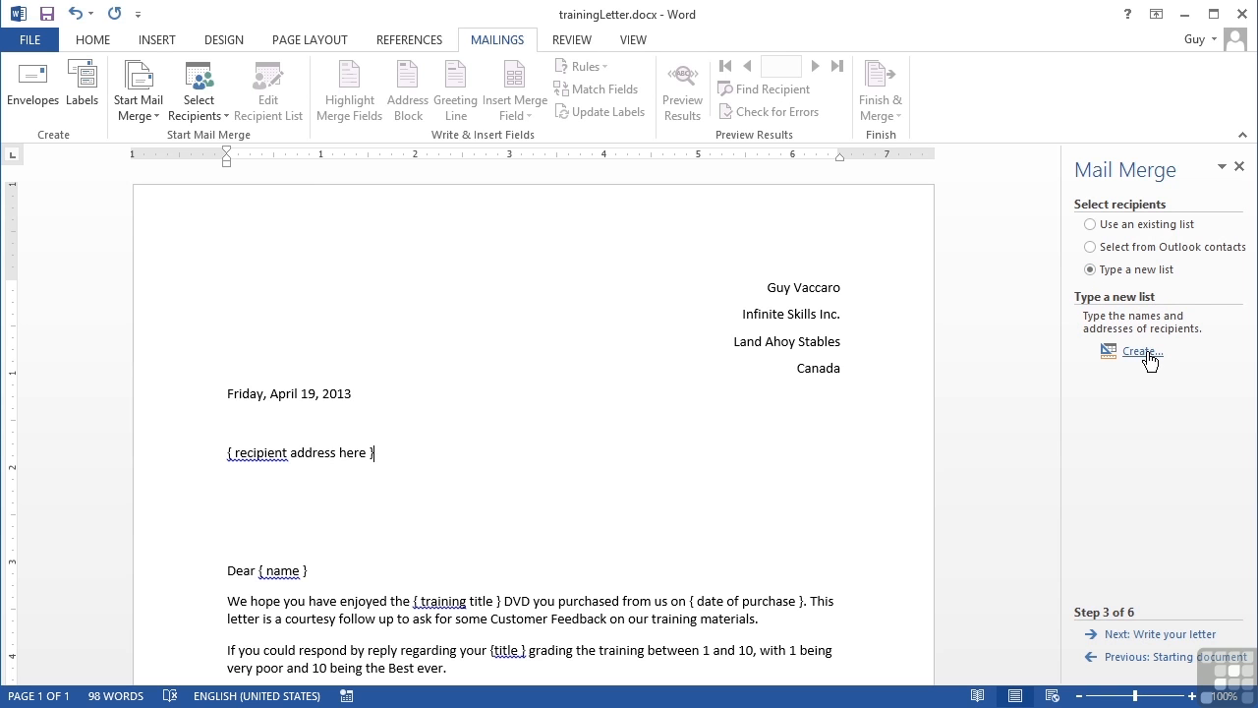
# Create the New Address List and scroll across its columns from City to E-mail Address.
pyautogui.click(1140, 350)
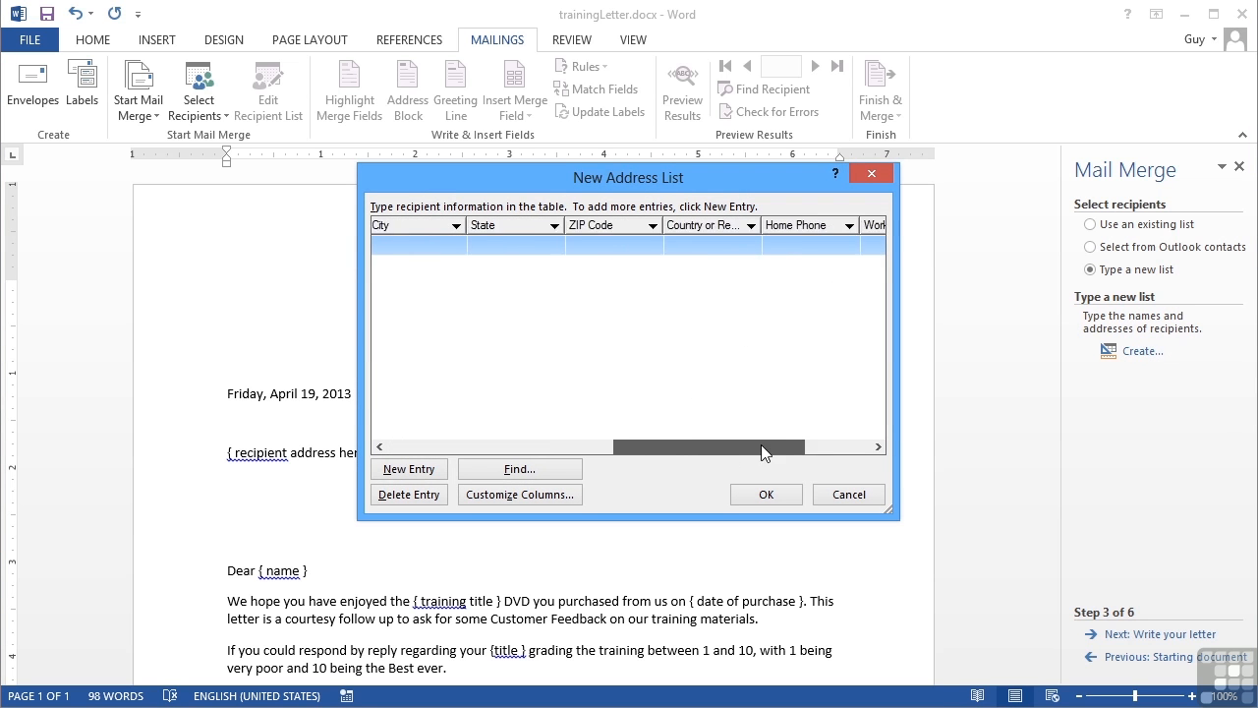
pyautogui.moveTo(766, 446); pyautogui.dragTo(619, 446)
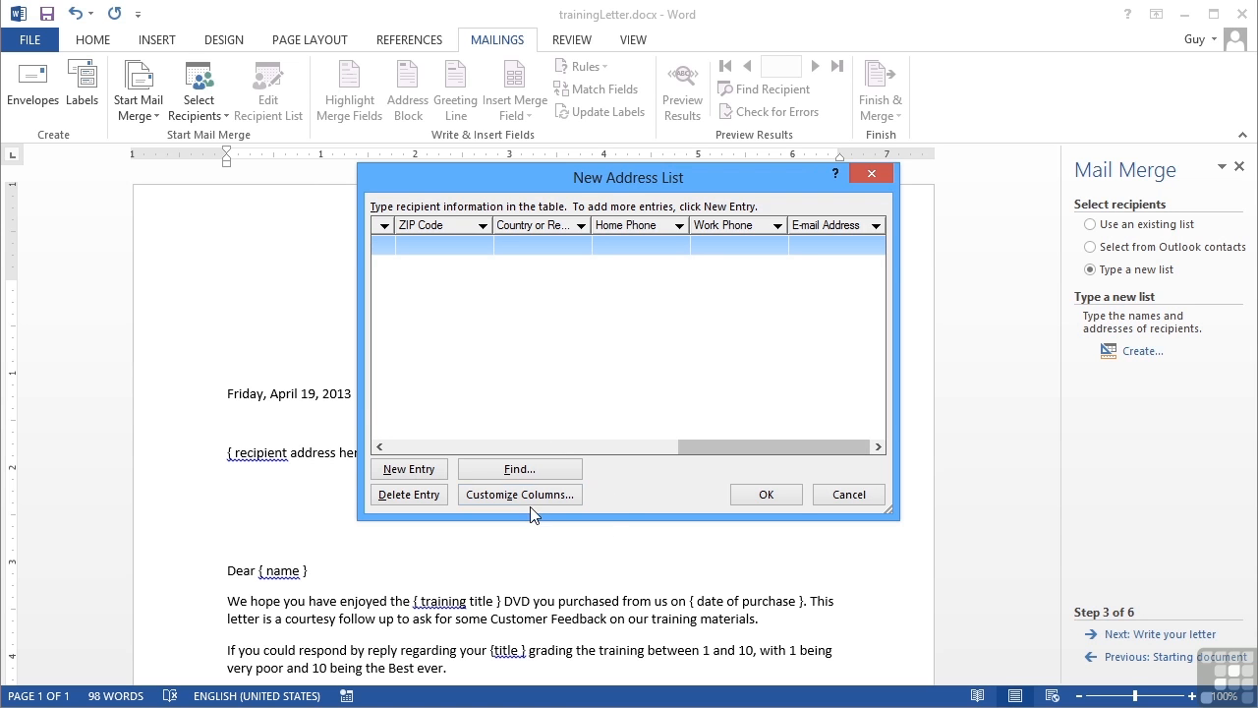
# Rename the Work Phone field to TrainingTitle and E-mail Address to DatePurchased in Customize Columns.
pyautogui.click(519, 494)
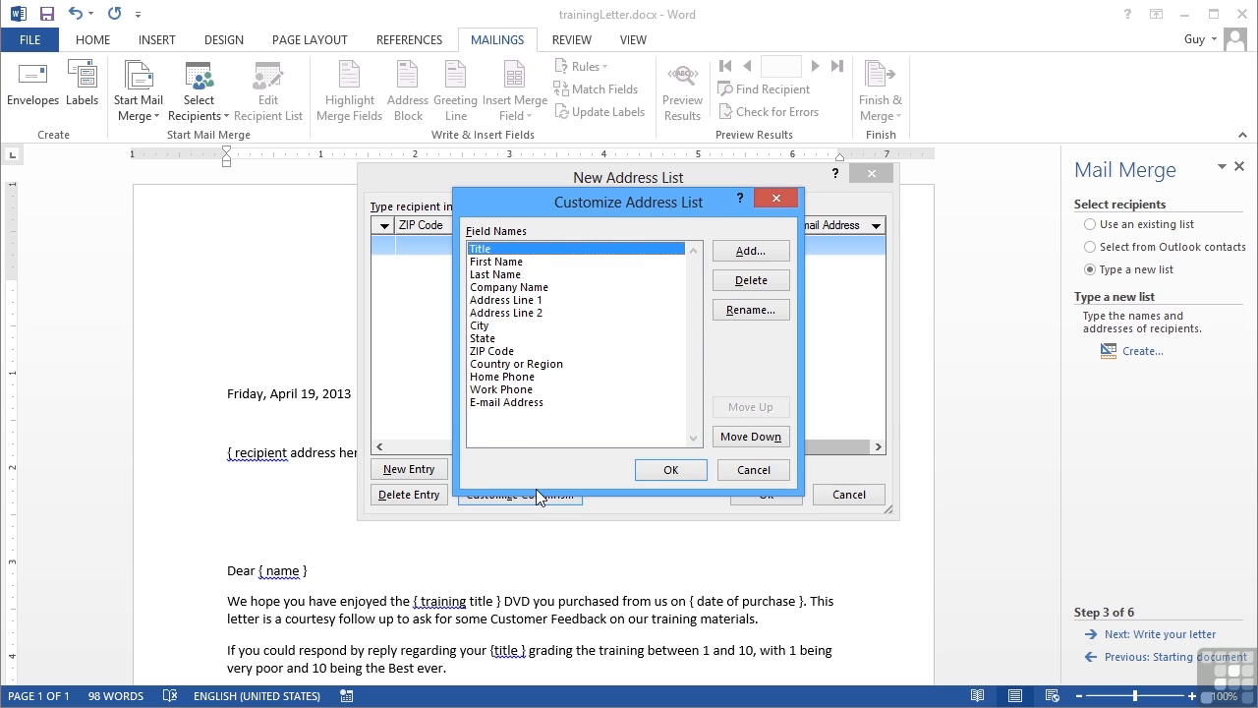
pyautogui.moveTo(660, 334)
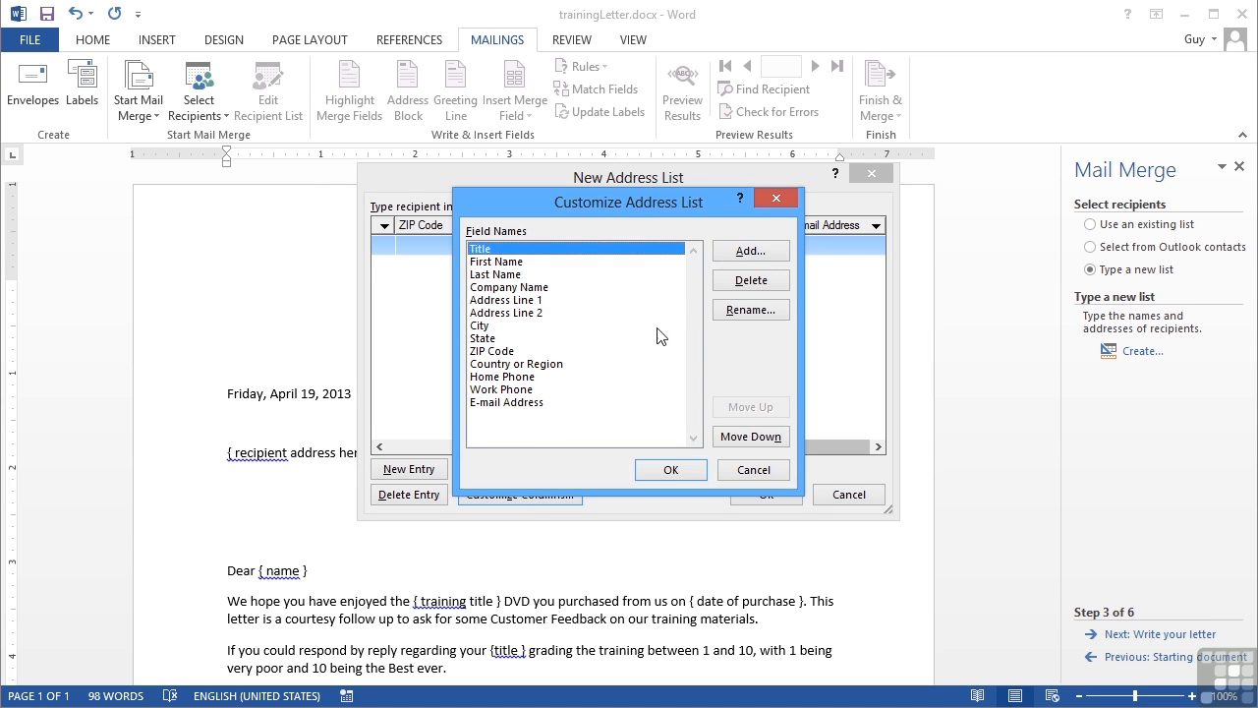
pyautogui.moveTo(531, 413)
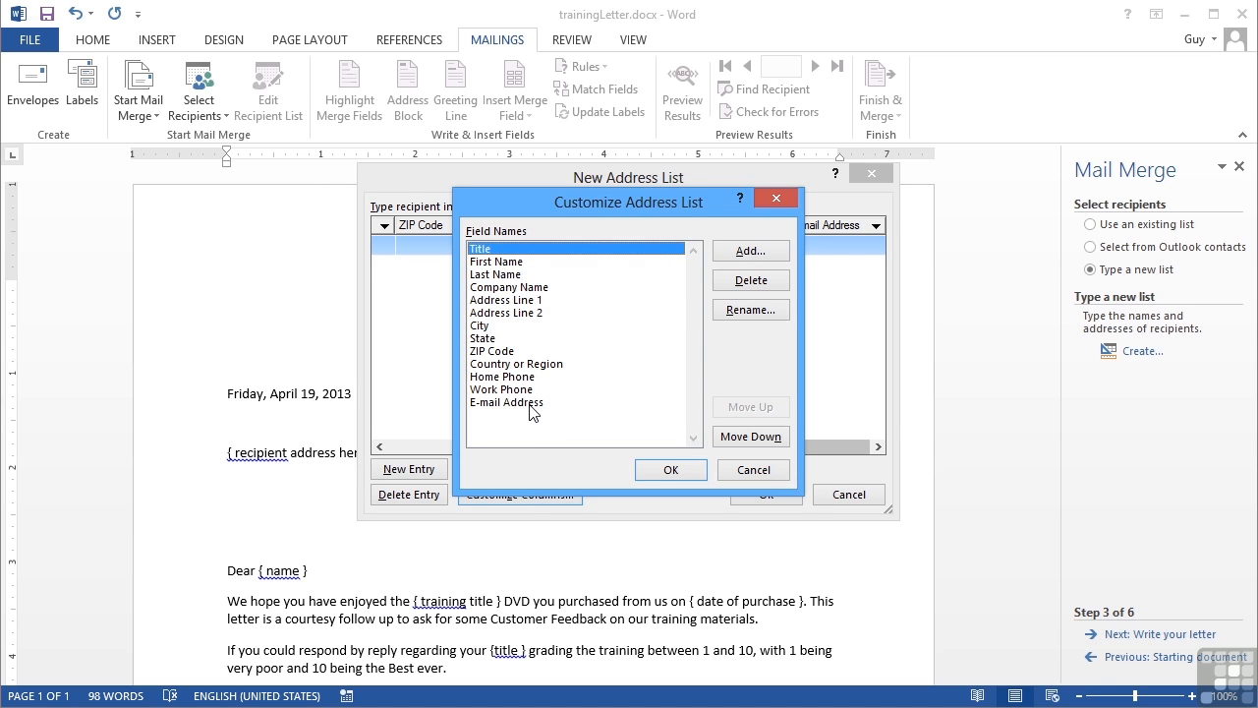
pyautogui.click(507, 401)
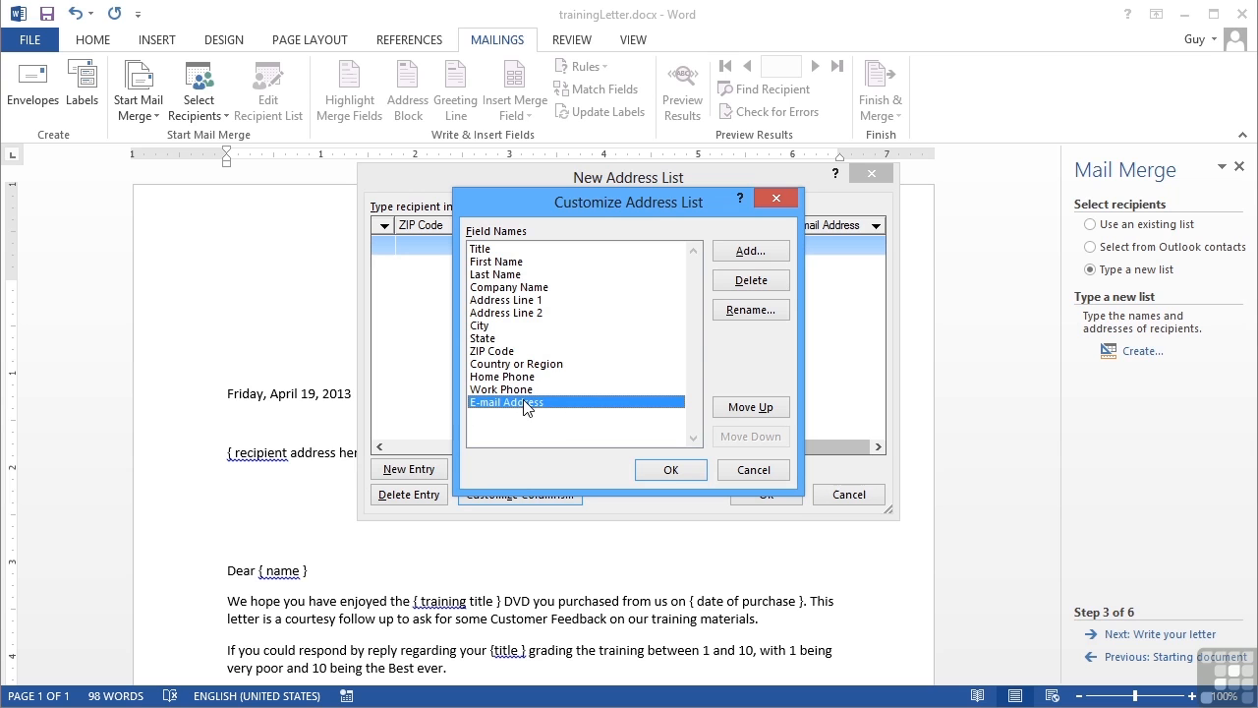
pyautogui.moveTo(519, 401)
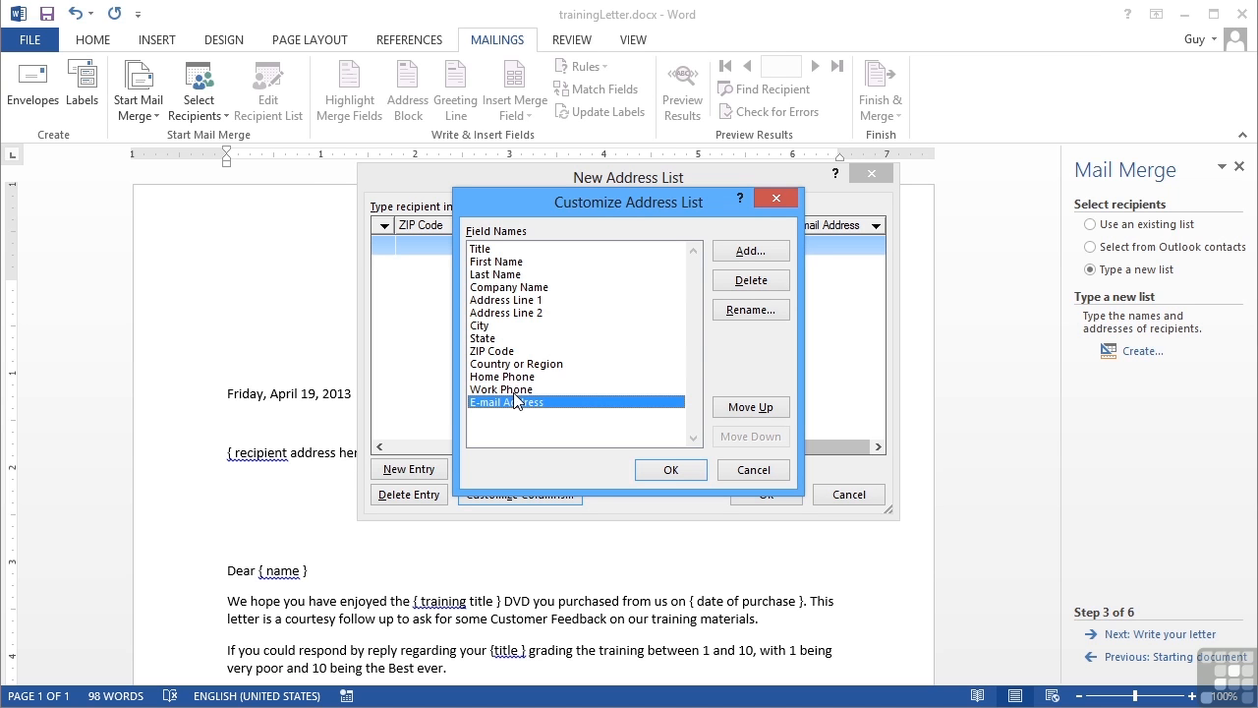
pyautogui.click(501, 389)
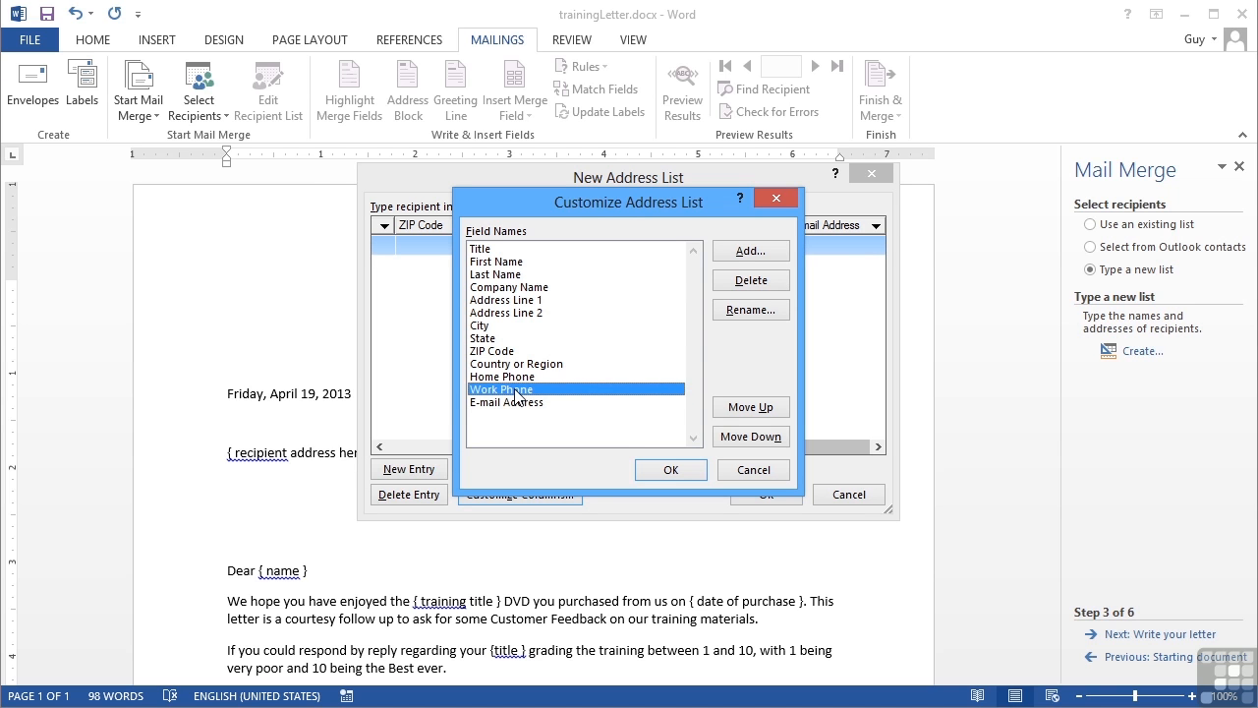
pyautogui.moveTo(747, 342)
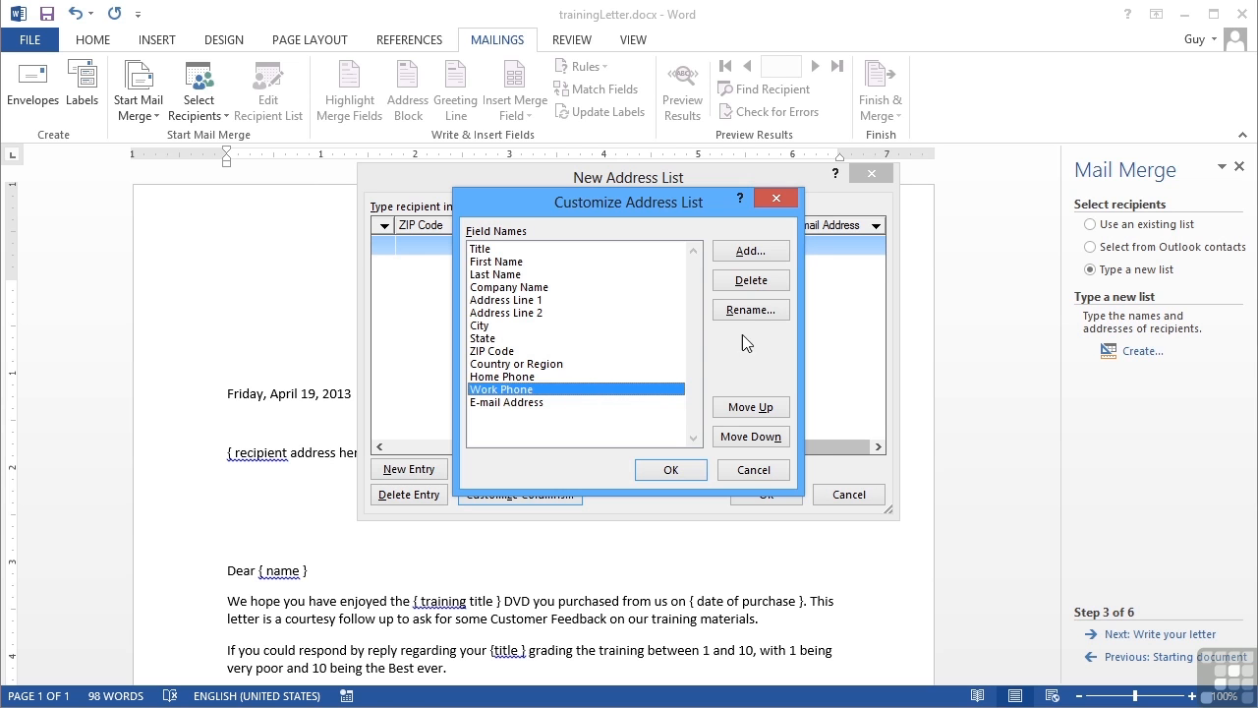
pyautogui.write('TrainingTitle')
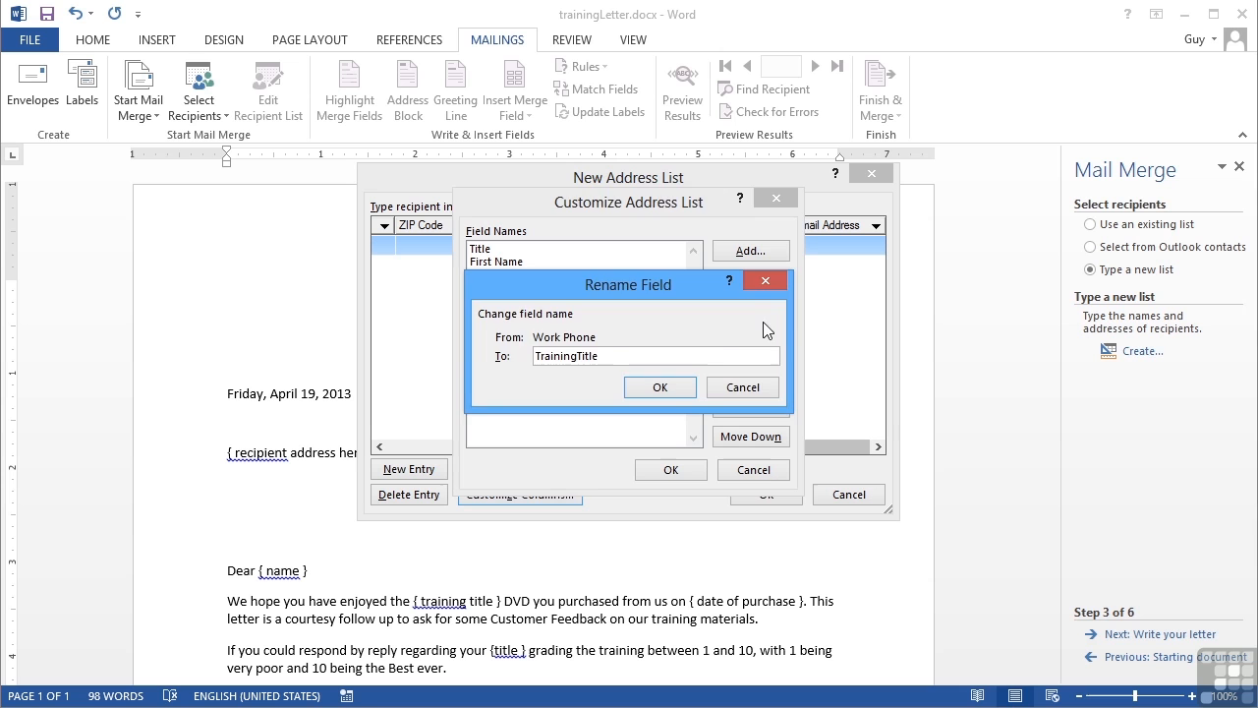
pyautogui.click(660, 385)
pyautogui.write('Date')
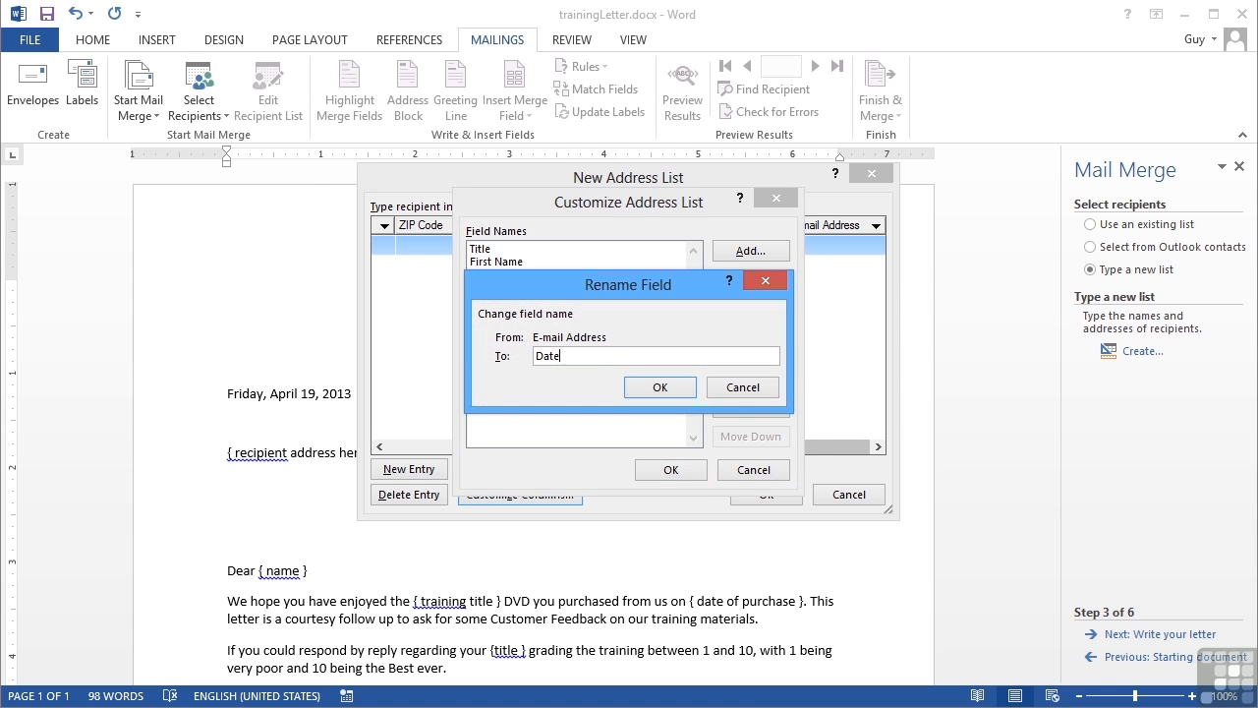
pyautogui.write('Purchased')
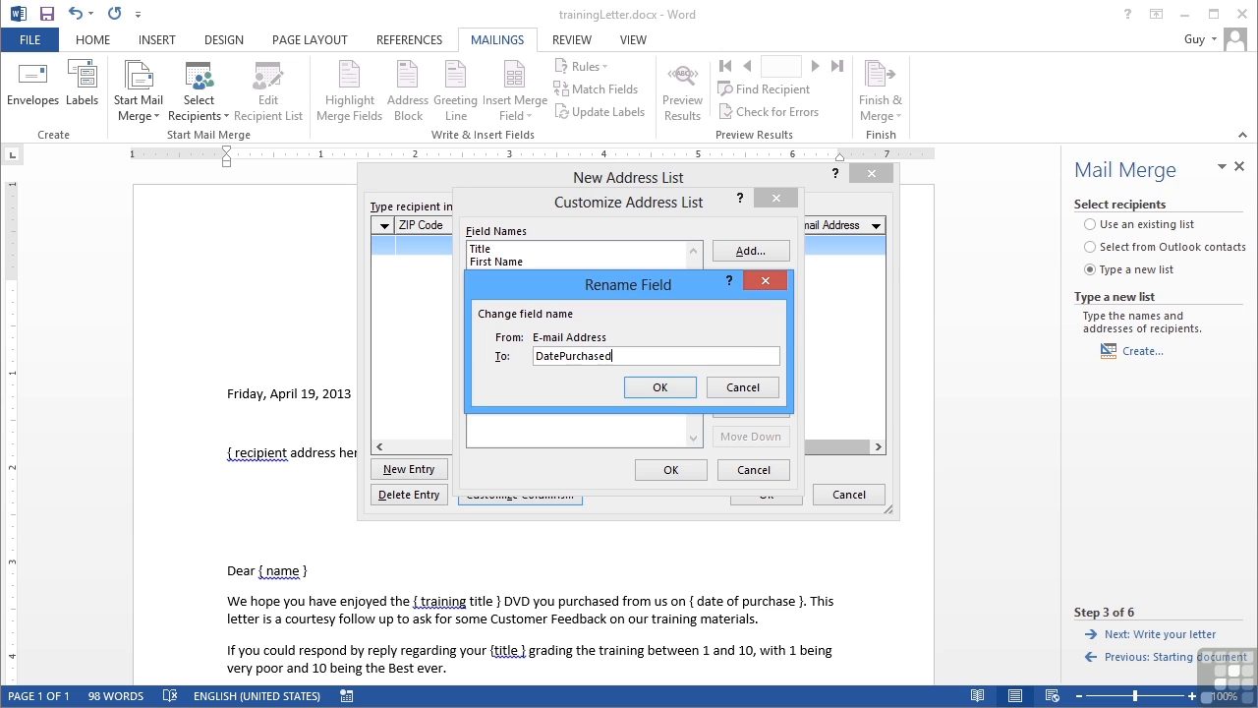
pyautogui.click(661, 385)
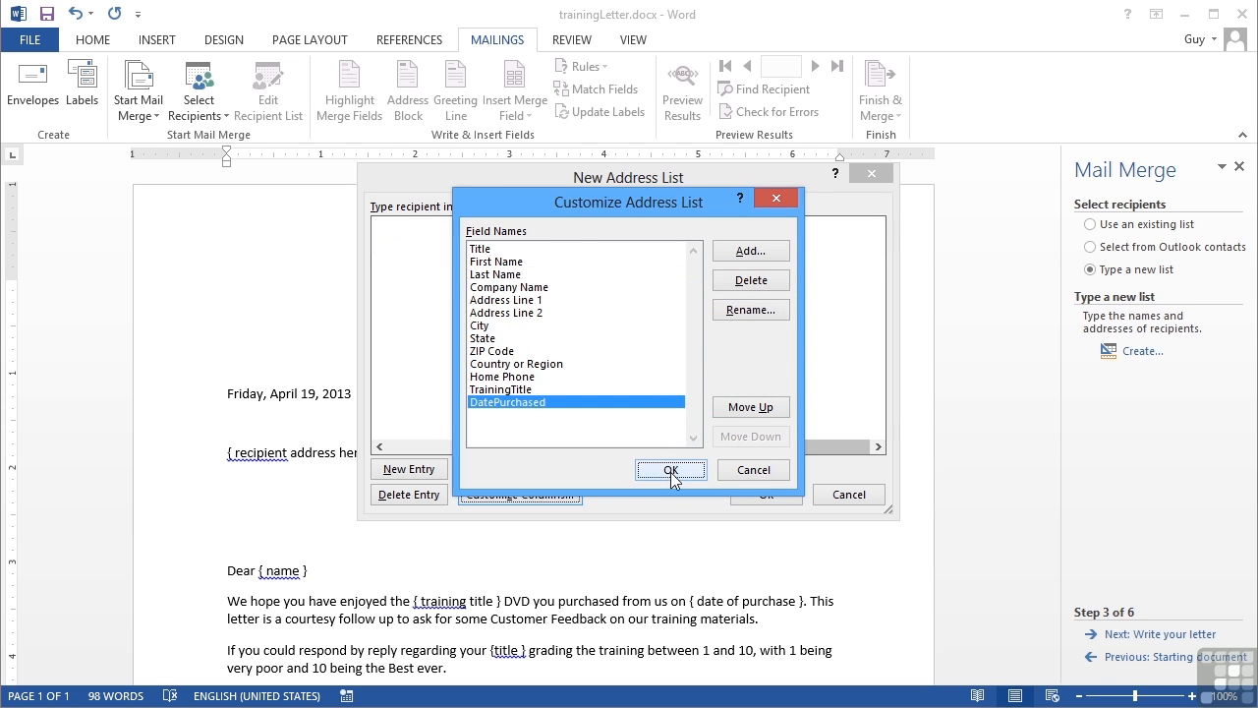
pyautogui.click(672, 468)
pyautogui.write('Mr')
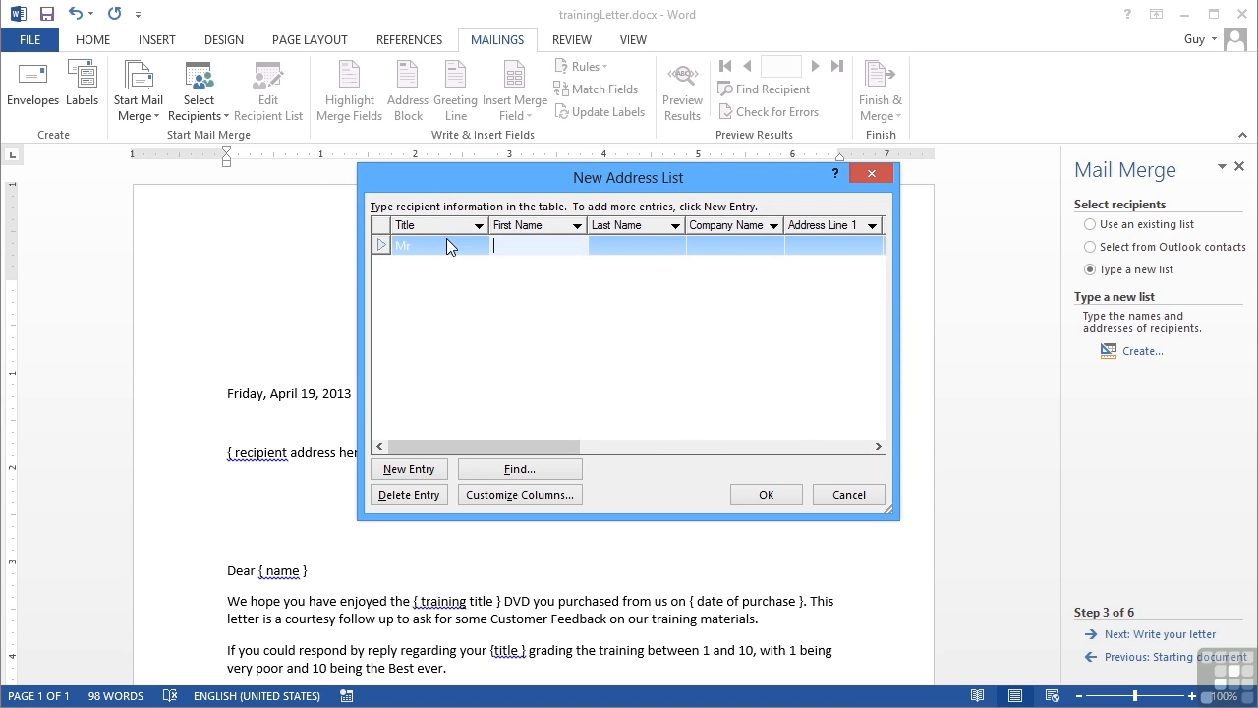
# Enter the first recipient's name, address (15 High..., Atalant...), training title 'Excel for...' and purchase date.
pyautogui.write('Honey')
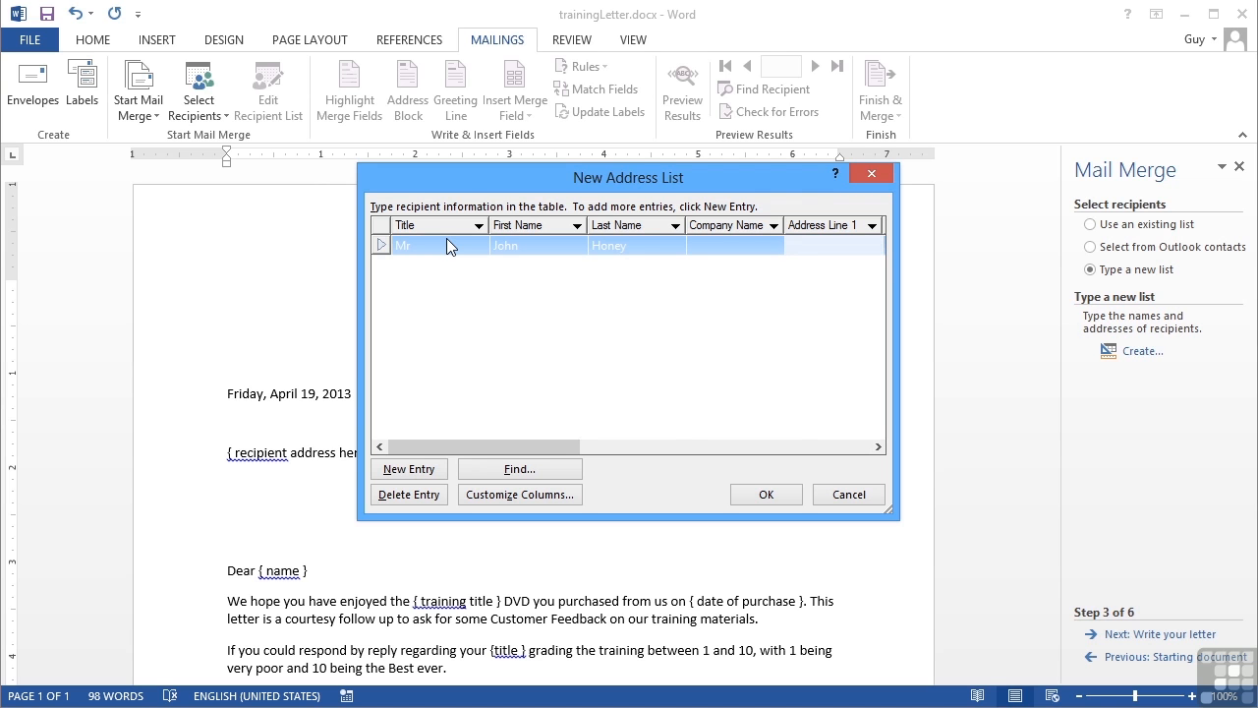
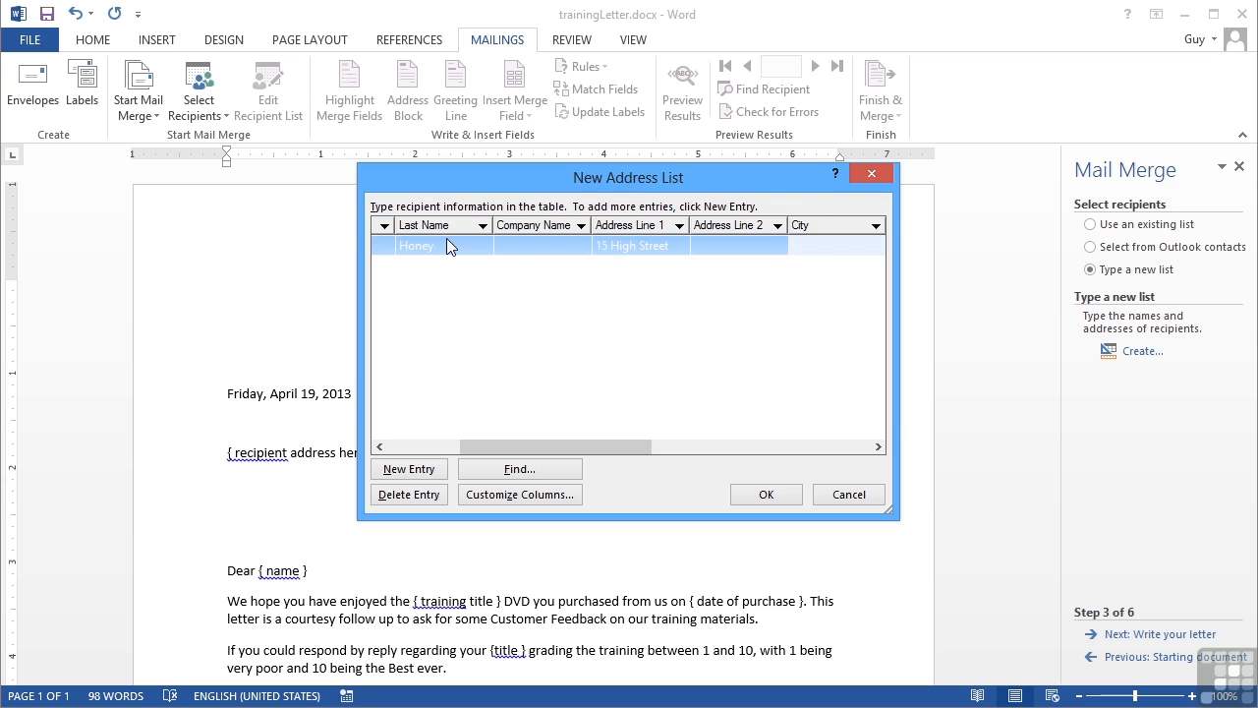
pyautogui.write('Atalant')
pyautogui.write('E')
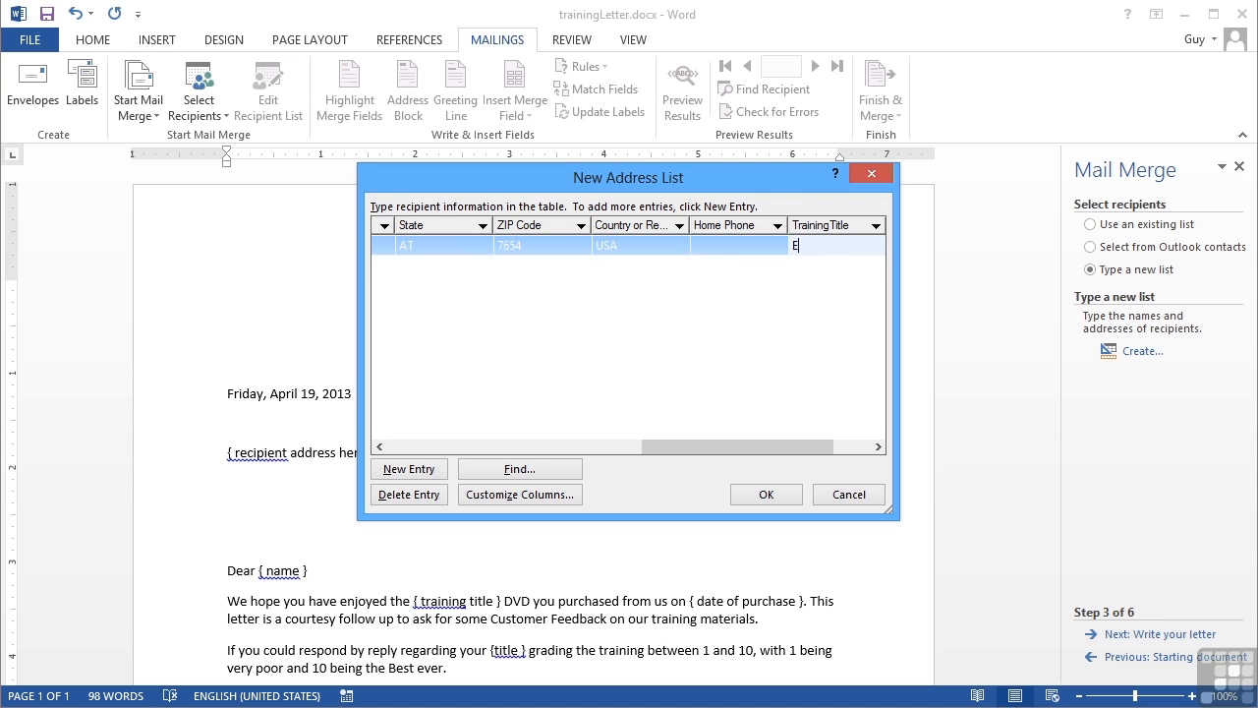
pyautogui.write('xcel for Begin...')
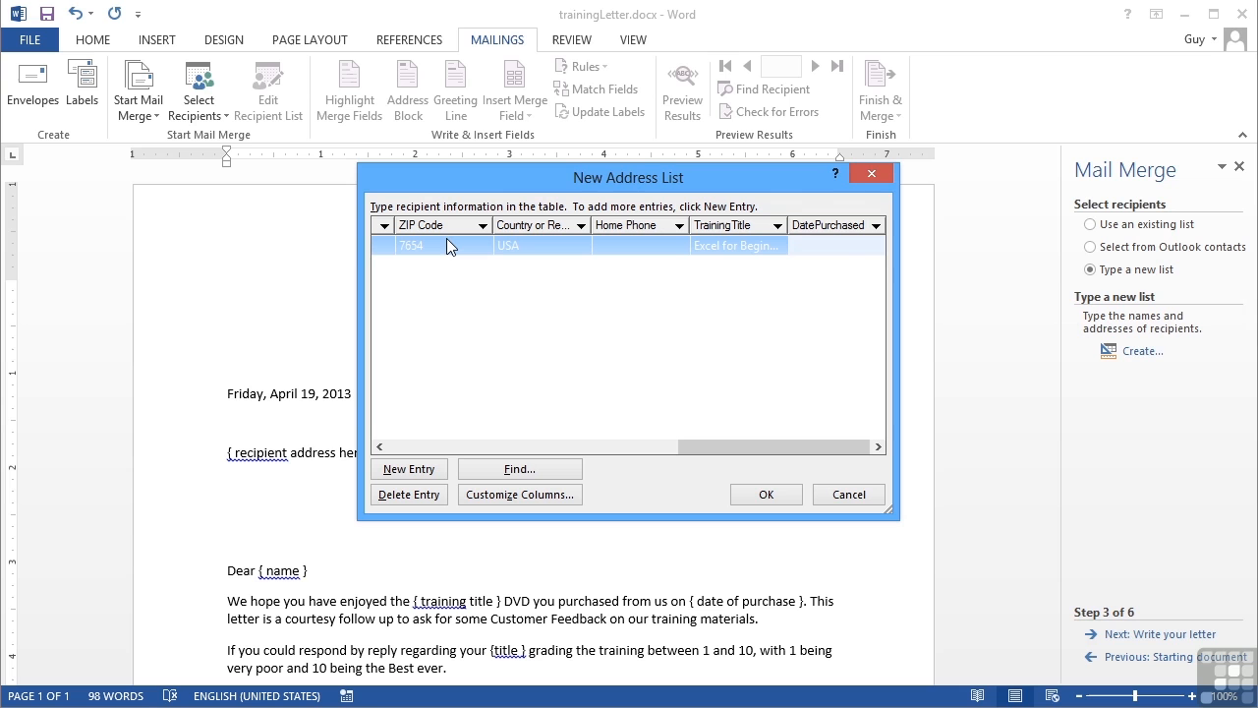
pyautogui.write('1/4')
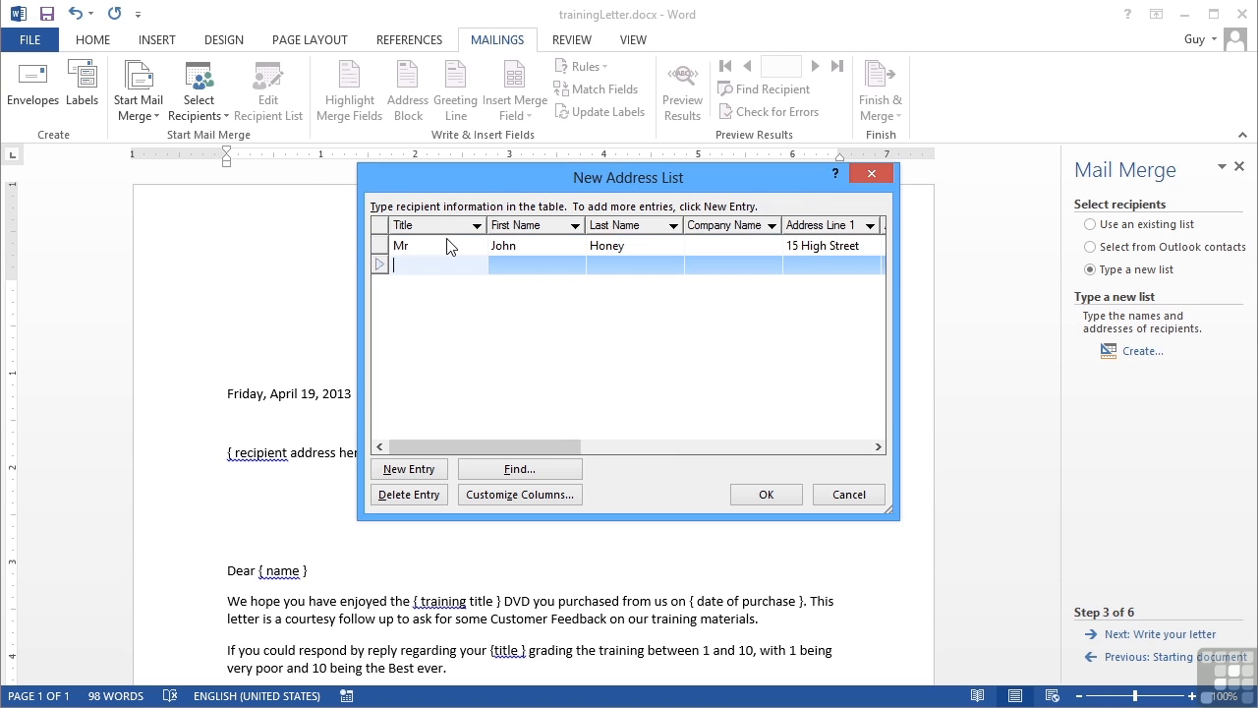
# Enter the second recipient (Mrs Jo..., 2345 M..., Wandervill..., 'Word for...', 2/5/2...) and confirm the list.
pyautogui.write('Mrs')
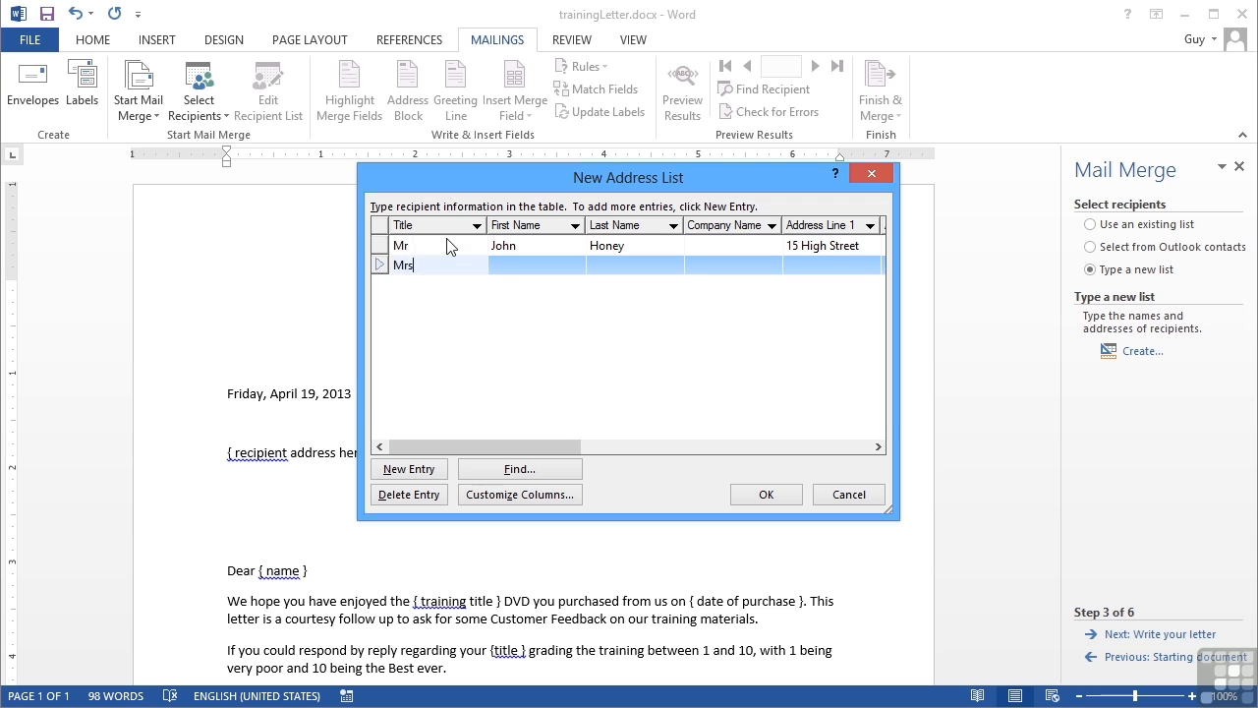
pyautogui.write('Jones')
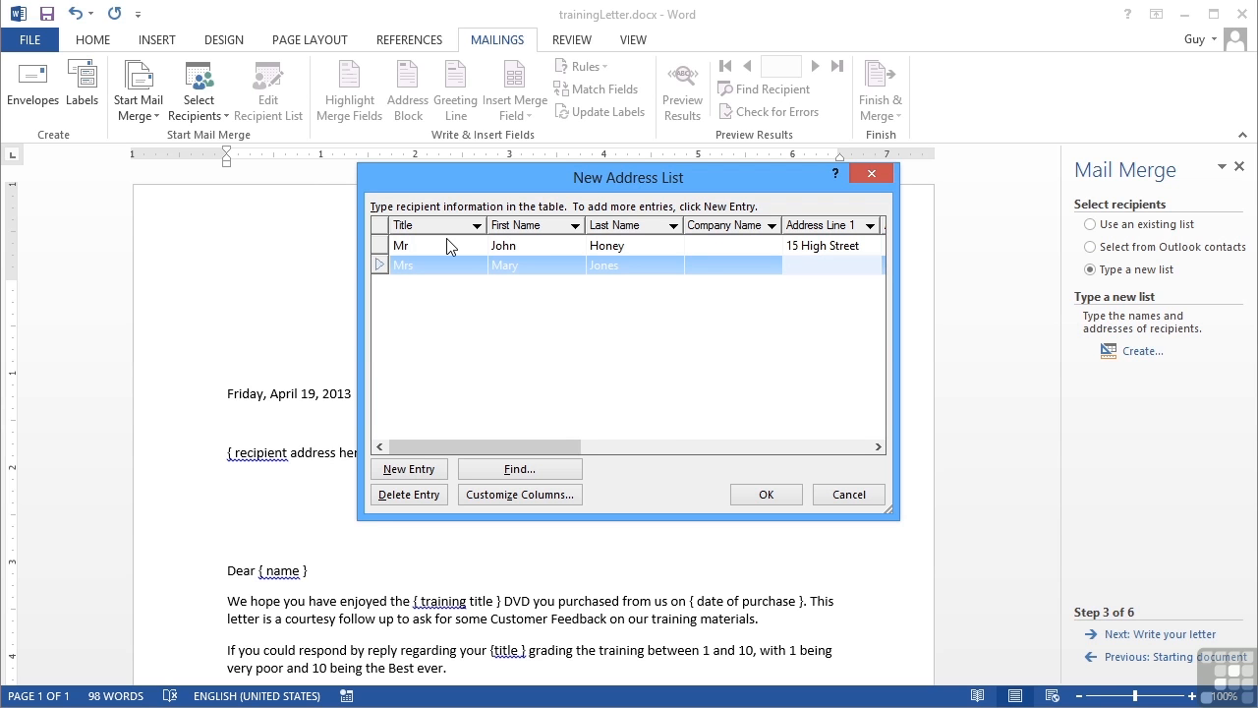
pyautogui.write('2345 Main Street')
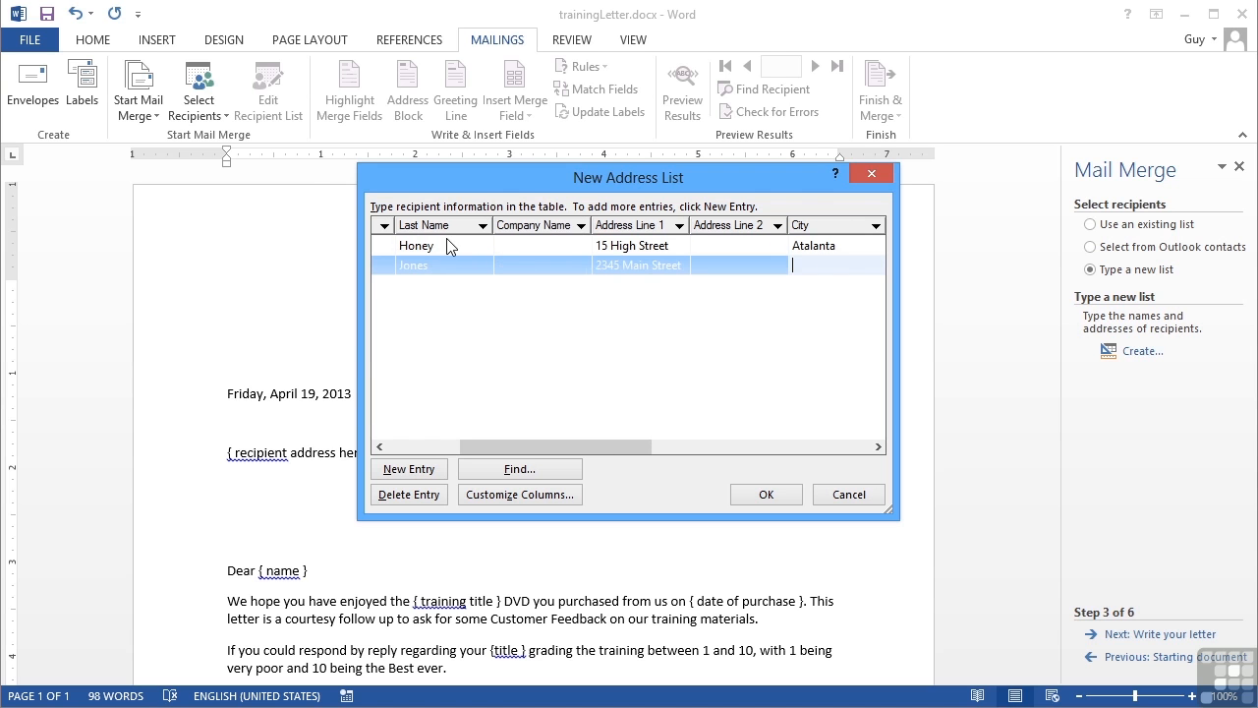
pyautogui.write('Wandervill')
pyautogui.write('BRAZIL')
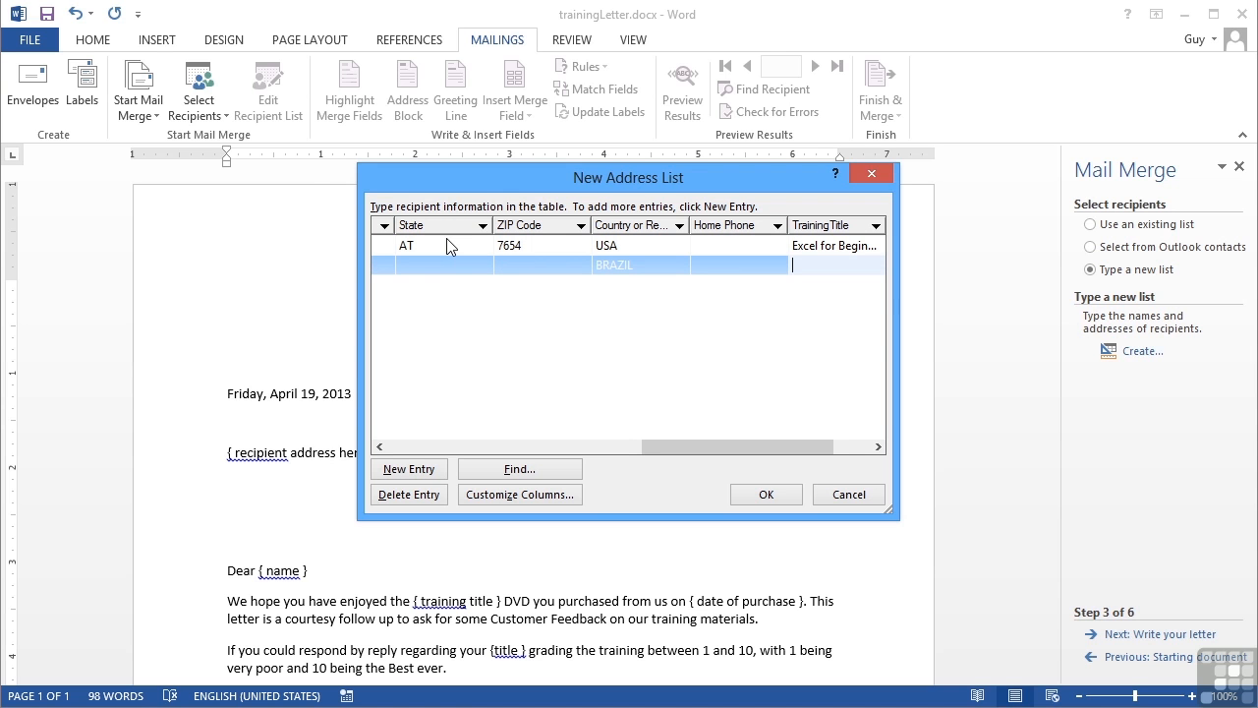
pyautogui.write('Word for Adva...')
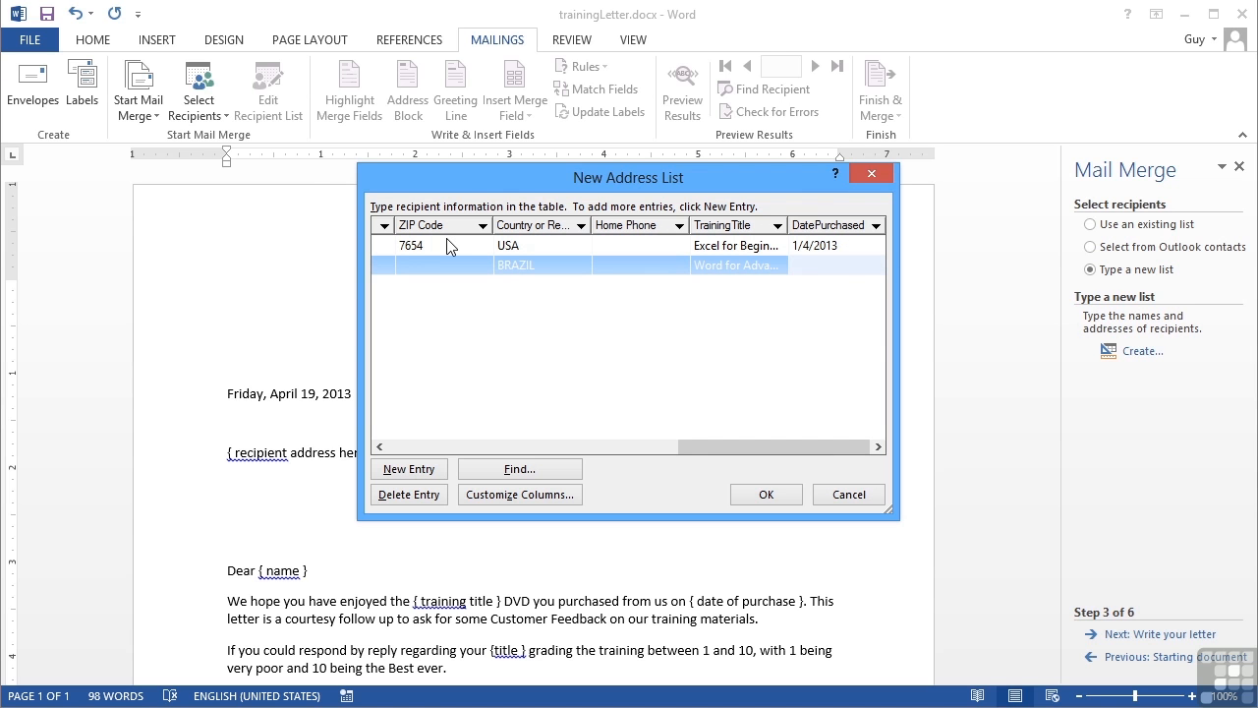
pyautogui.write('2/5/2')
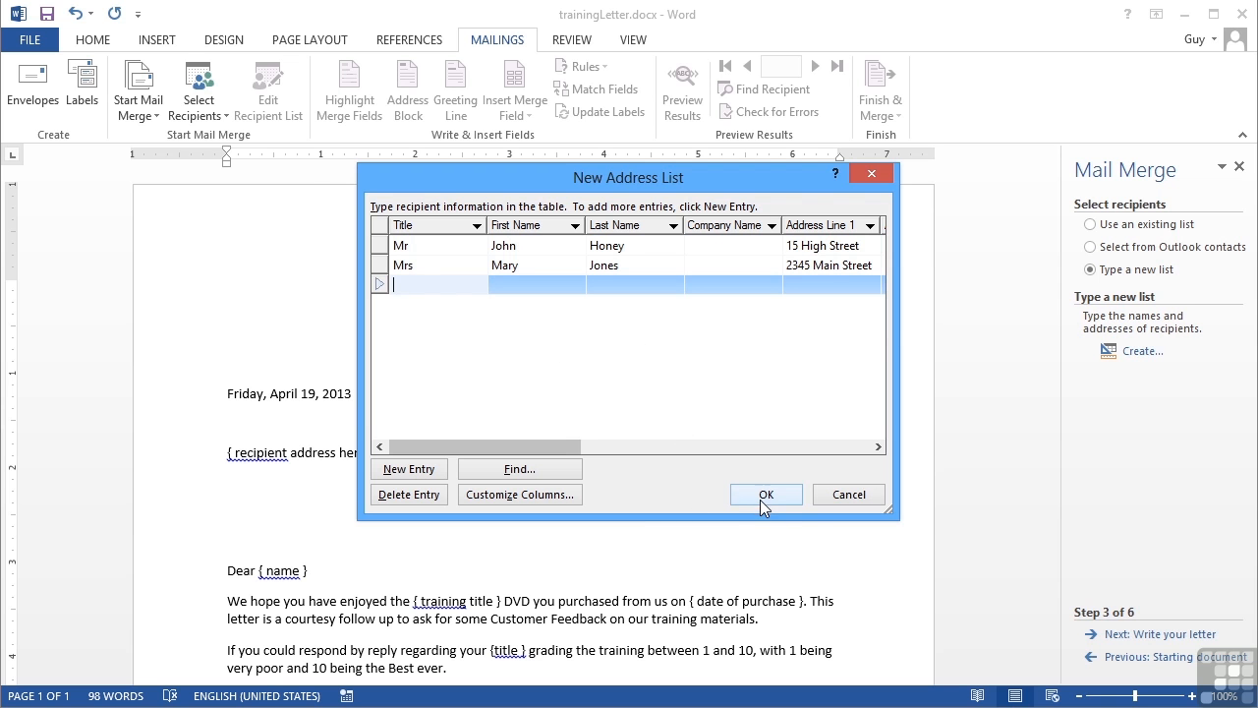
pyautogui.click(767, 493)
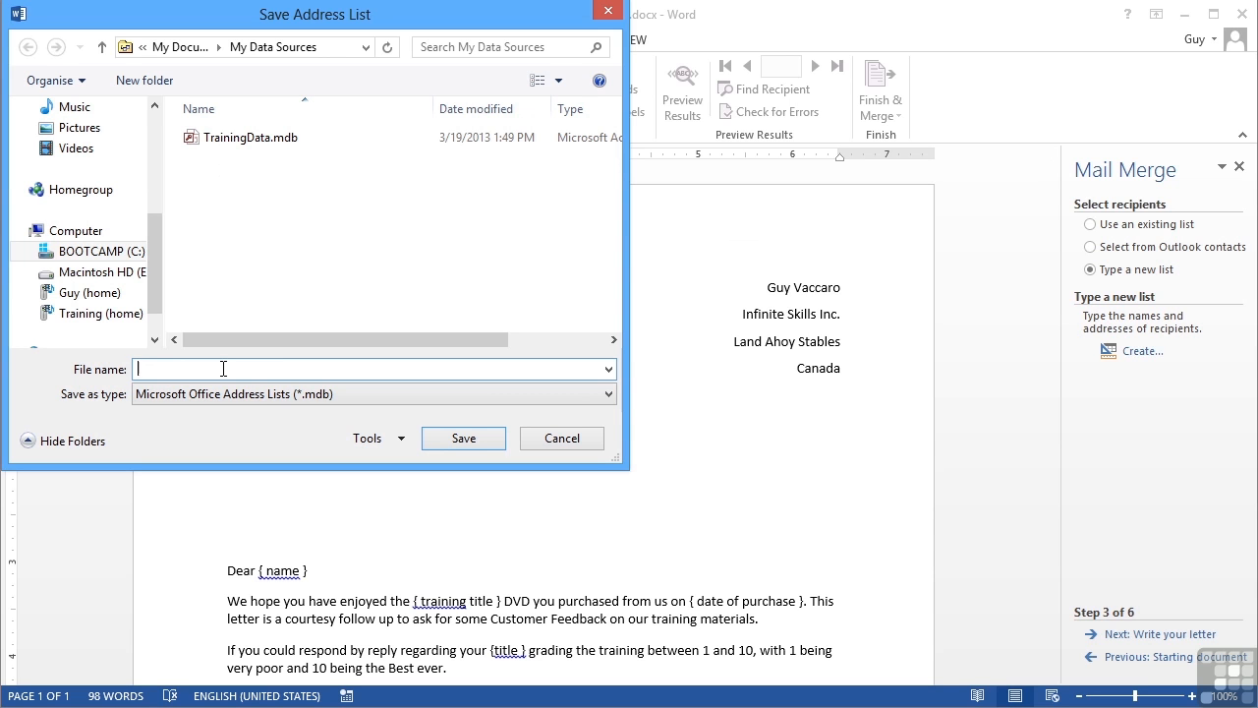
# Save the recipient address list as mailMergeData, bringing up the Mail Merge Recipients list.
pyautogui.write('mailMerge')
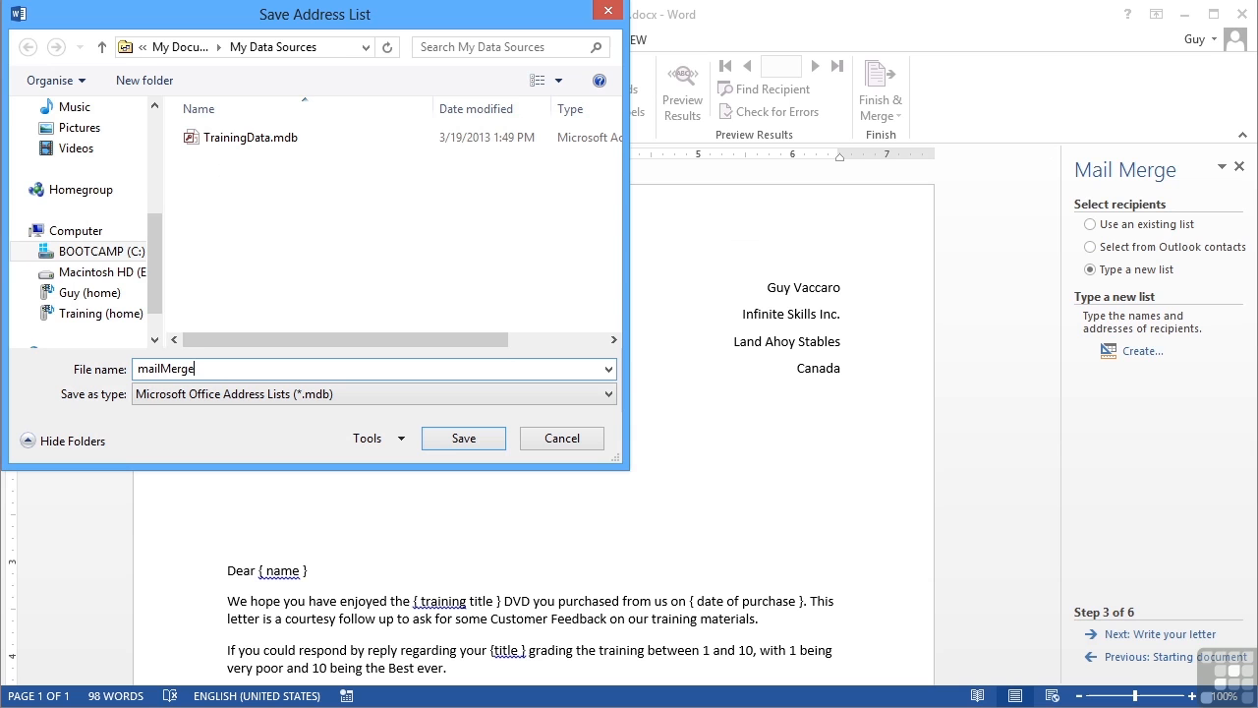
pyautogui.write('Data')
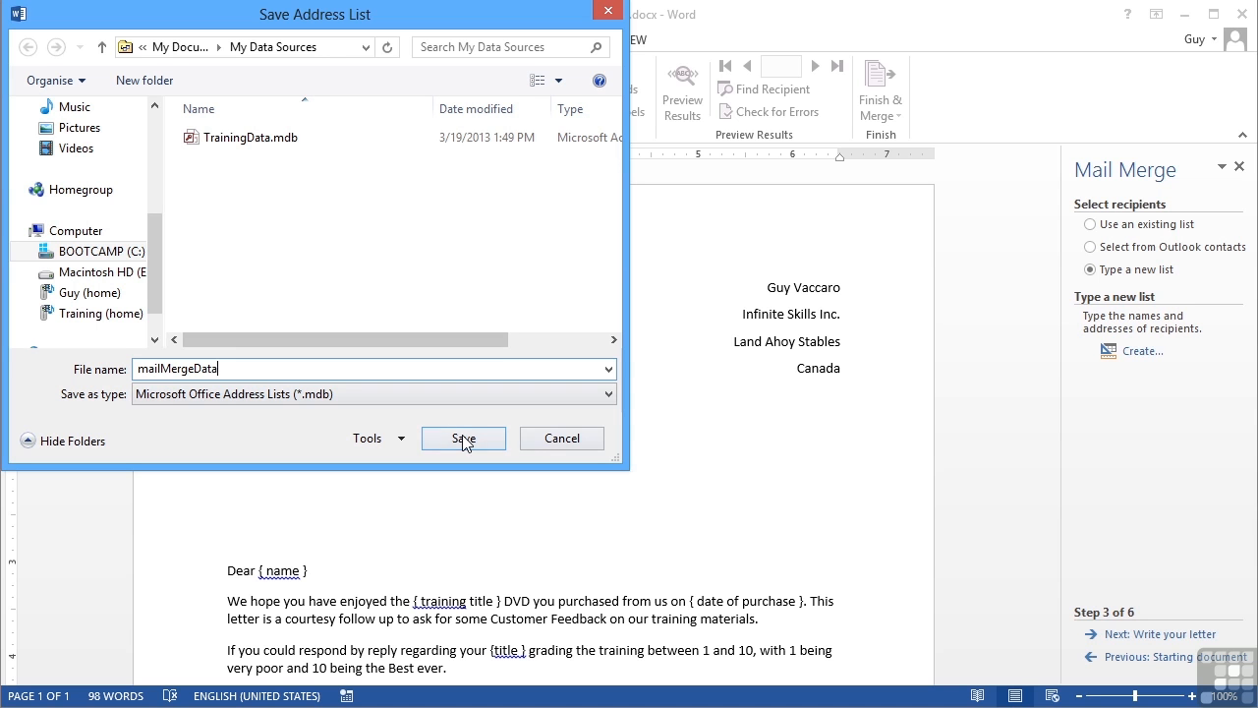
pyautogui.click(462, 436)
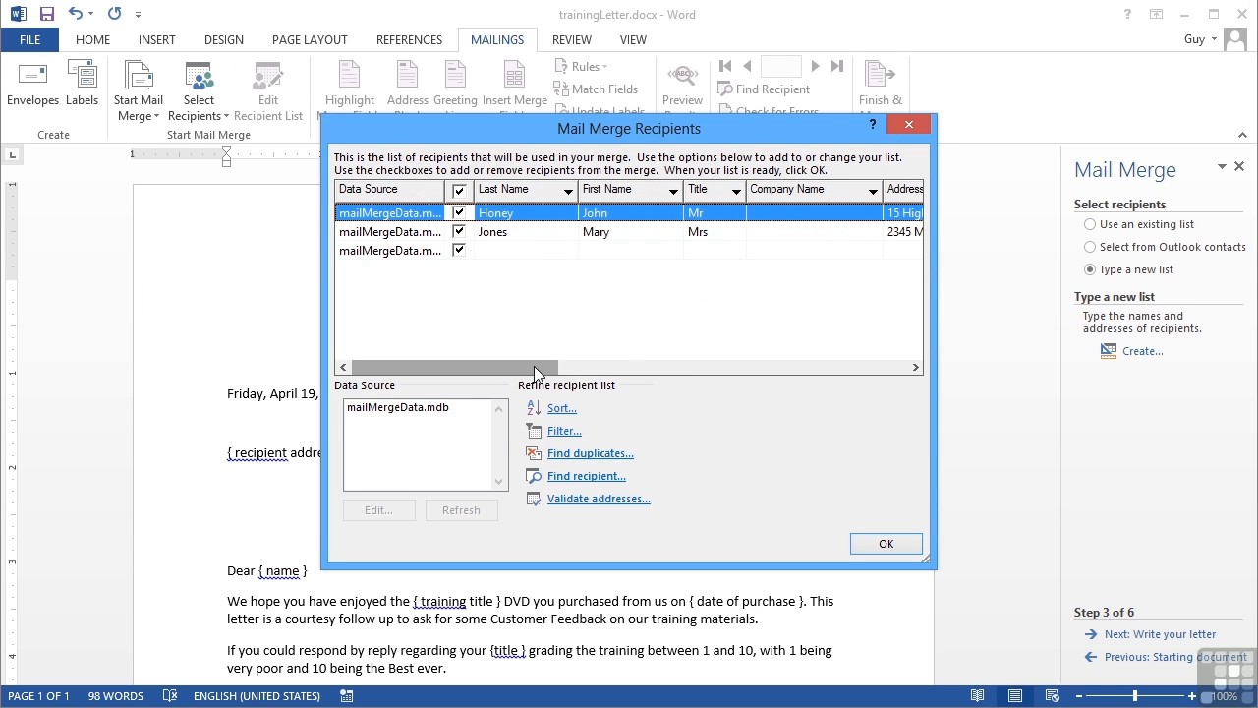
pyautogui.moveTo(821, 491)
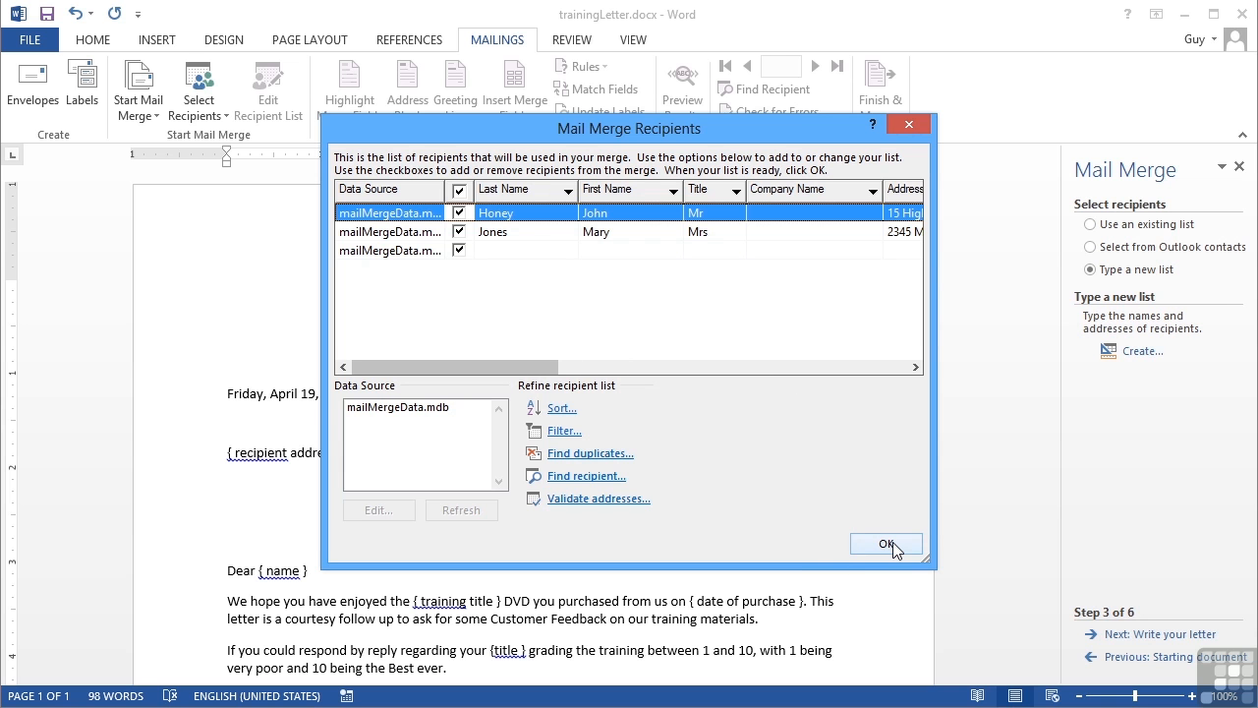
# Accept the mailMergeData recipients and advance the wizard to step 4, writing the letter.
pyautogui.click(885, 542)
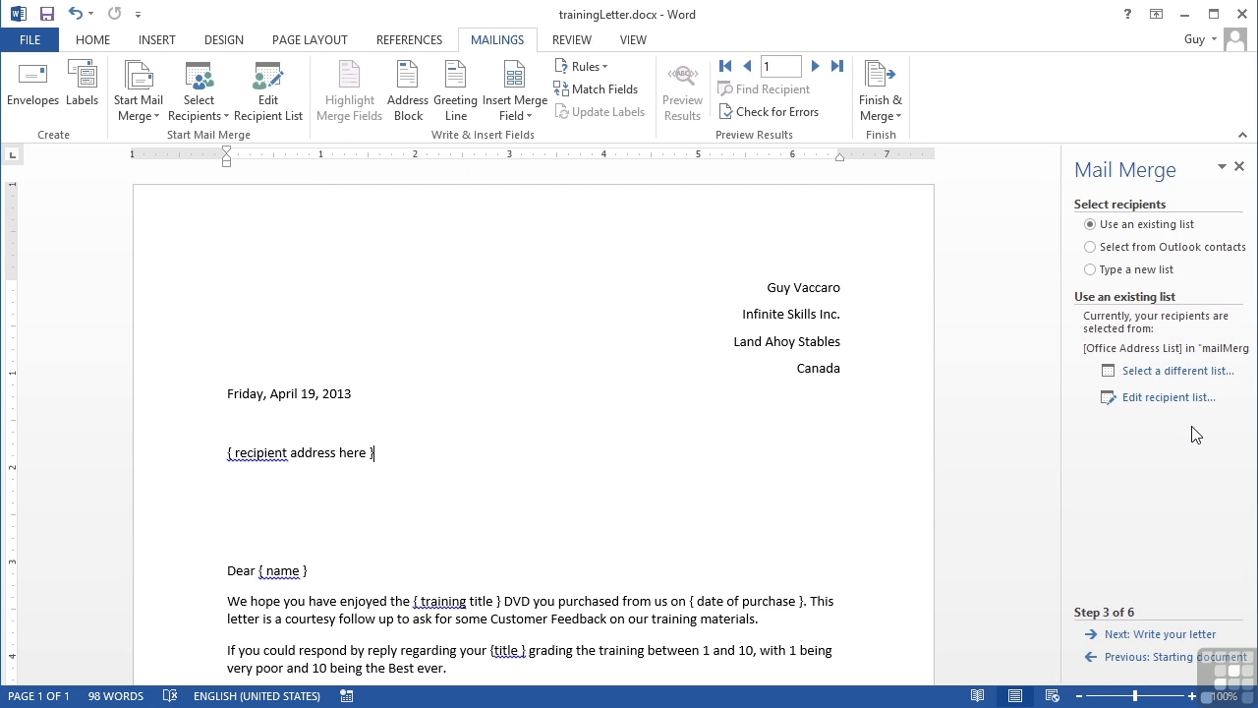
pyautogui.moveTo(1182, 548)
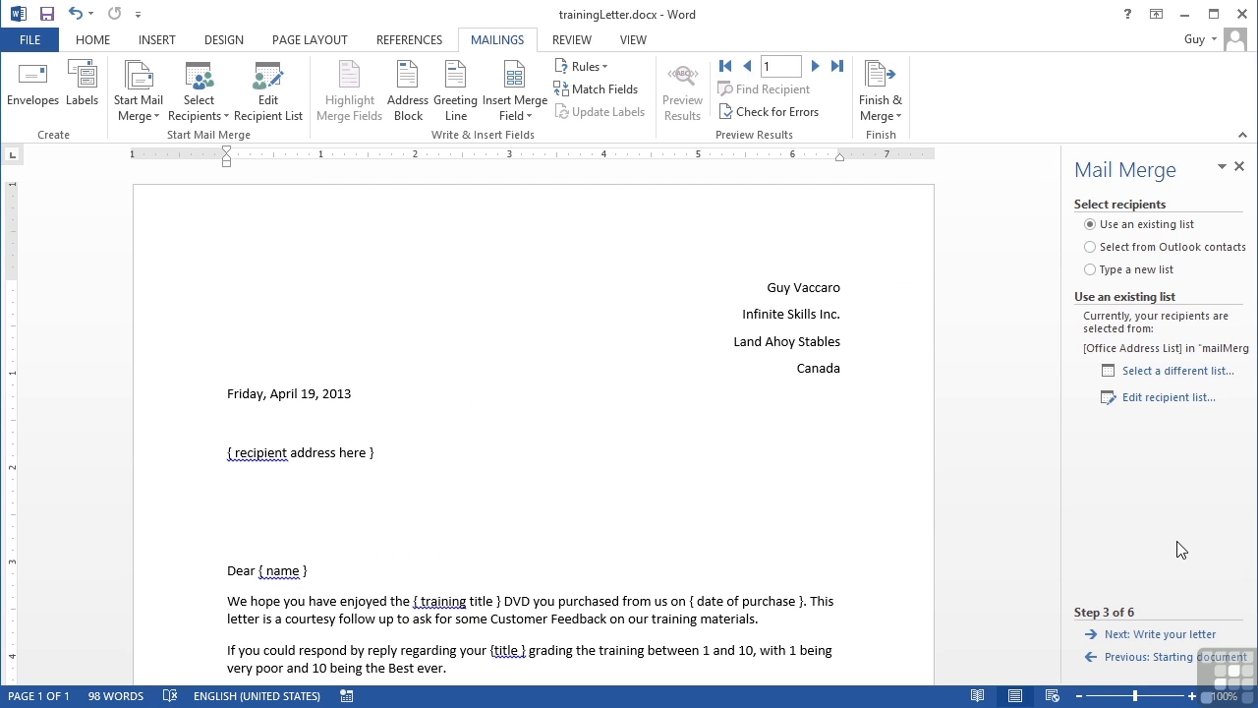
pyautogui.moveTo(1168, 397)
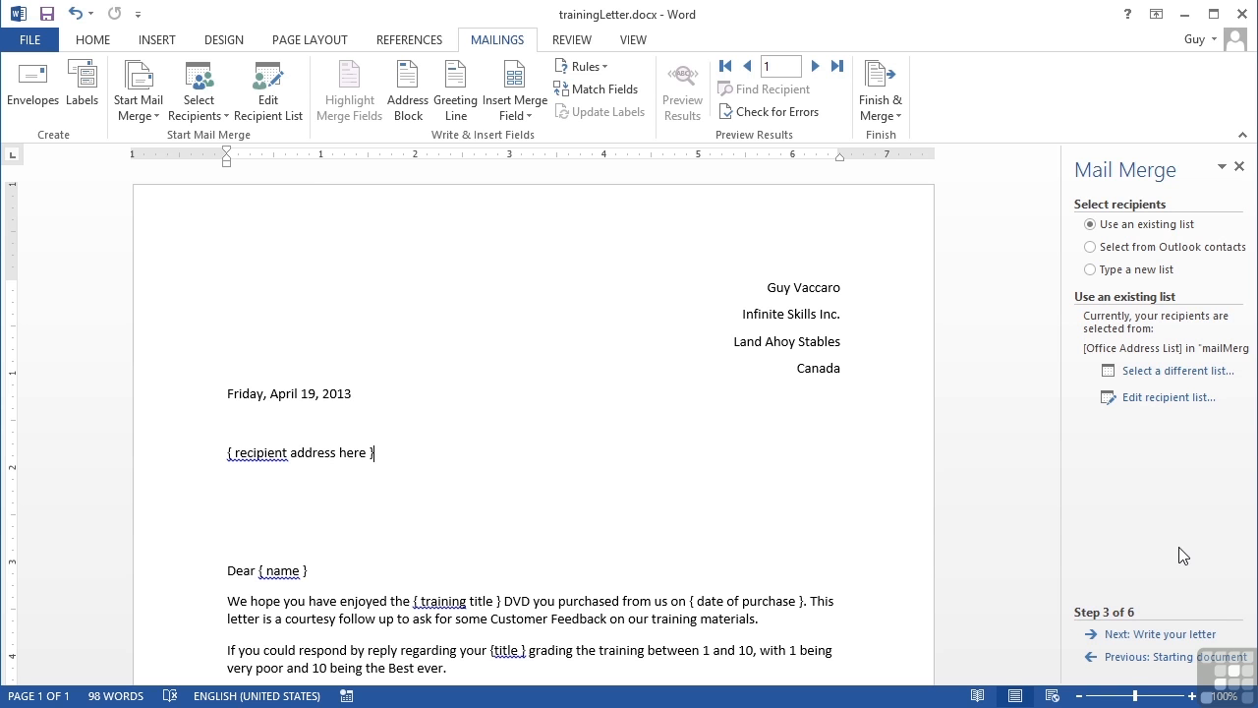
pyautogui.click(1158, 633)
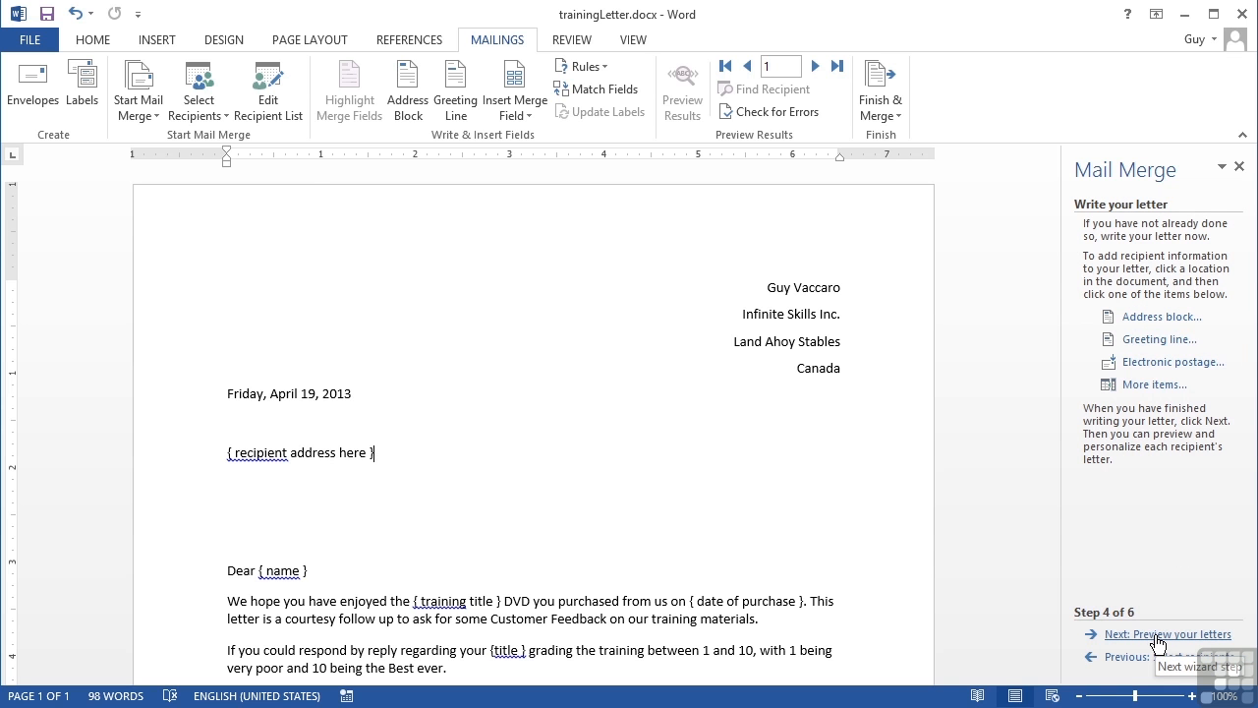
pyautogui.moveTo(1132, 564)
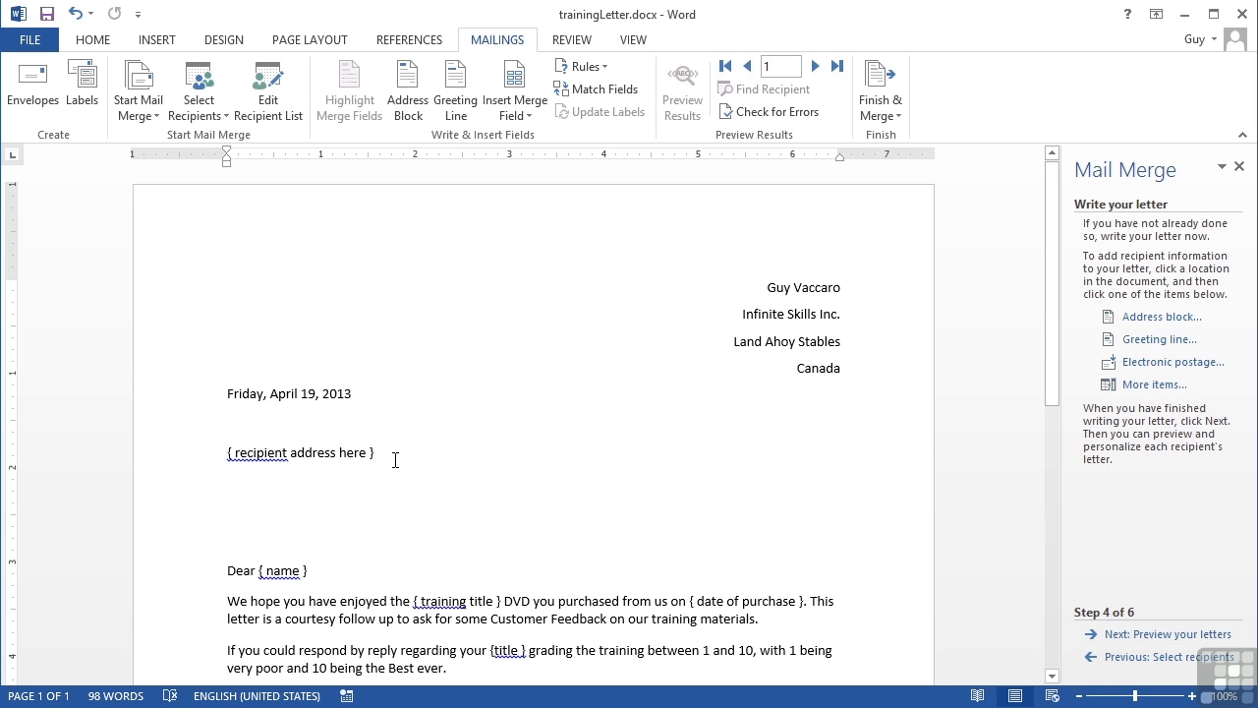
# Select the recipient address placeholder text in the letter.
pyautogui.doubleClick(333, 452)
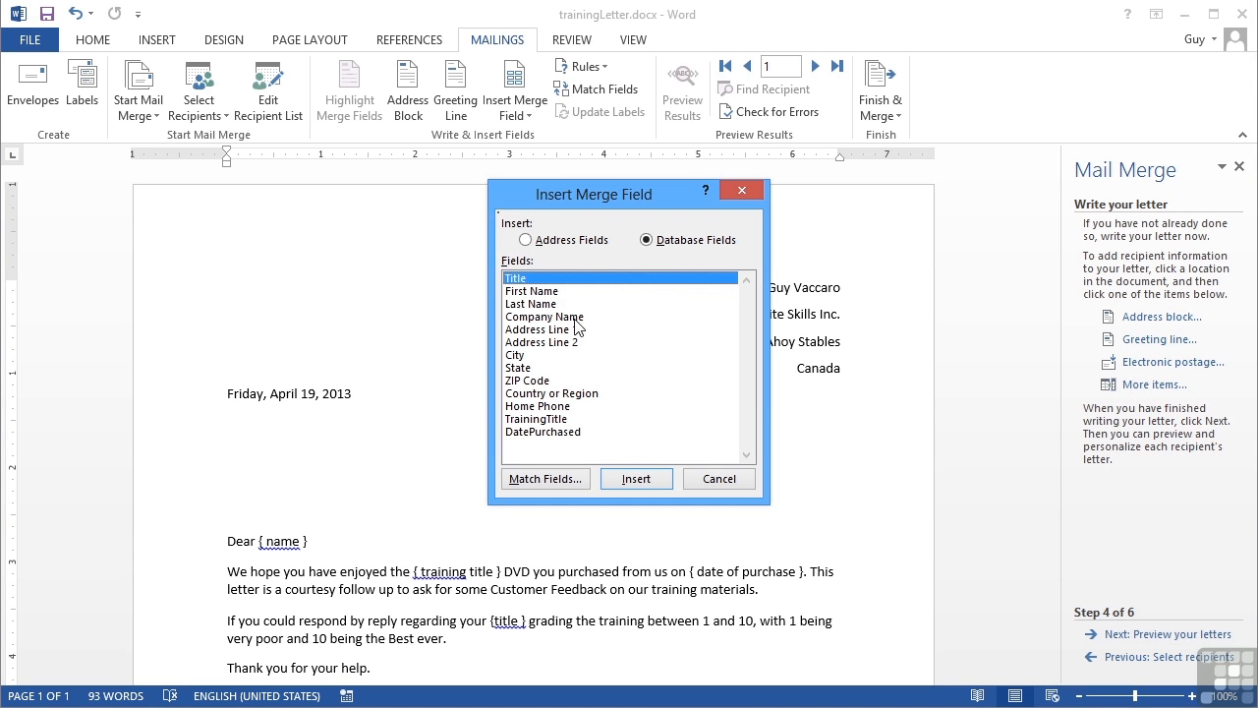
# Insert the Address_Line_1, Address_Line_2, City, State, ZIP_Code and Country_or_Region merge fields.
pyautogui.click(543, 330)
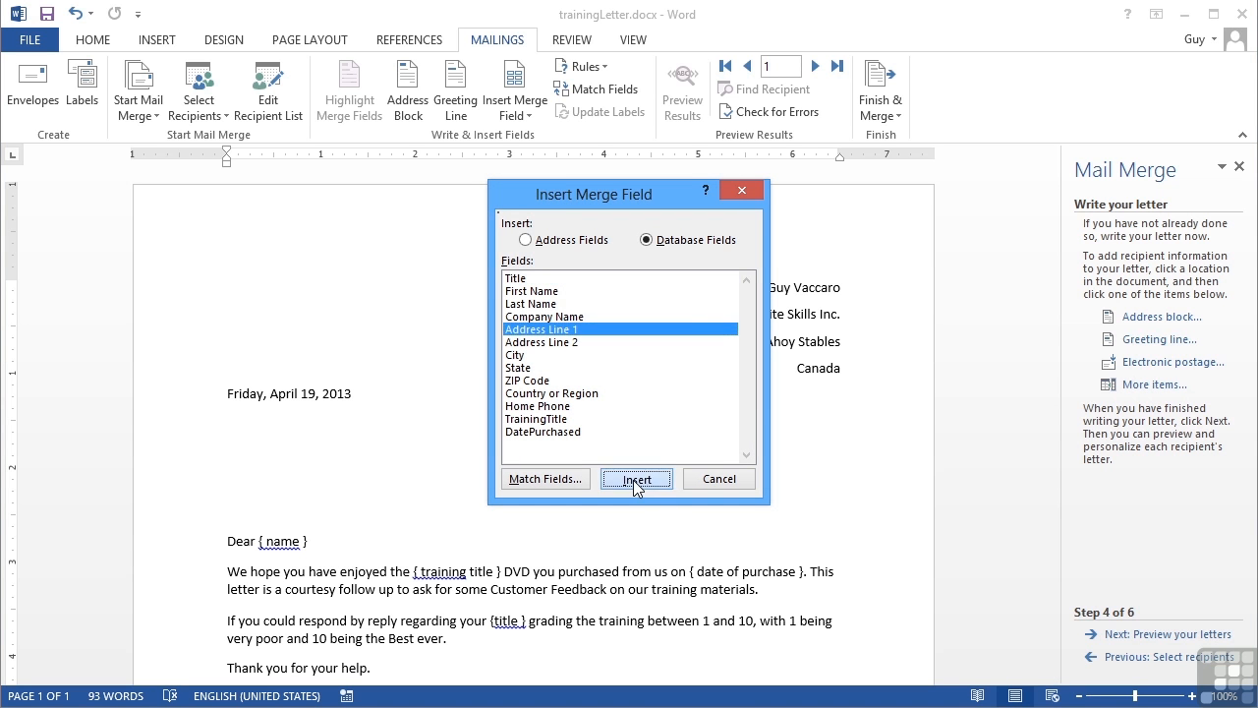
pyautogui.click(637, 480)
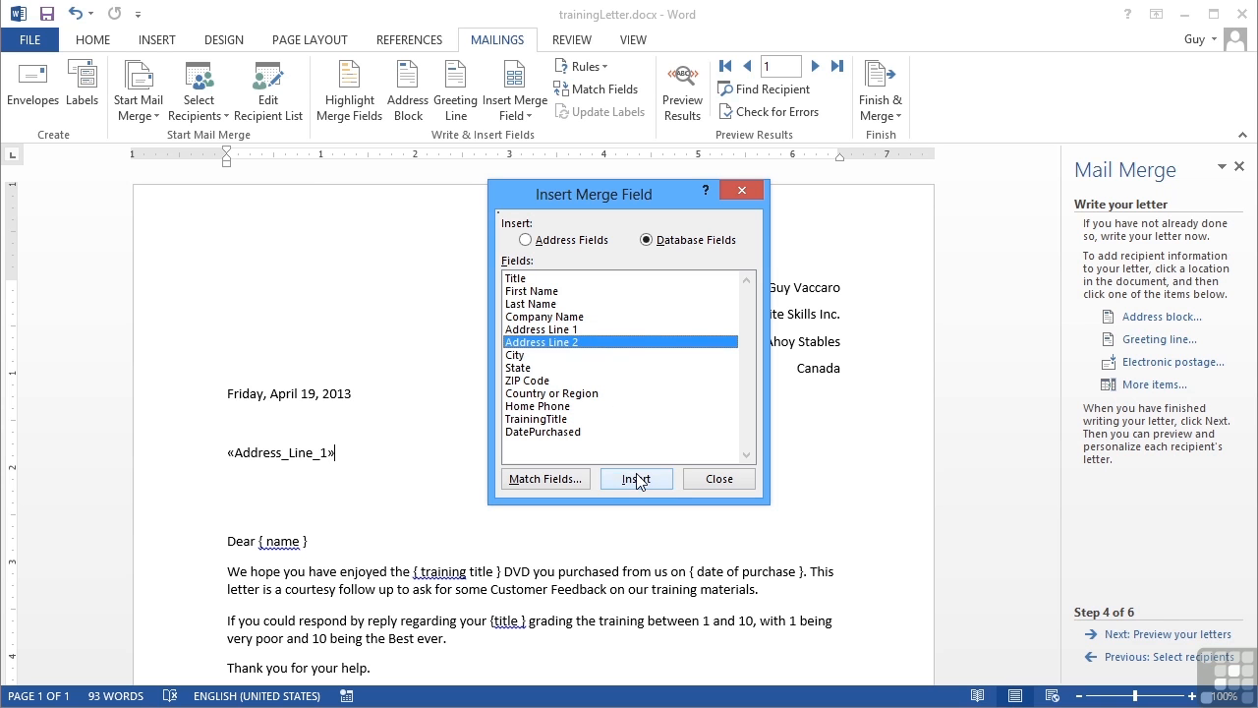
pyautogui.click(637, 480)
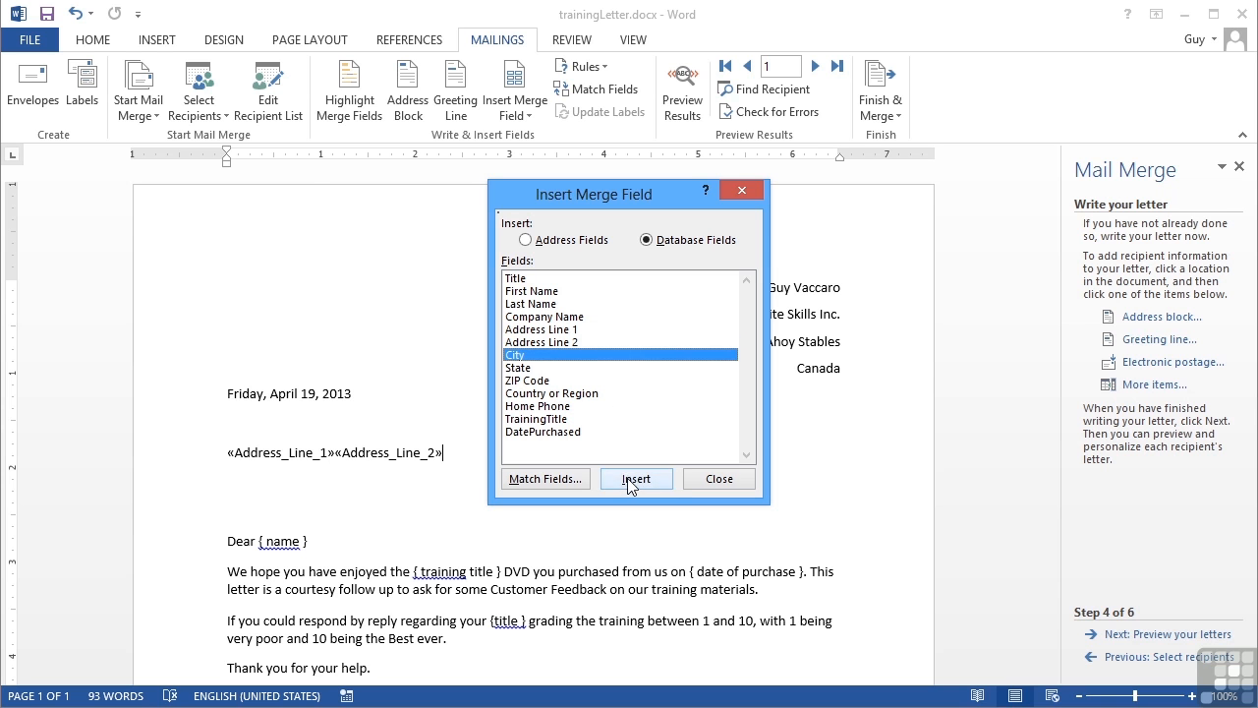
pyautogui.click(637, 480)
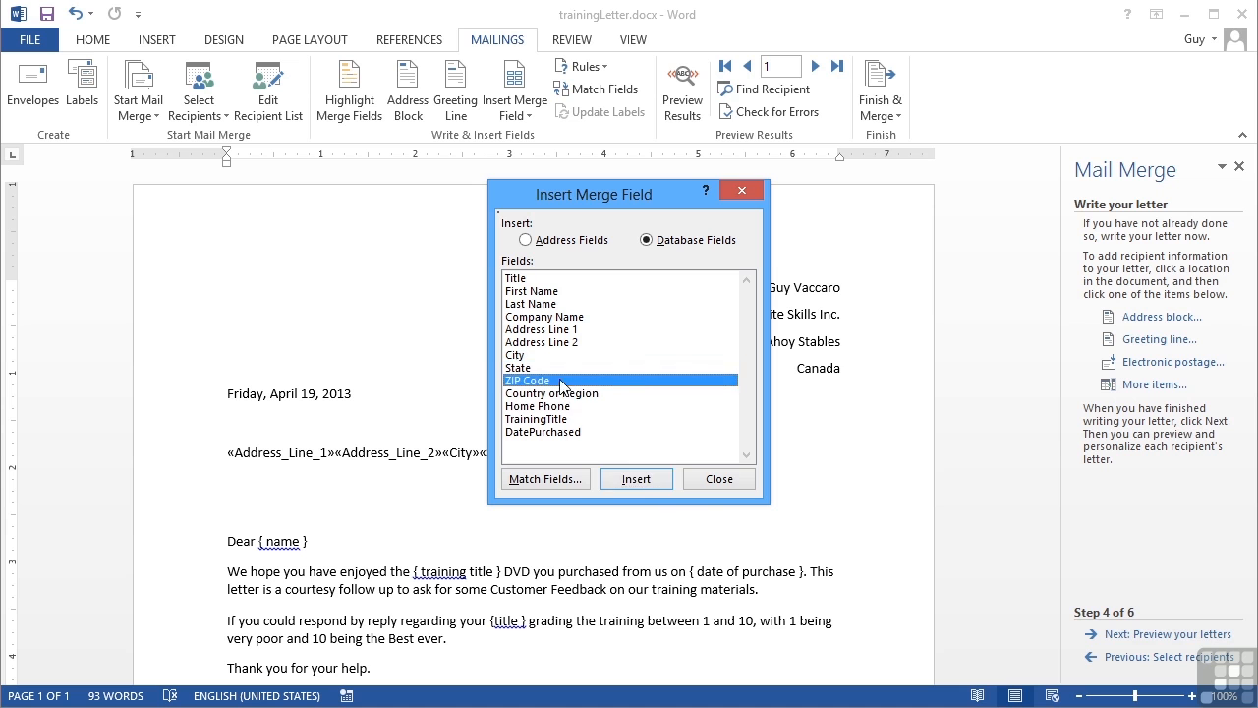
pyautogui.click(551, 393)
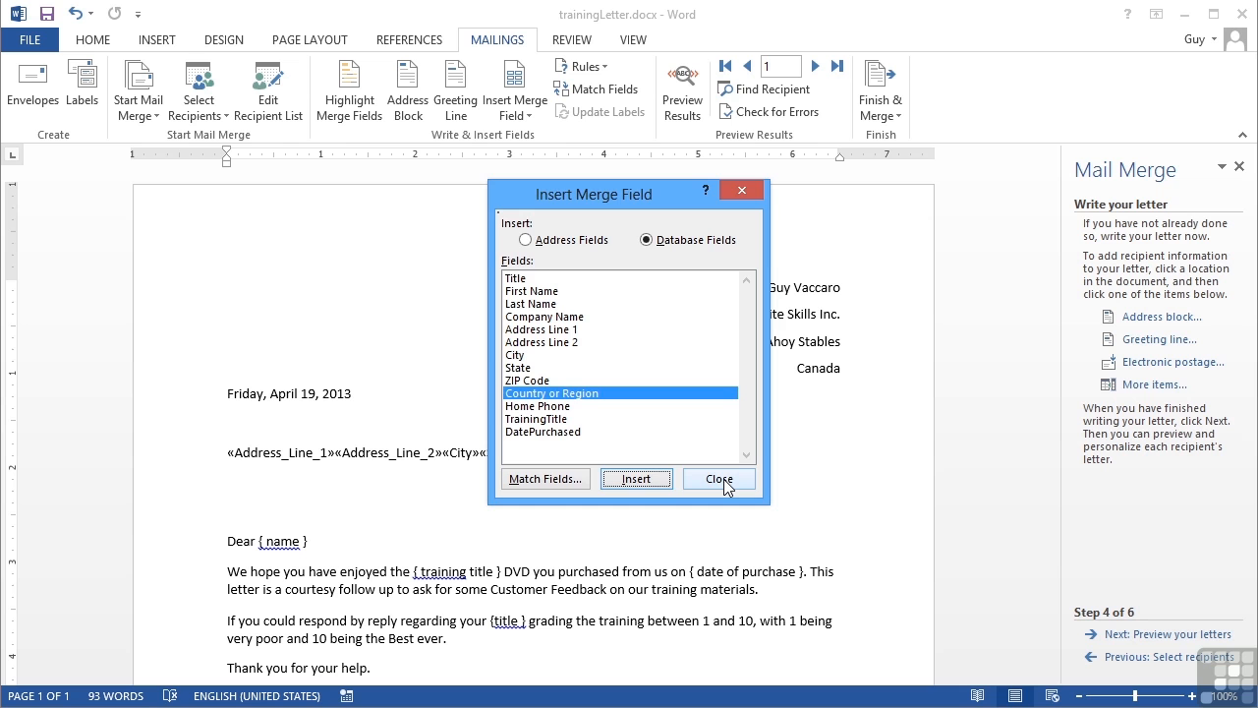
pyautogui.click(720, 480)
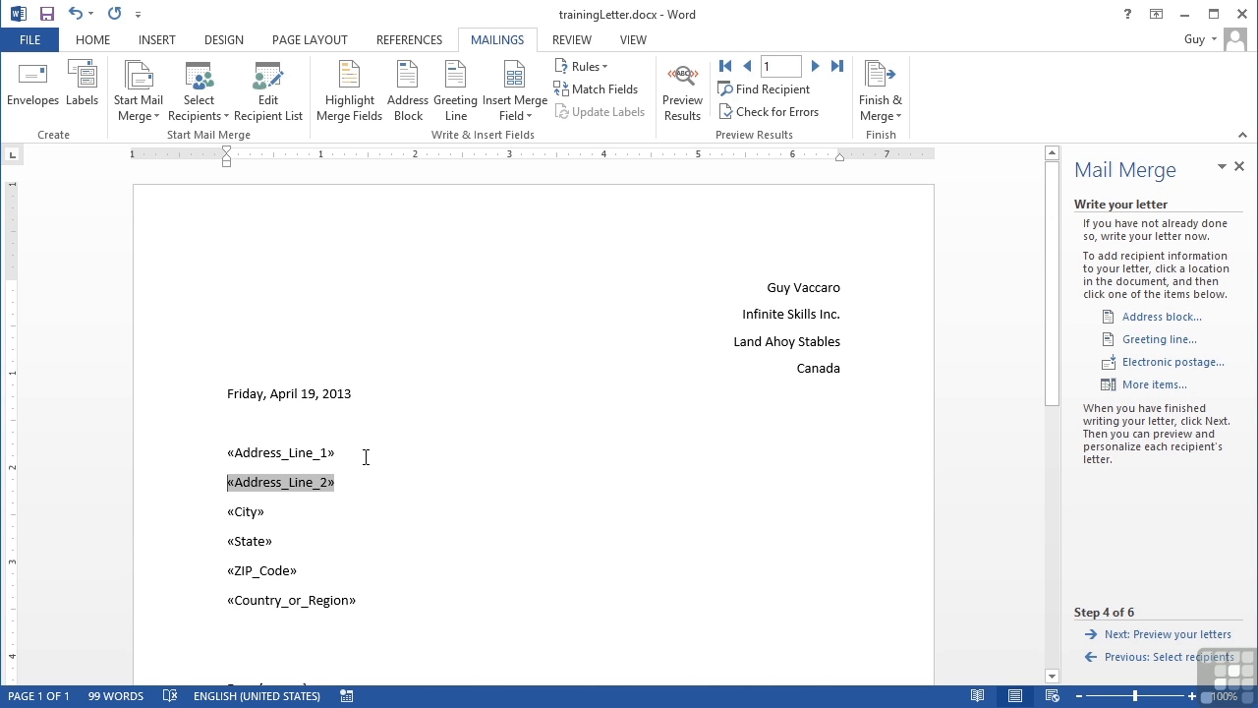
# Select the name placeholder after "Dear" so it can be replaced.
pyautogui.scroll(-3)
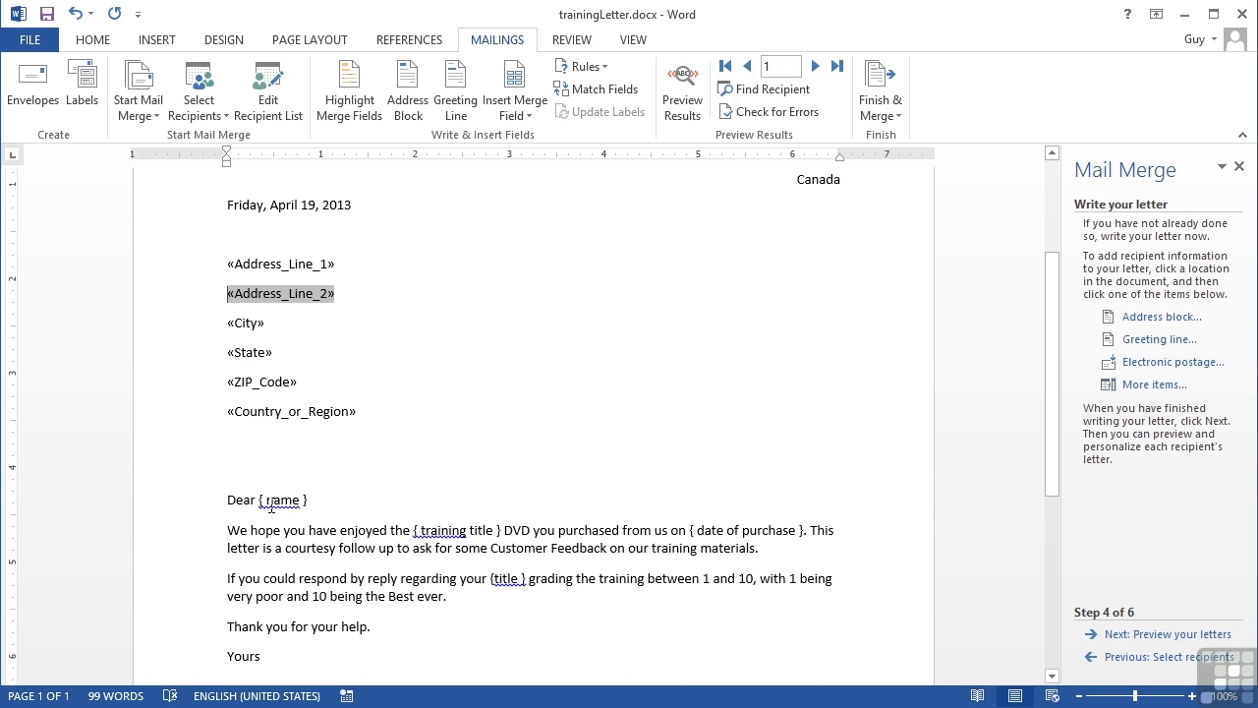
pyautogui.doubleClick(279, 501)
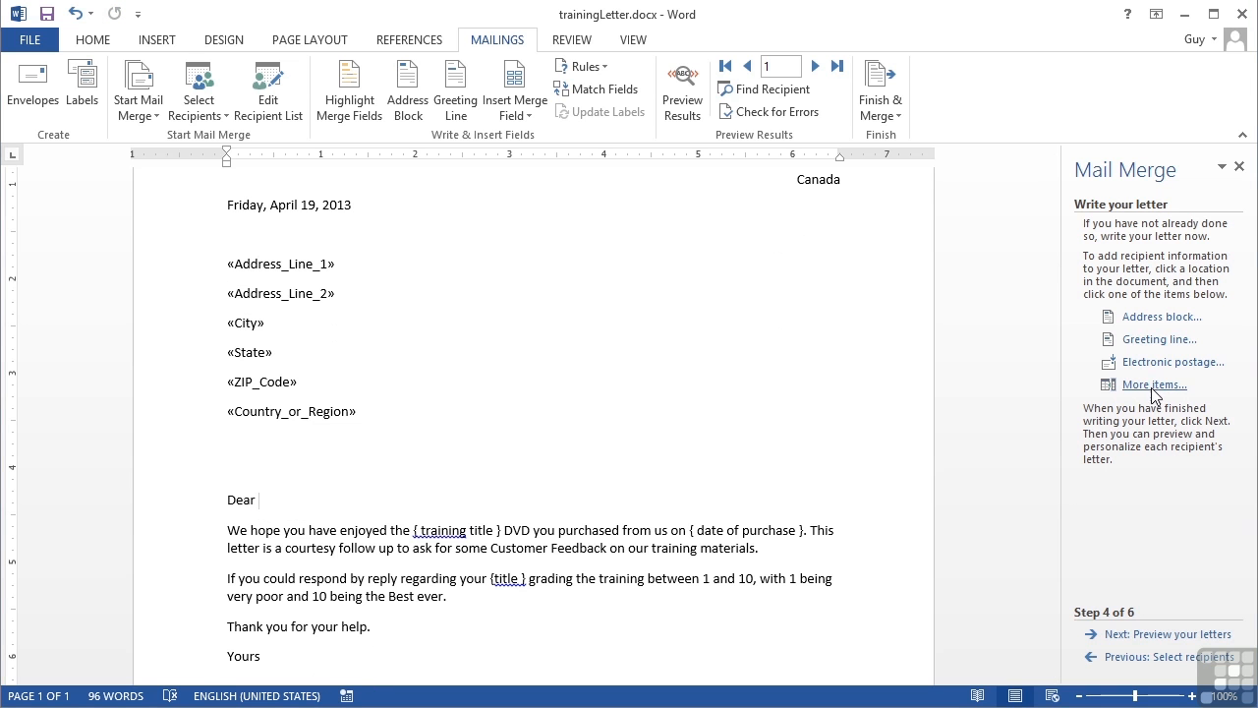
# Replace the greeting placeholder with the First_Name merge field.
pyautogui.click(1154, 383)
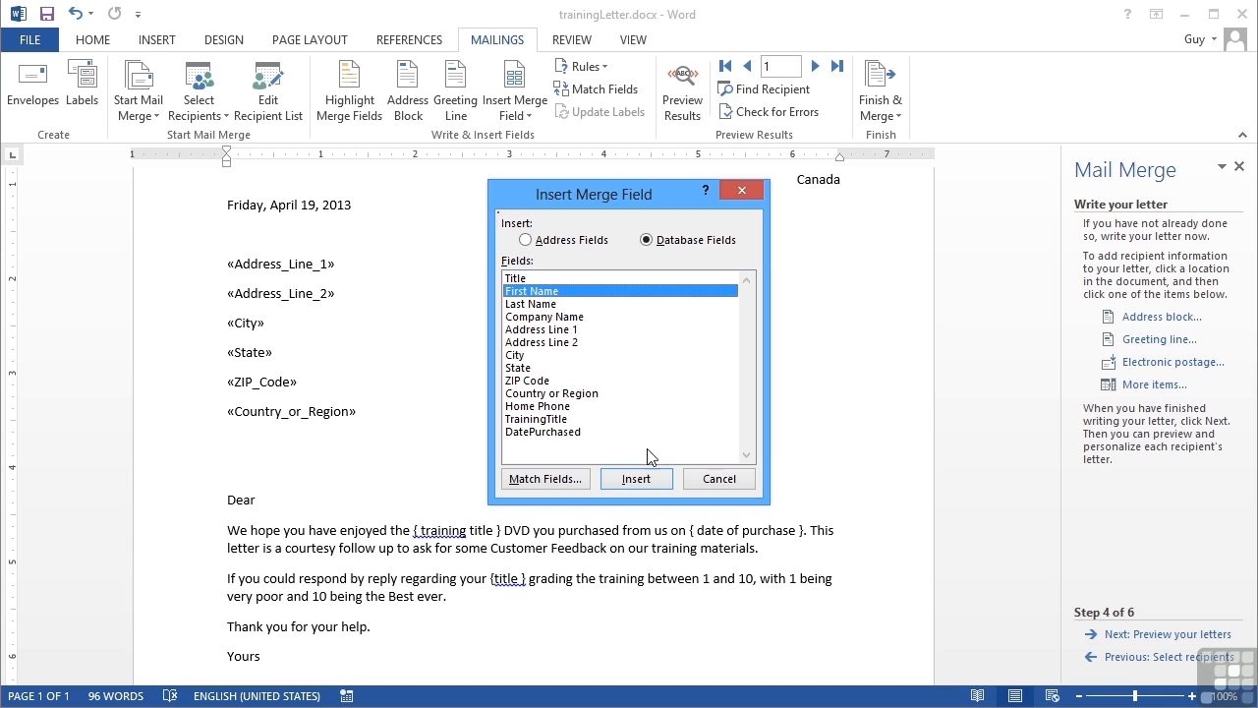
pyautogui.click(637, 479)
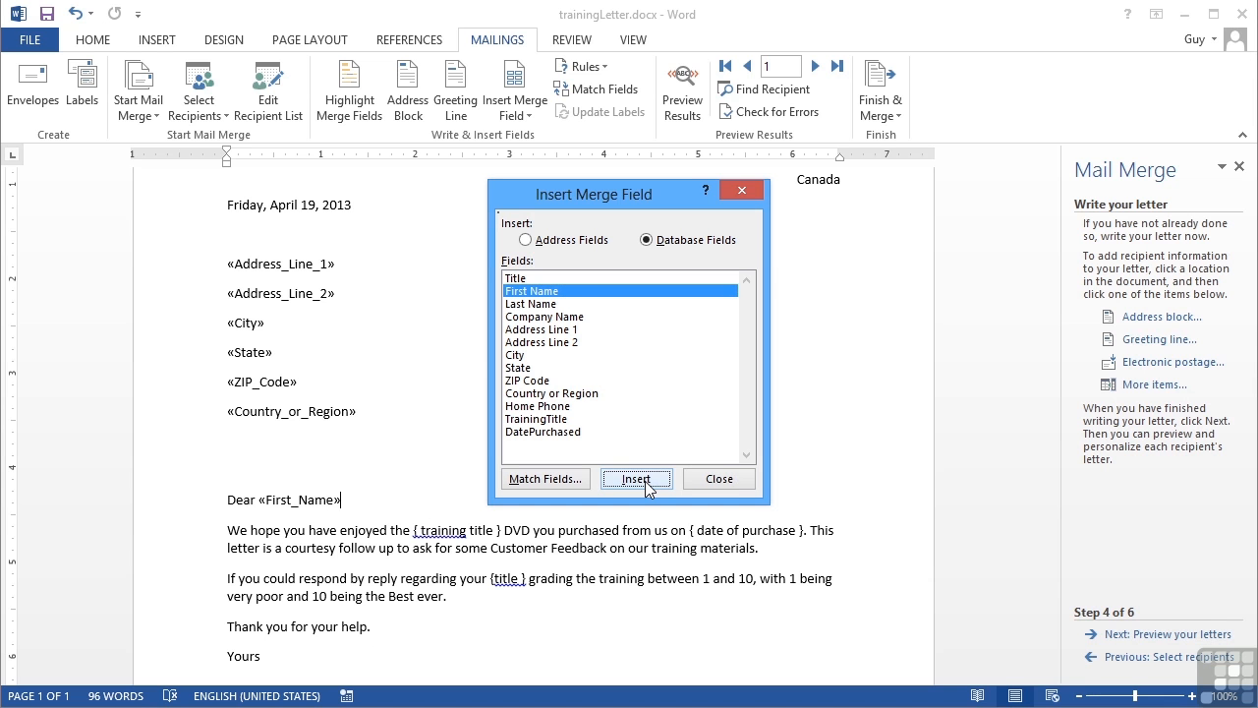
pyautogui.click(637, 480)
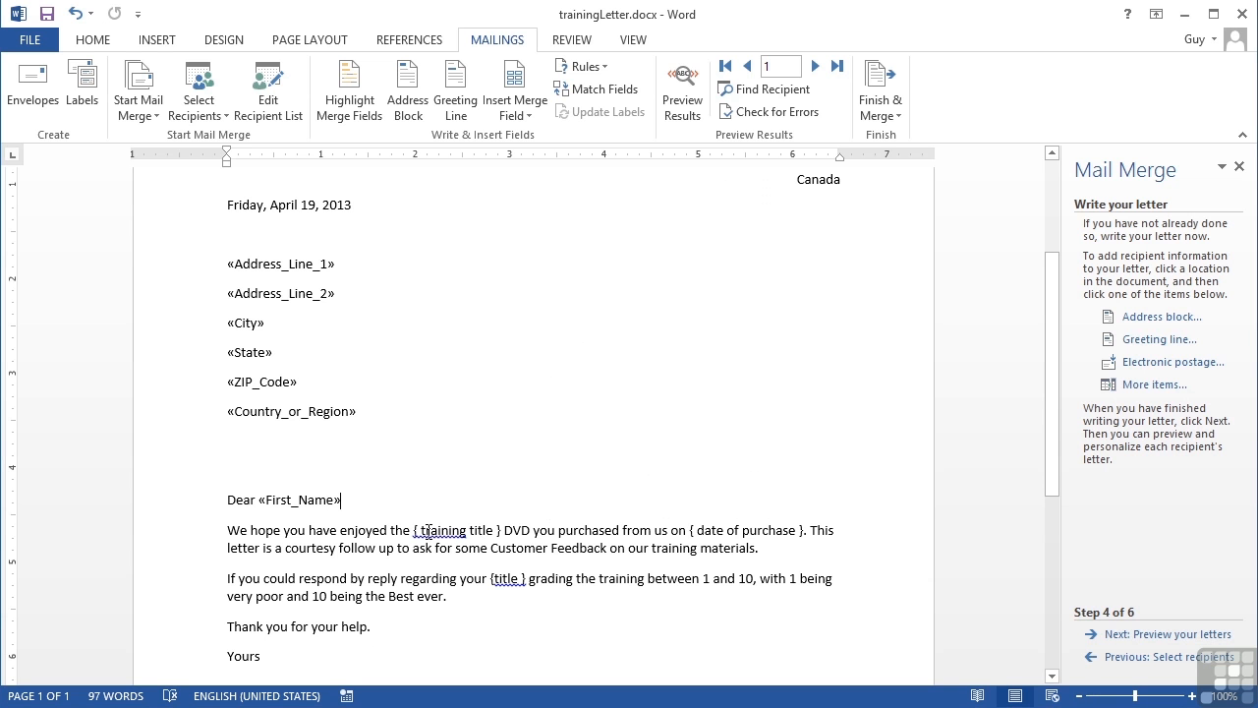
# Replace the body placeholders with TrainingTitle, DatePurchased and a second TrainingTitle field.
pyautogui.doubleClick(454, 531)
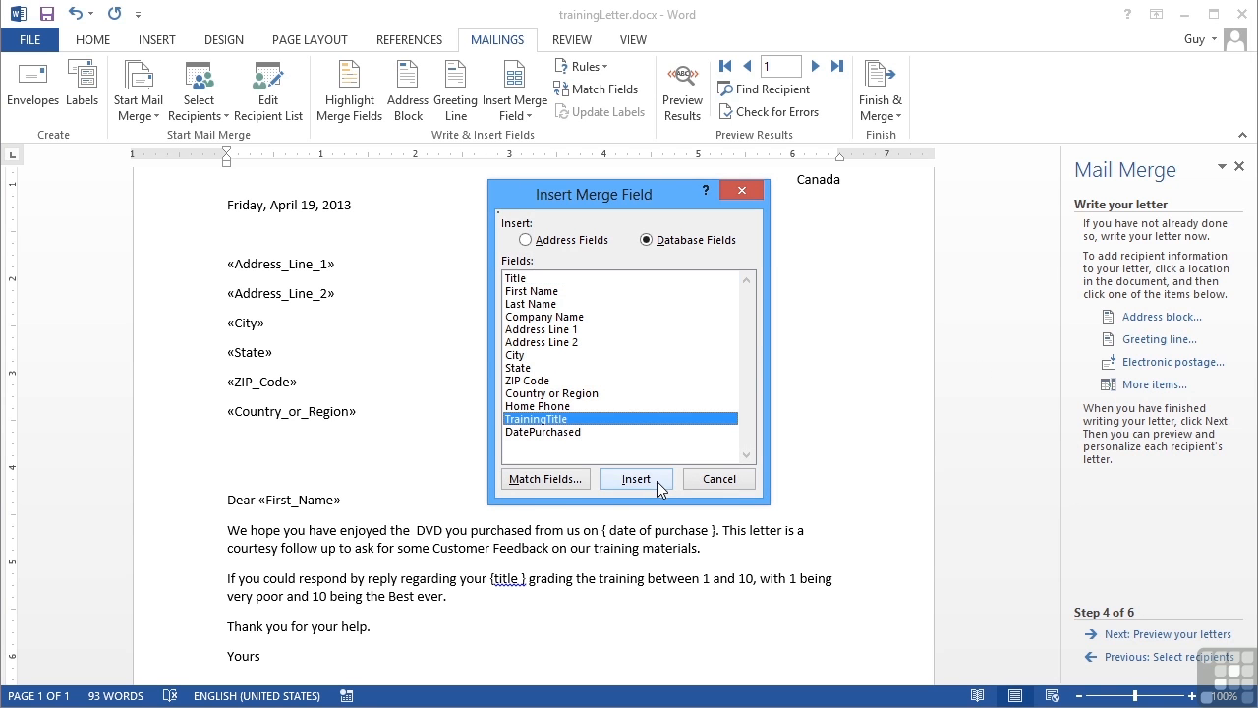
pyautogui.click(637, 479)
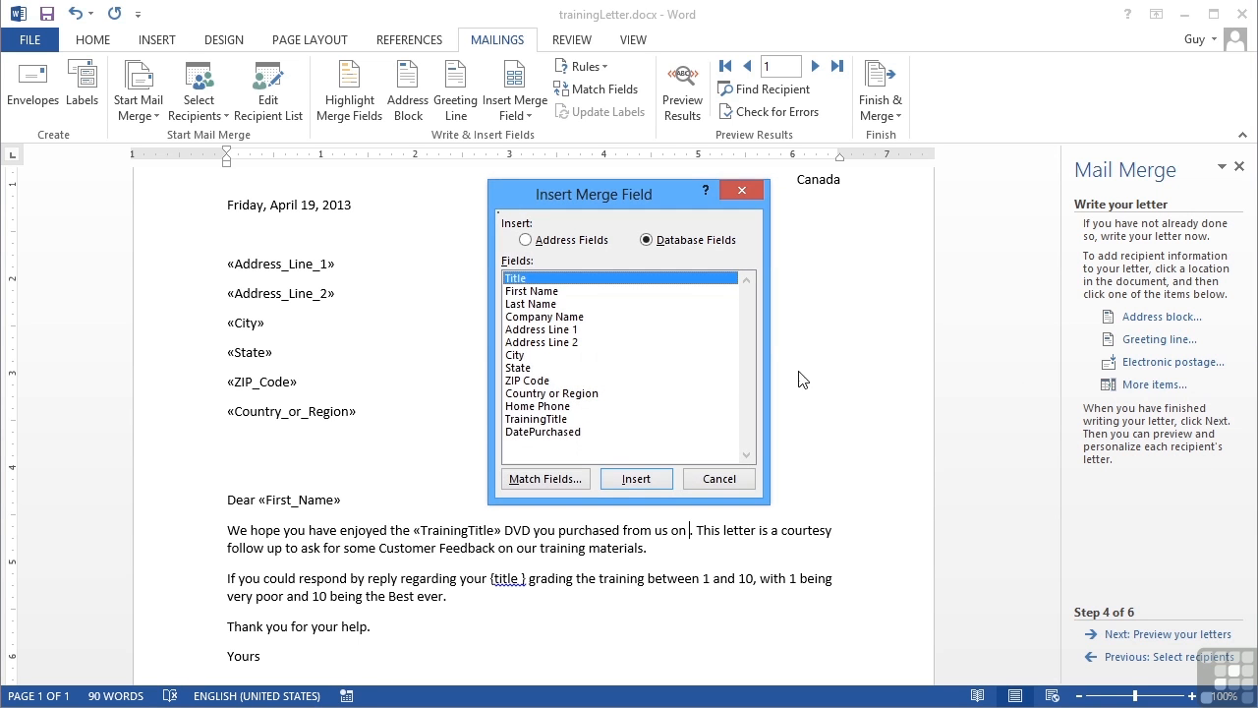
pyautogui.click(637, 480)
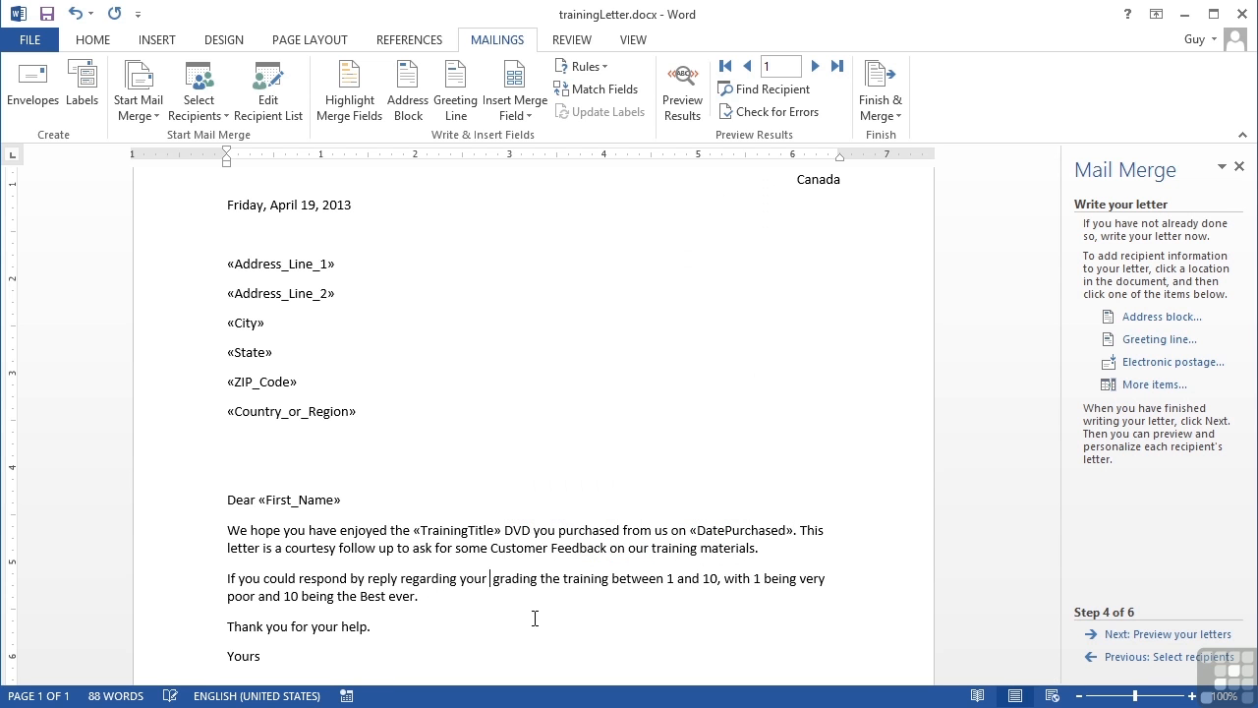
pyautogui.click(515, 88)
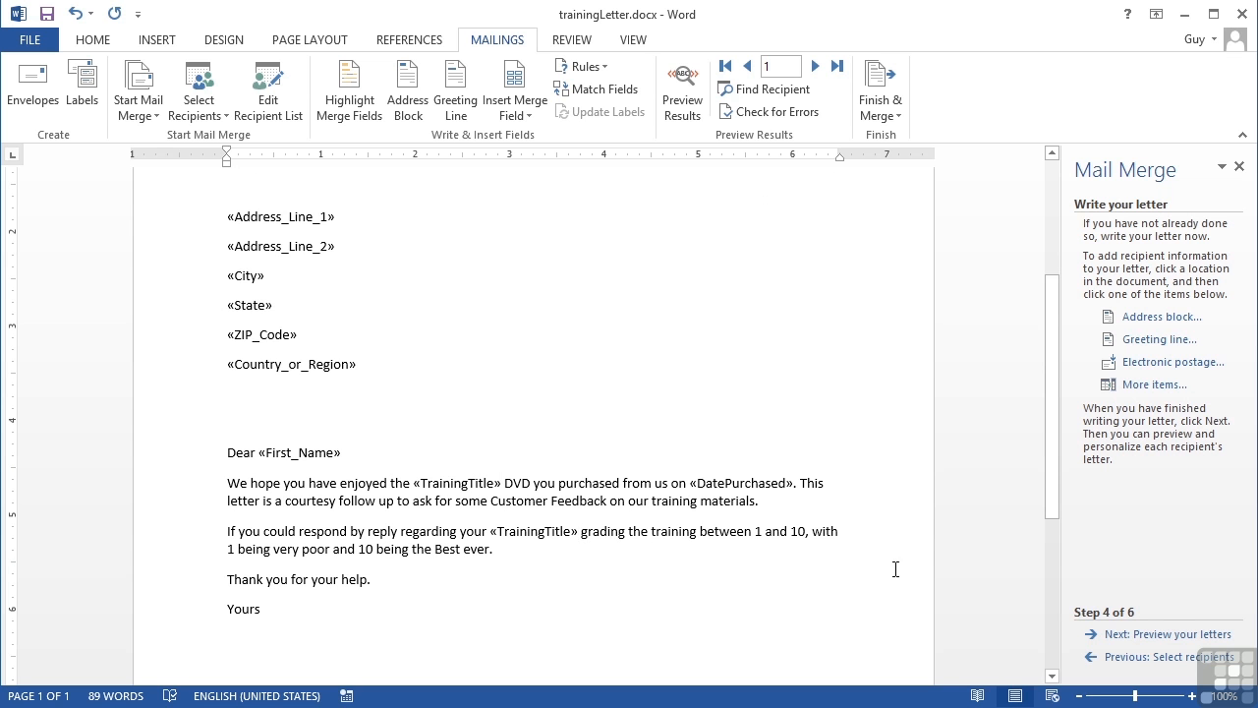
# Preview John's, Mary's and the third recipient's letters, then return to recipient 2.
pyautogui.click(681, 89)
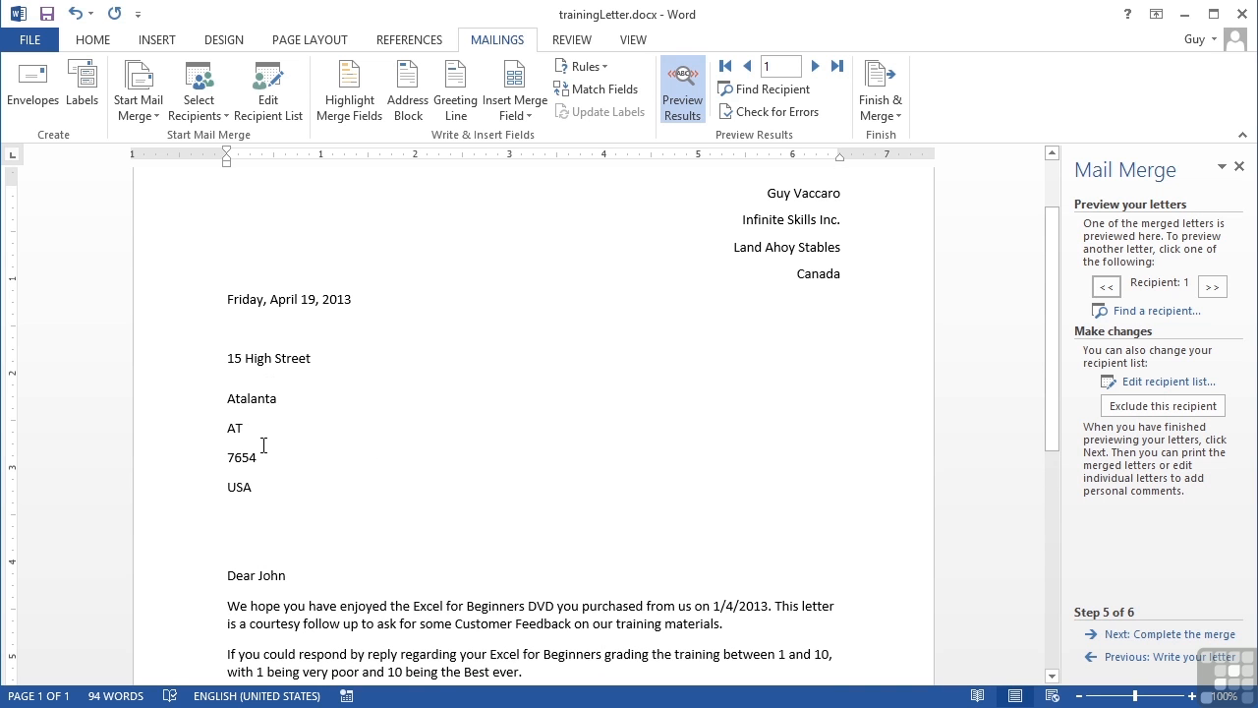
pyautogui.click(1211, 287)
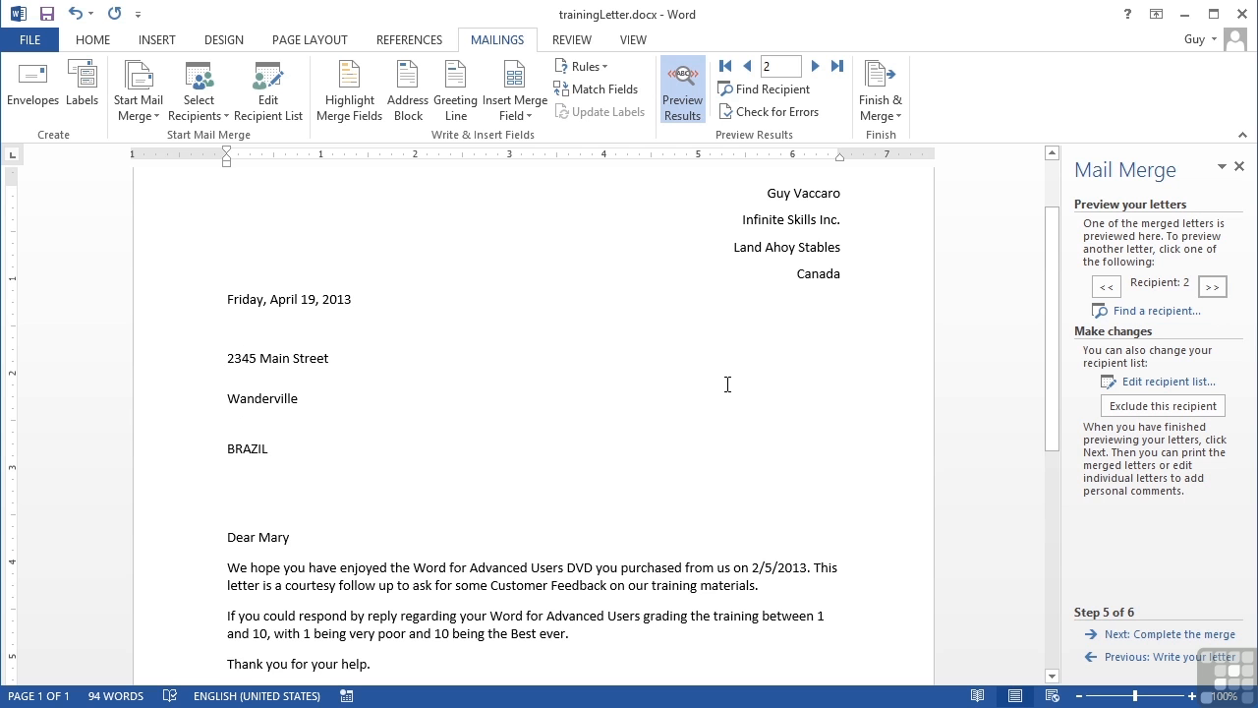
pyautogui.scroll(-3)
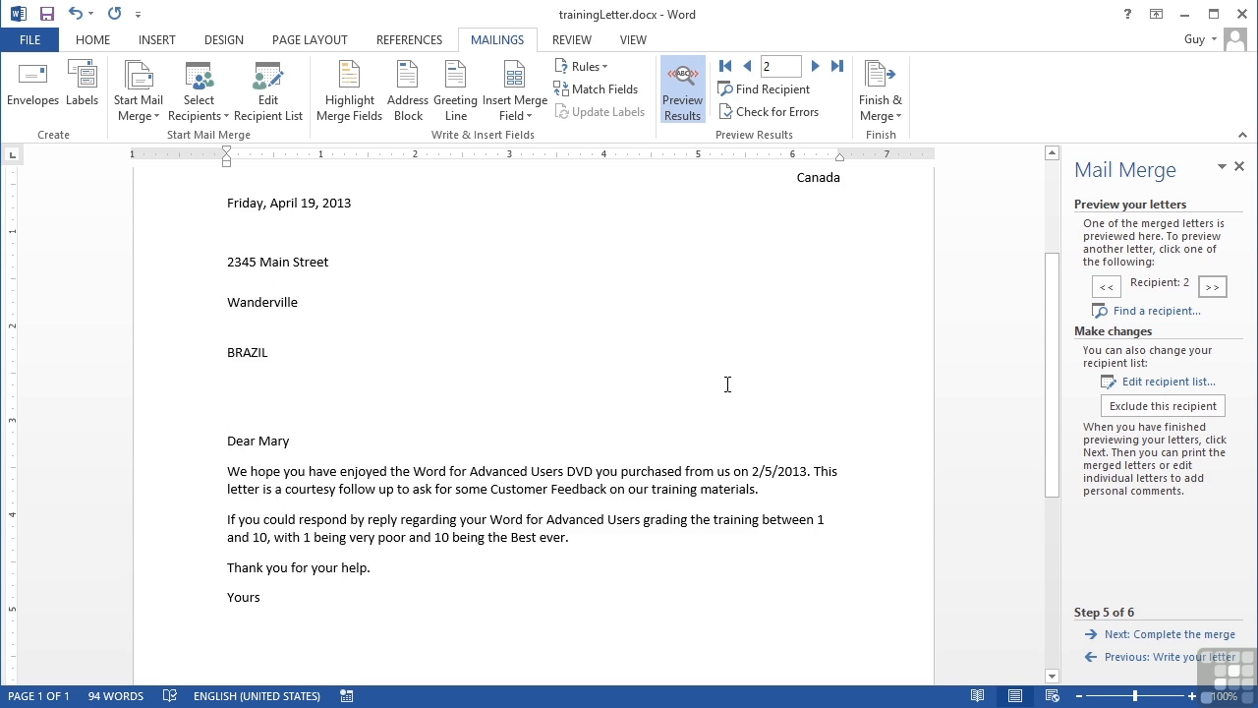
pyautogui.click(1211, 287)
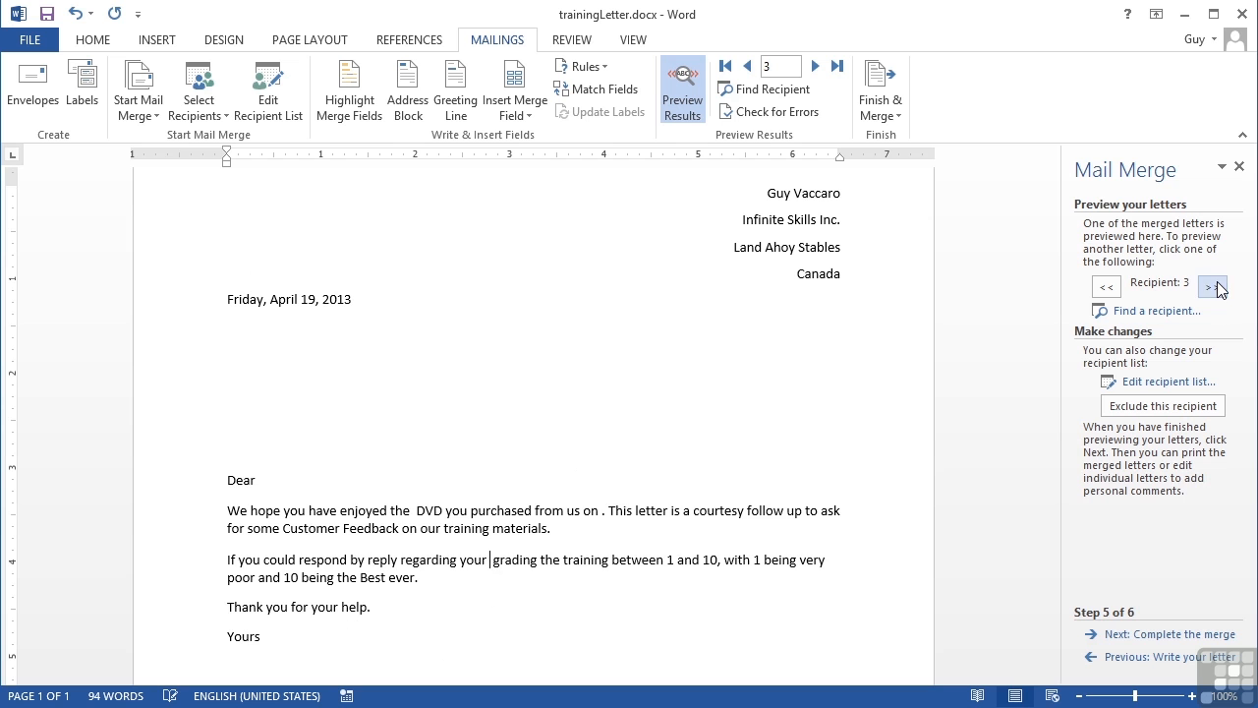
pyautogui.scroll(-3)
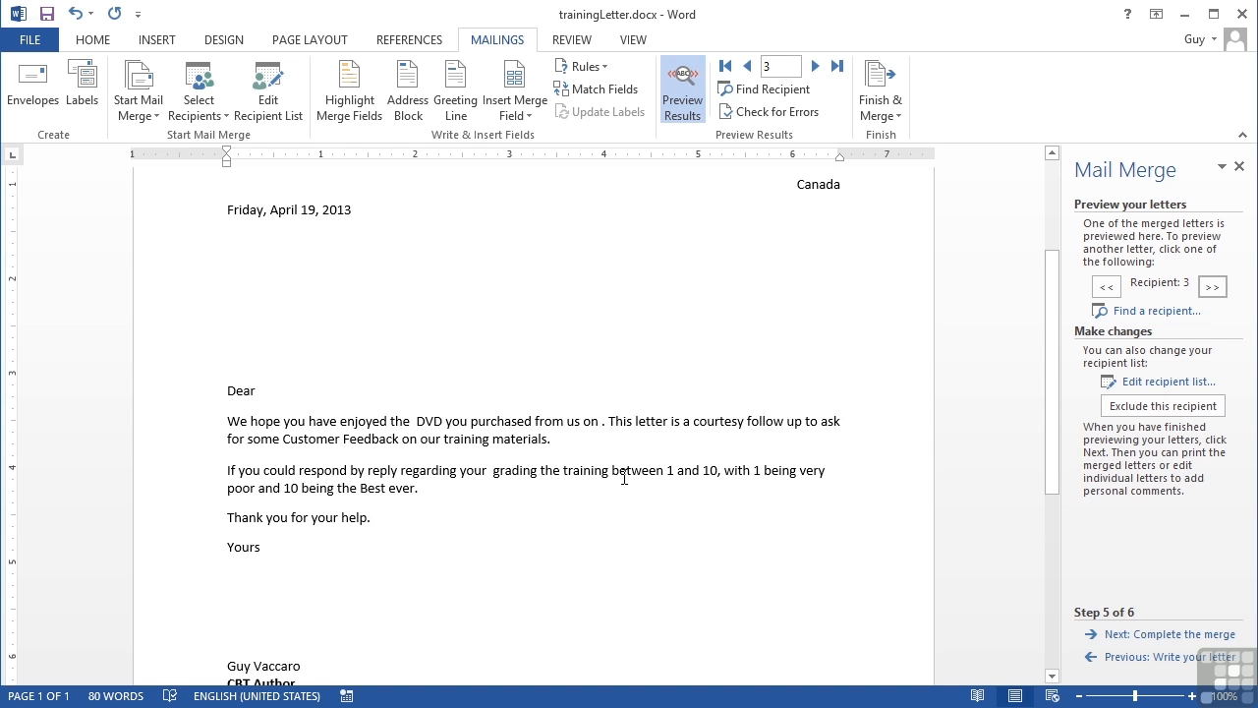
pyautogui.click(1105, 287)
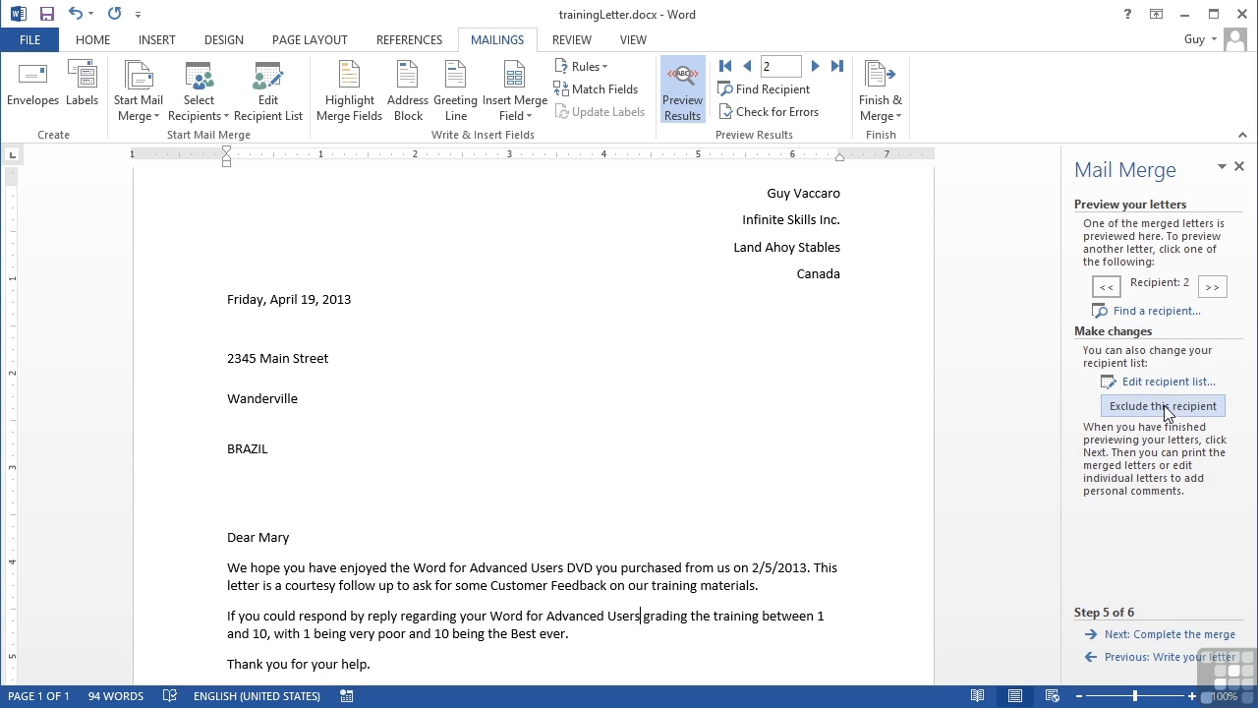
pyautogui.moveTo(1152, 417)
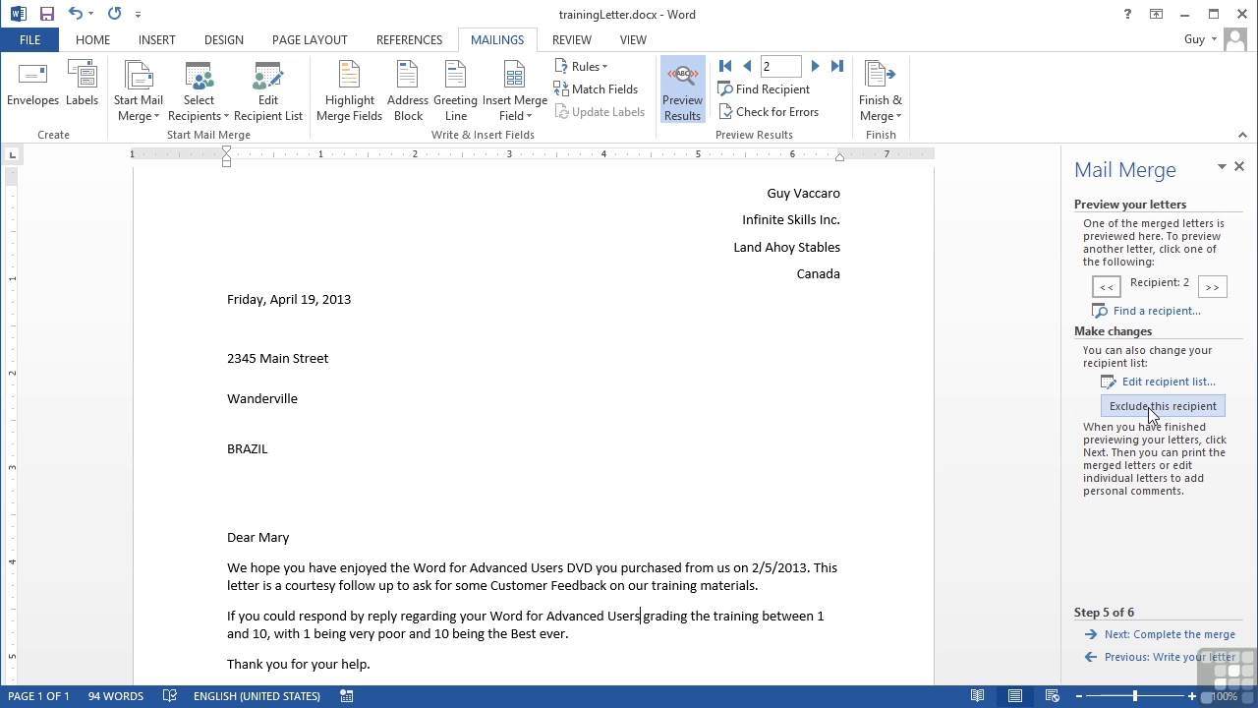
pyautogui.moveTo(1121, 440)
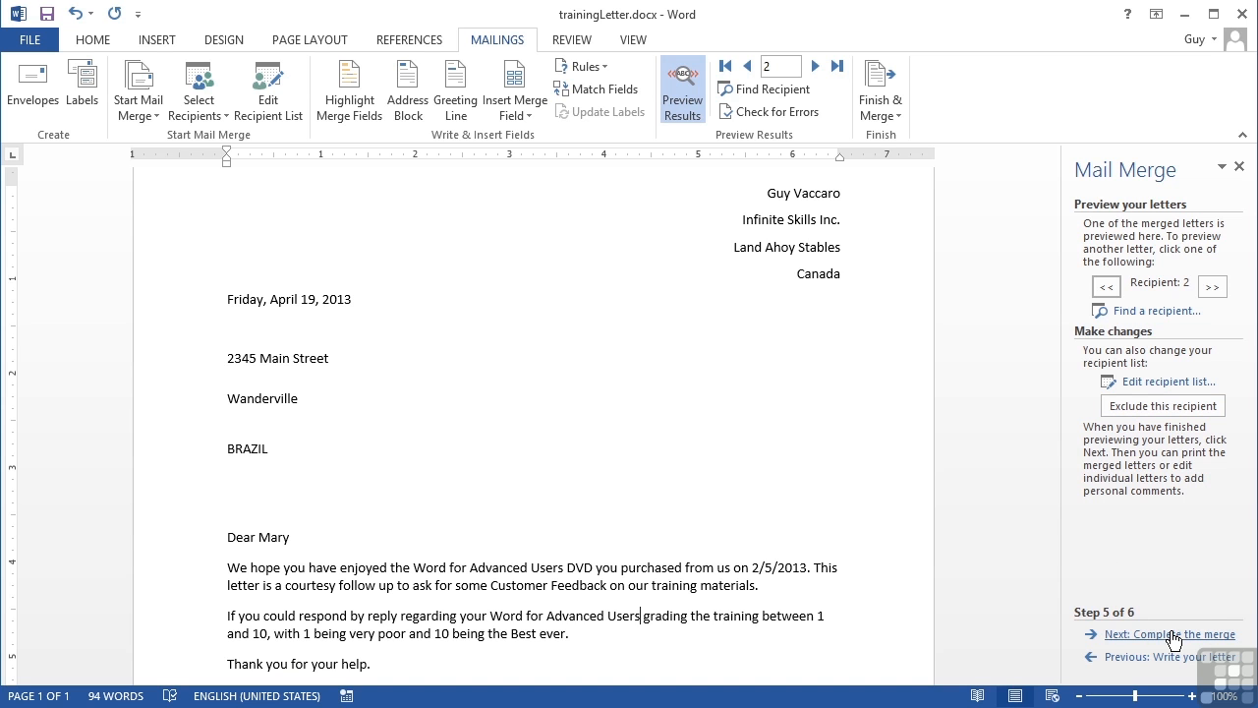
# Complete the merge with Edit individual letters, merging All records into new document Letters1.
pyautogui.click(1168, 633)
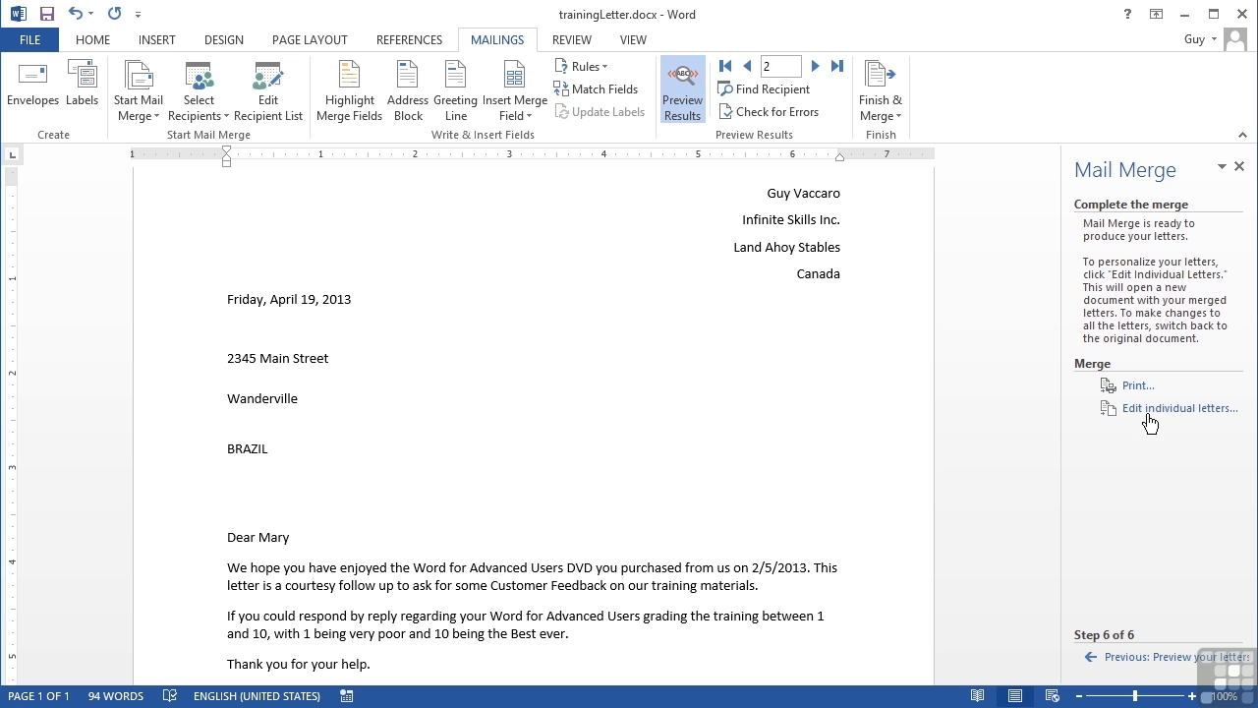
pyautogui.moveTo(1136, 386)
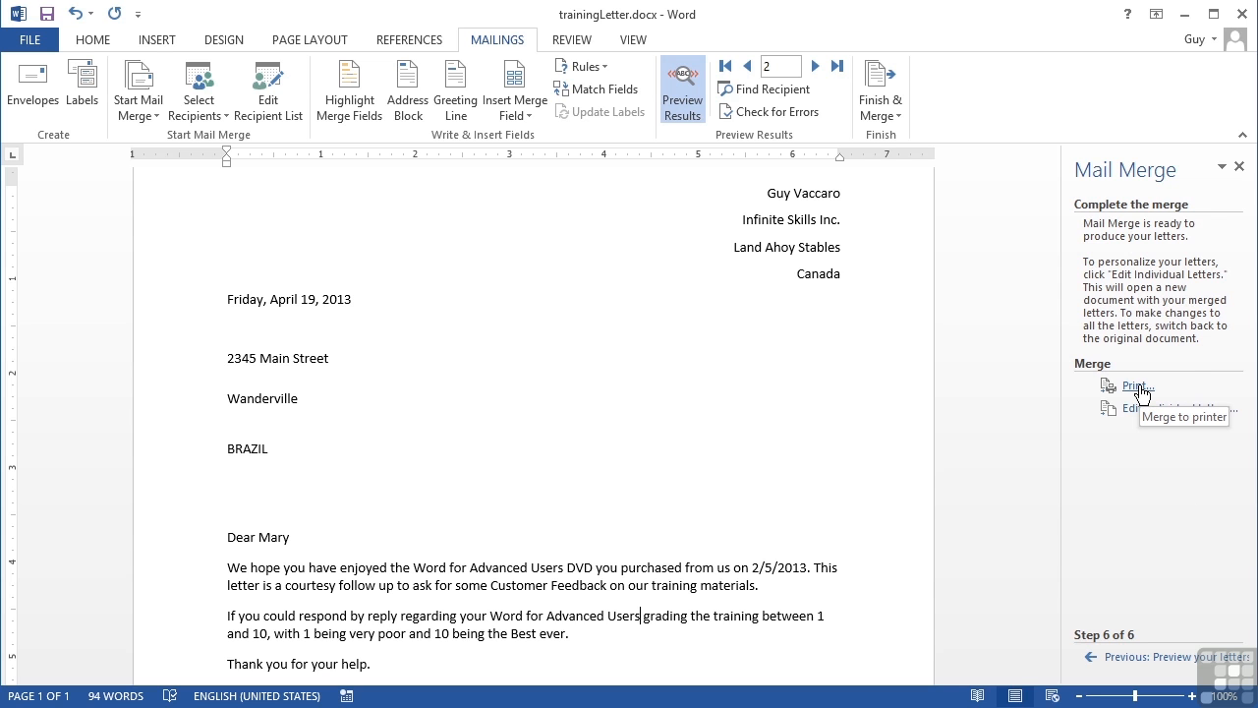
pyautogui.moveTo(1174, 422)
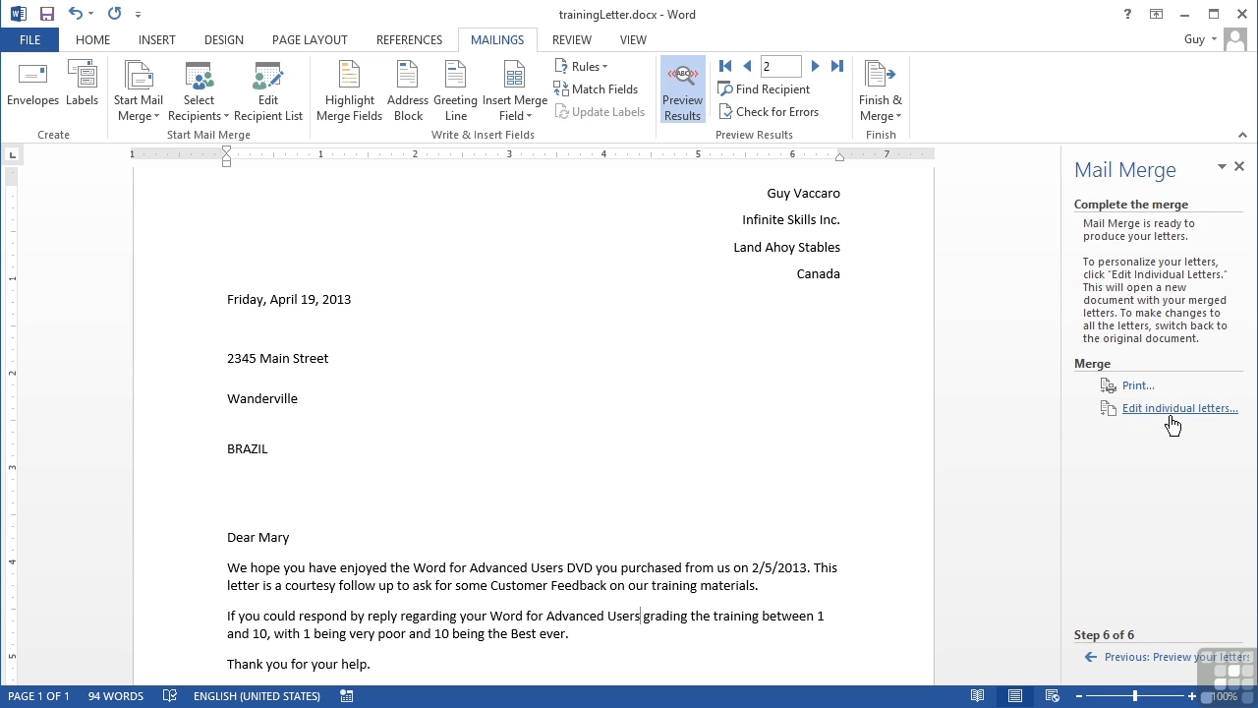
pyautogui.moveTo(1180, 407)
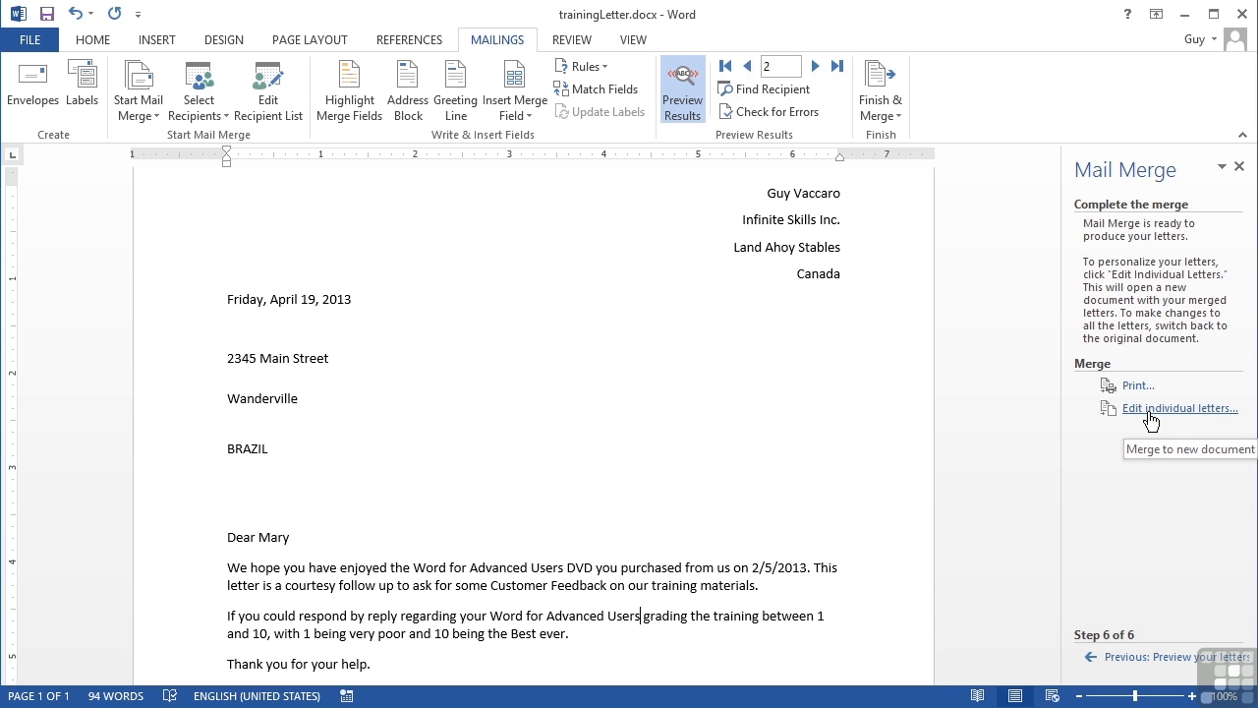
pyautogui.click(1180, 407)
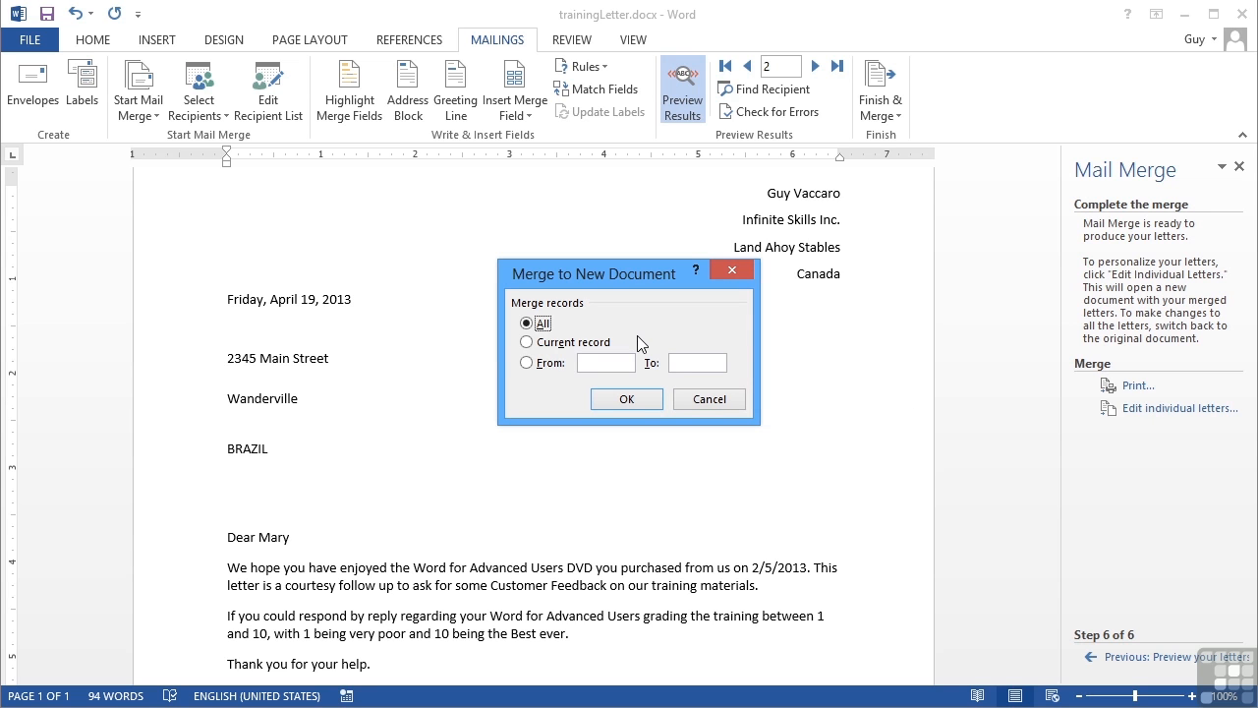
pyautogui.moveTo(563, 316)
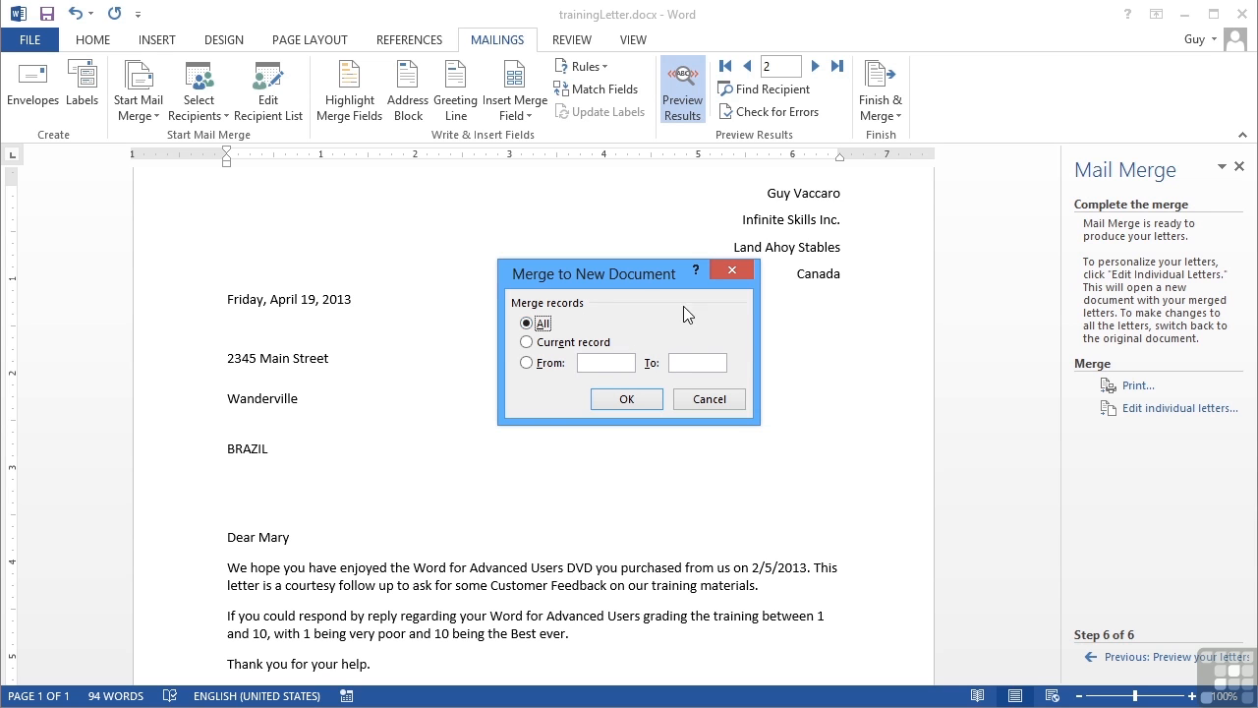
pyautogui.click(625, 398)
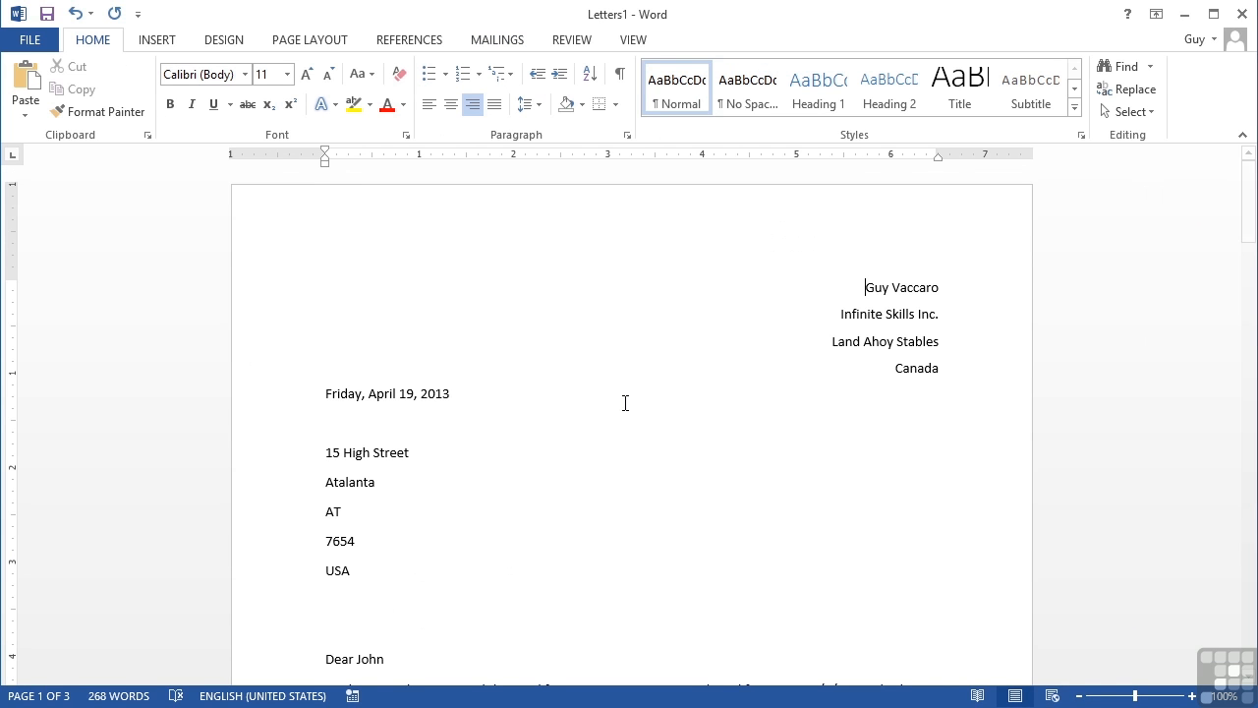
pyautogui.moveTo(606, 236)
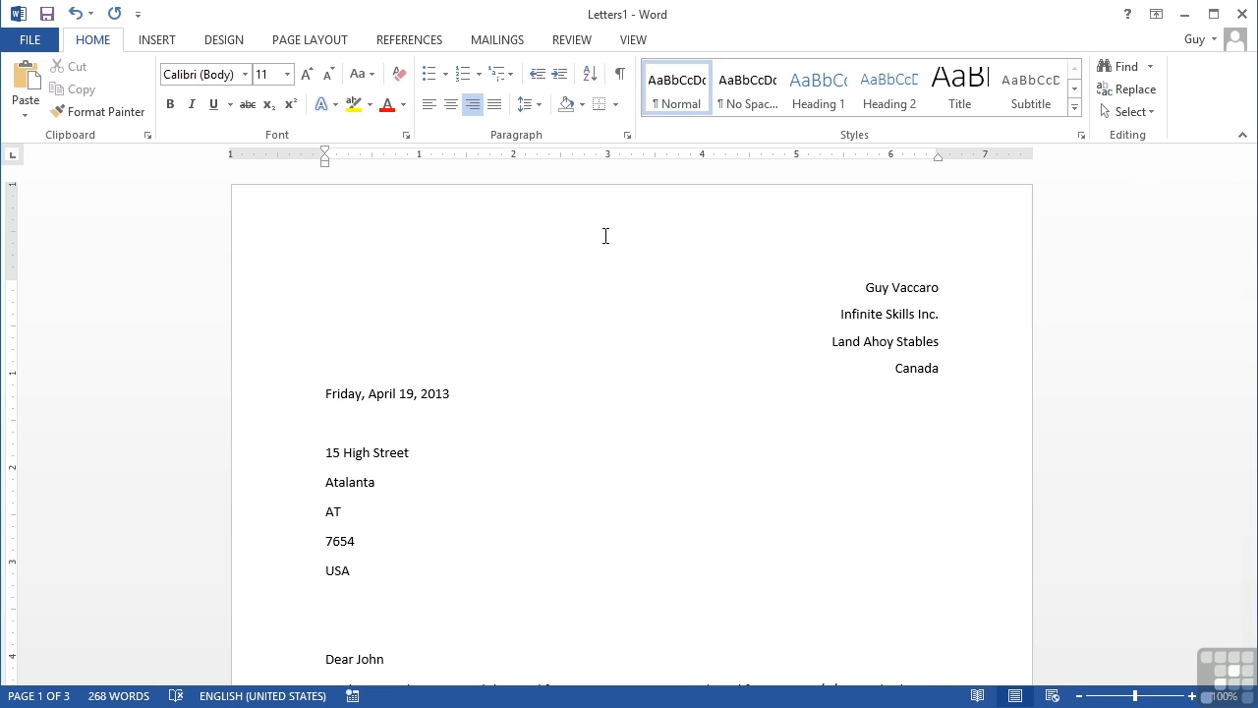
# Scroll through the pages of the merged Letters1 document.
pyautogui.scroll(-3)
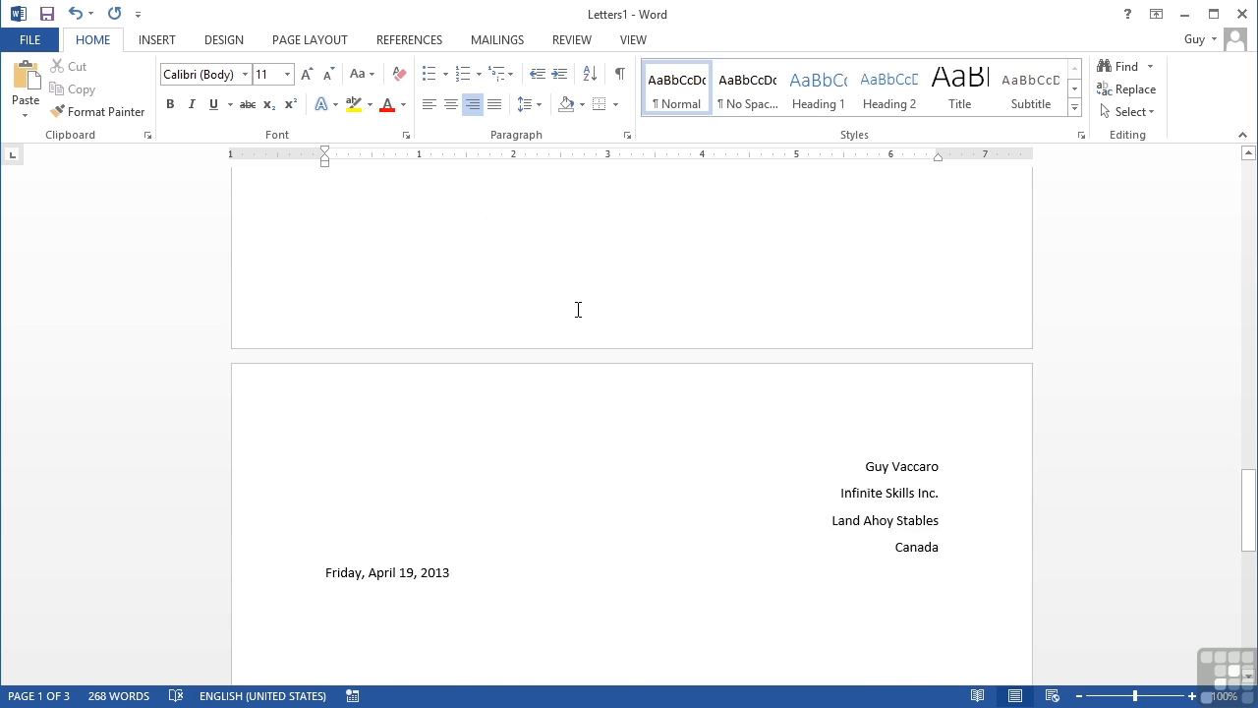
pyautogui.scroll(-3)
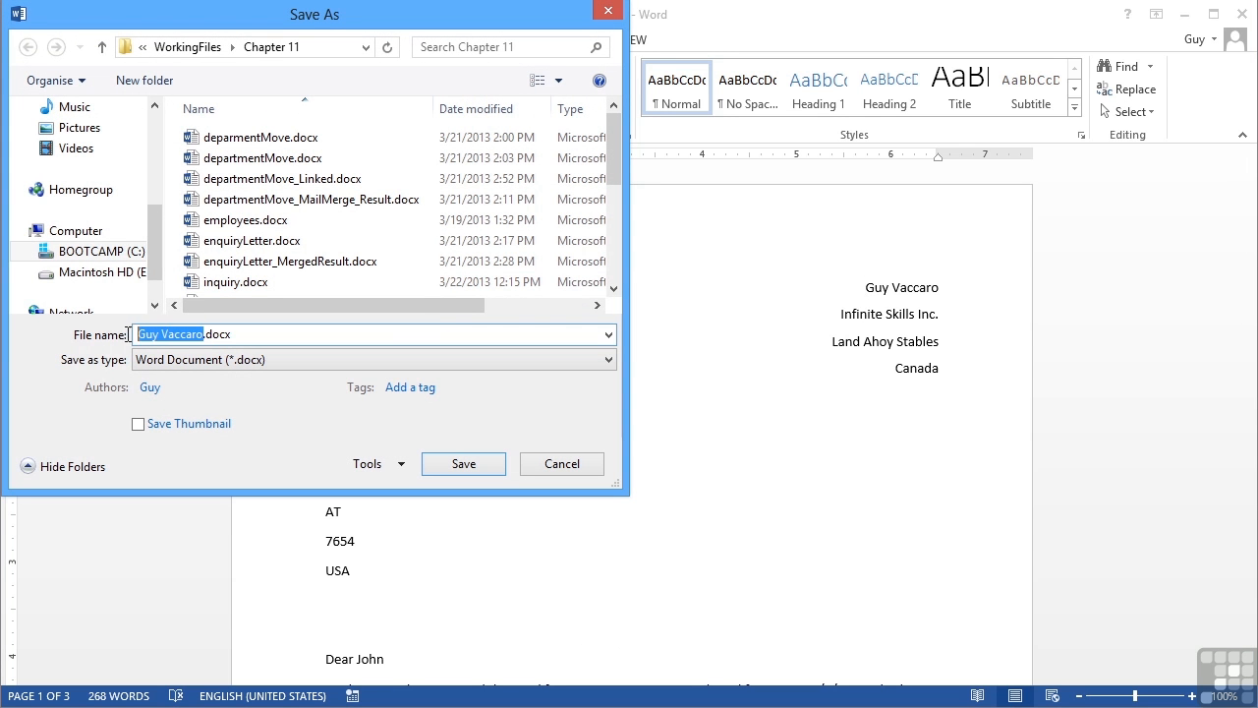
# Save the merged letters as MergedLetters.docx in the Chapter 11 folder.
pyautogui.press('Delete')
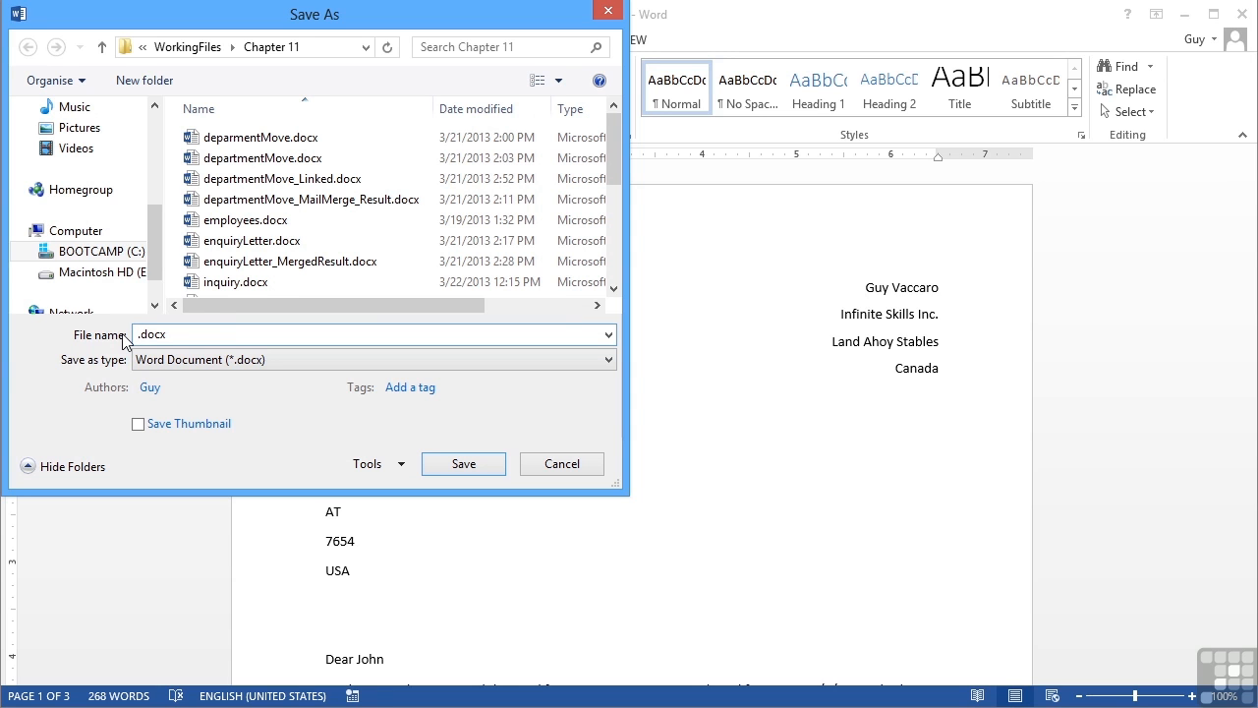
pyautogui.write('MergedLetters')
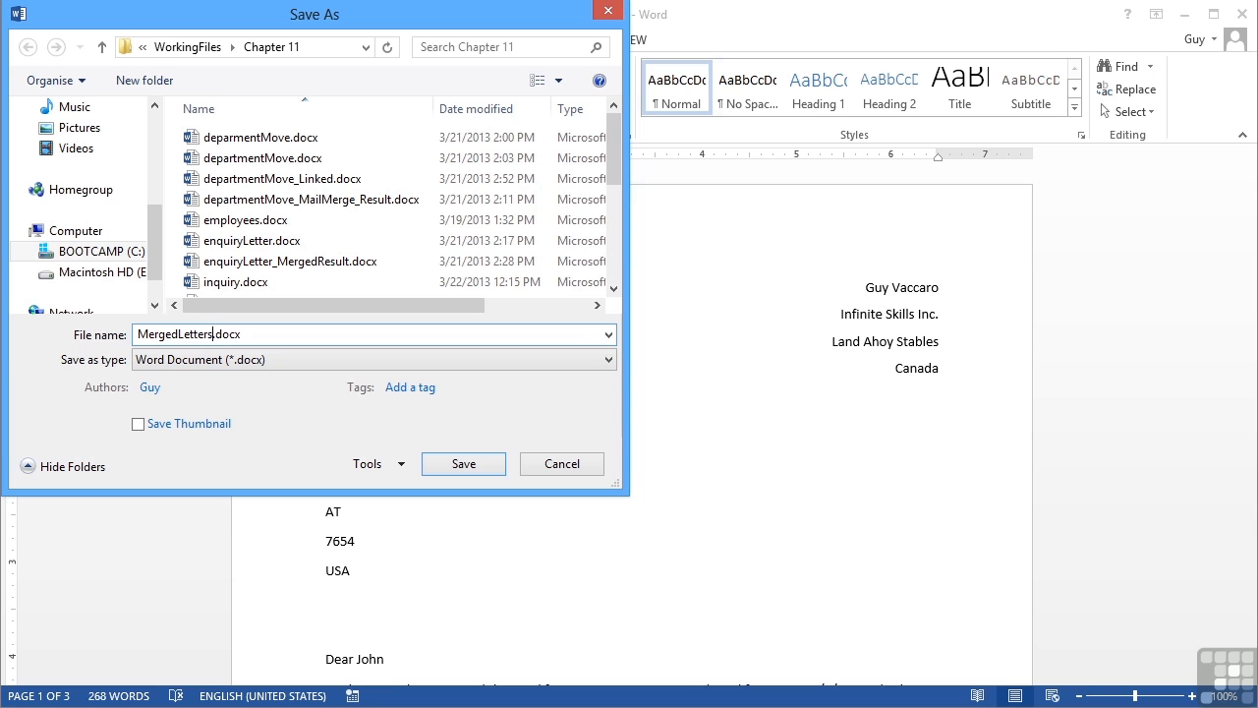
pyautogui.click(464, 464)
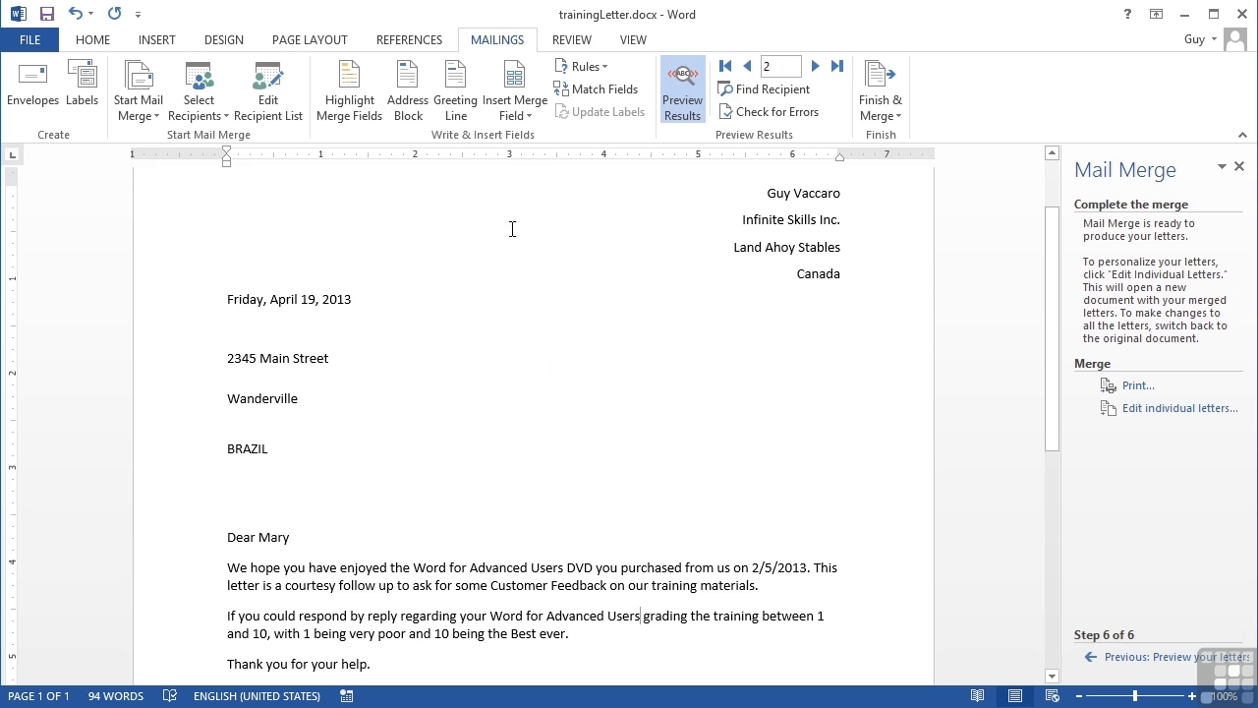
pyautogui.moveTo(692, 423)
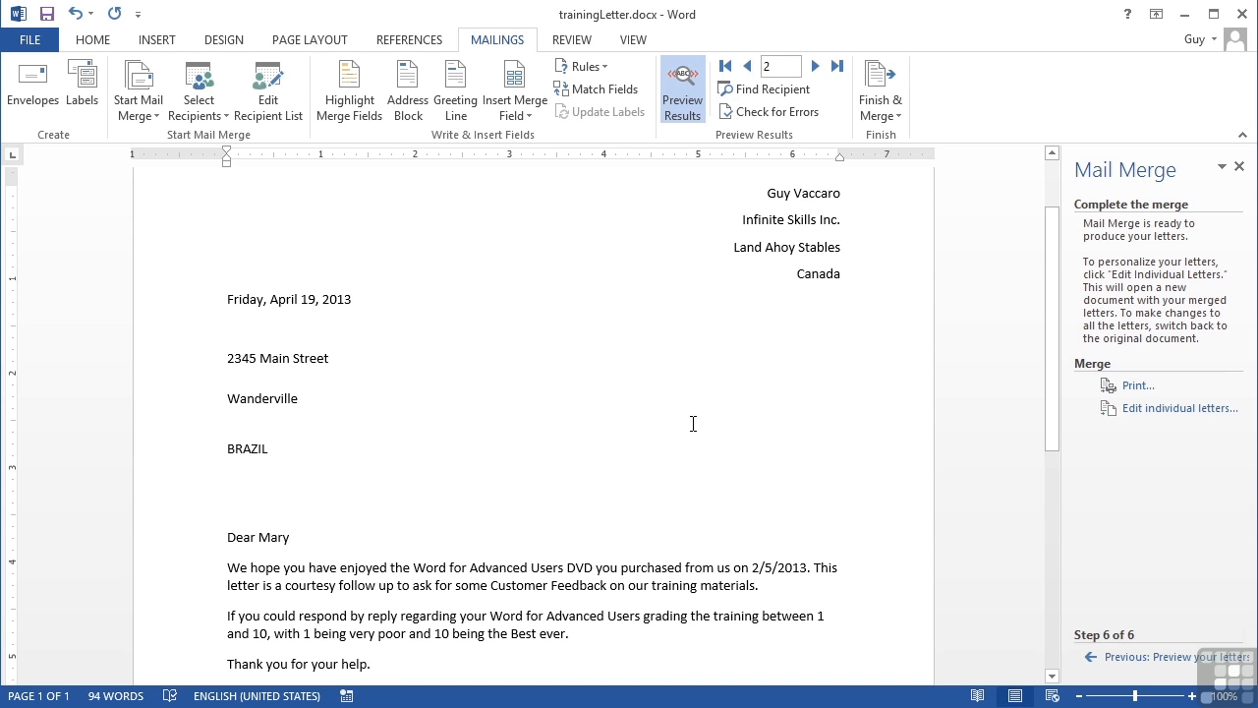
# Close the Mail Merge task pane, leaving Mary's previewed training letter.
pyautogui.click(639, 615)
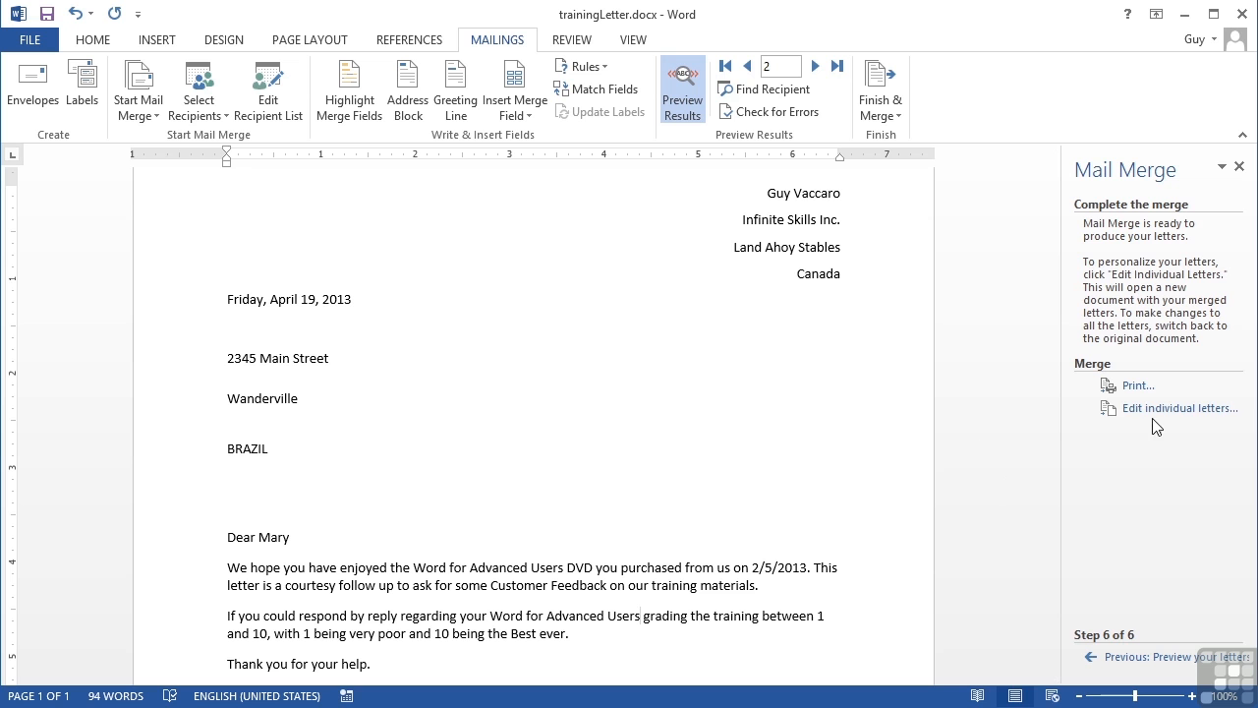
pyautogui.moveTo(1179, 407)
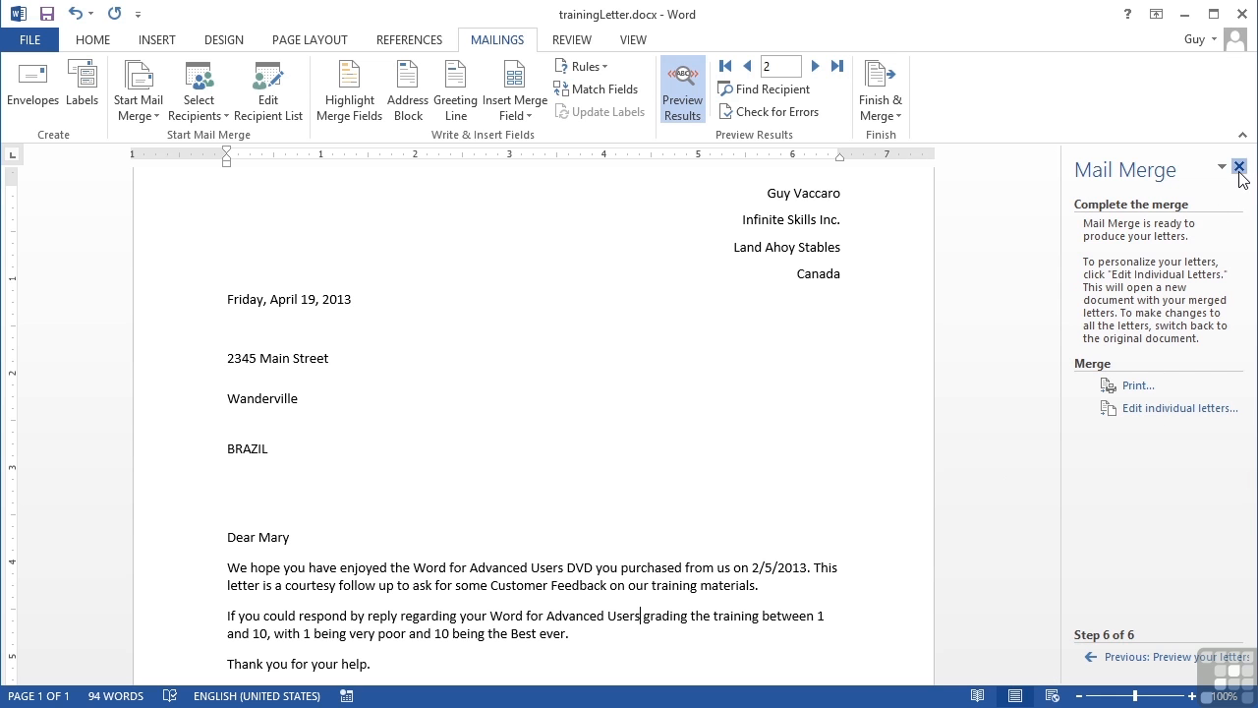
pyautogui.click(1241, 166)
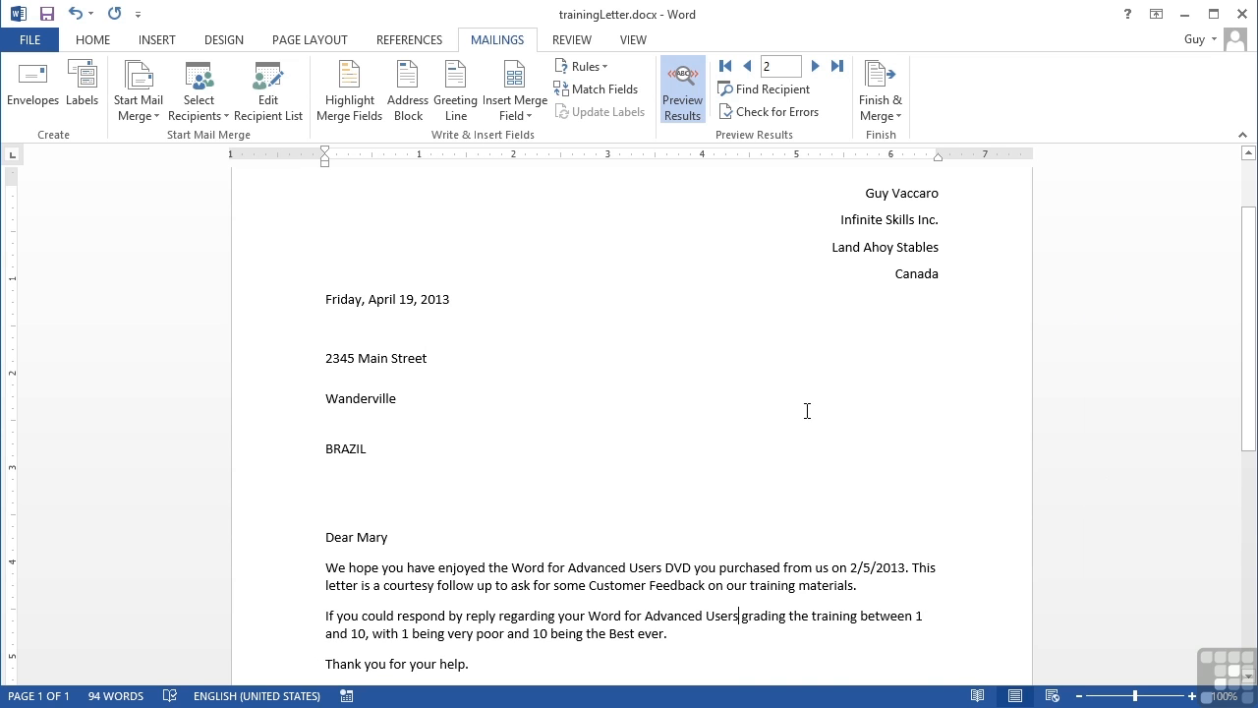